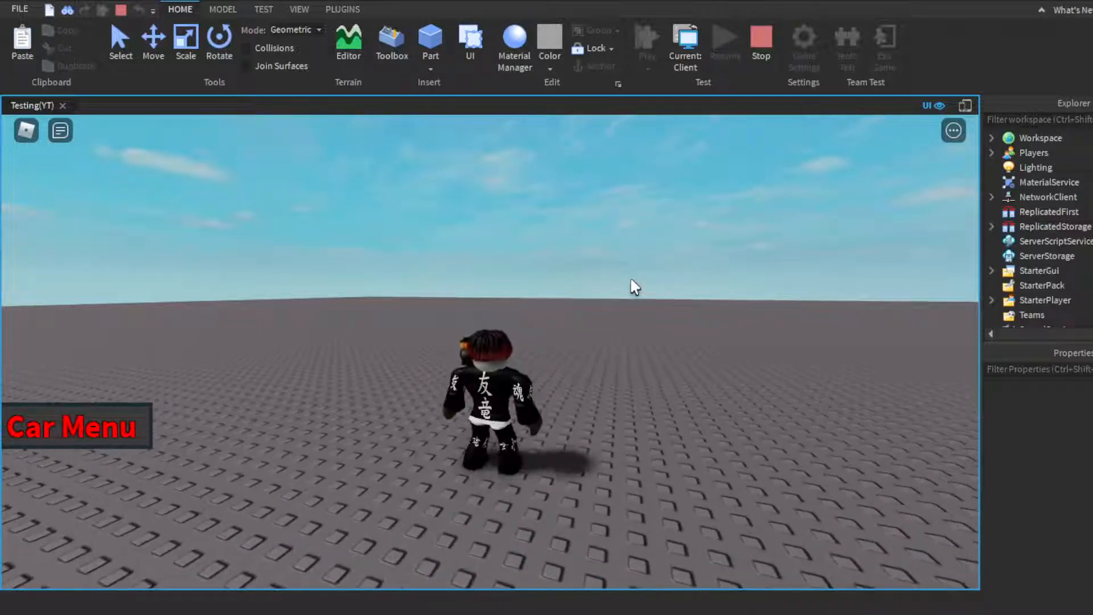
mouse_move(591, 260)
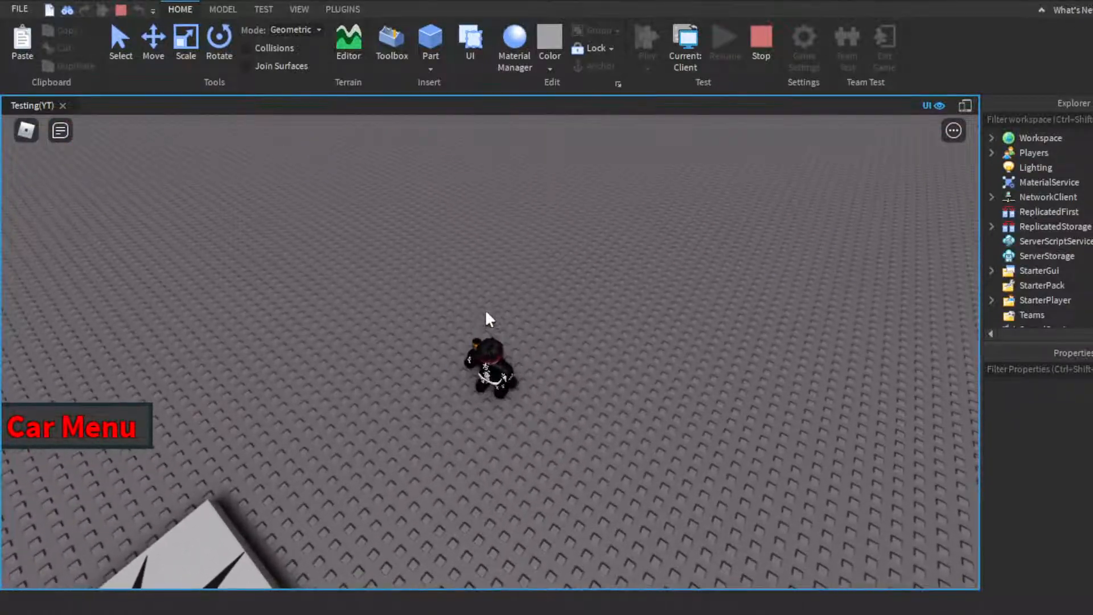
mouse_move(920, 460)
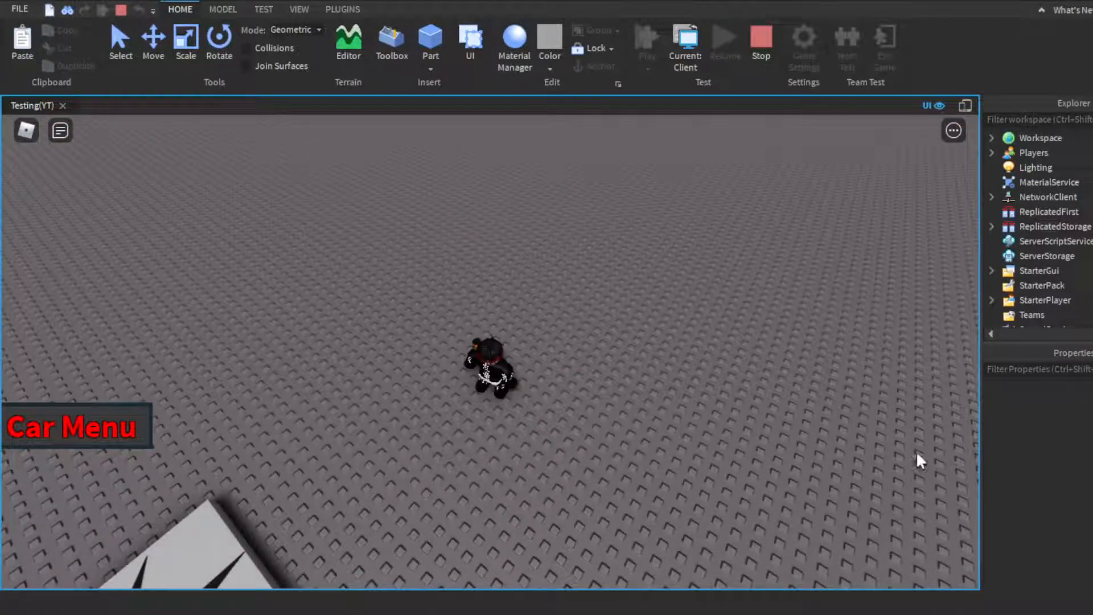
mouse_move(648, 249)
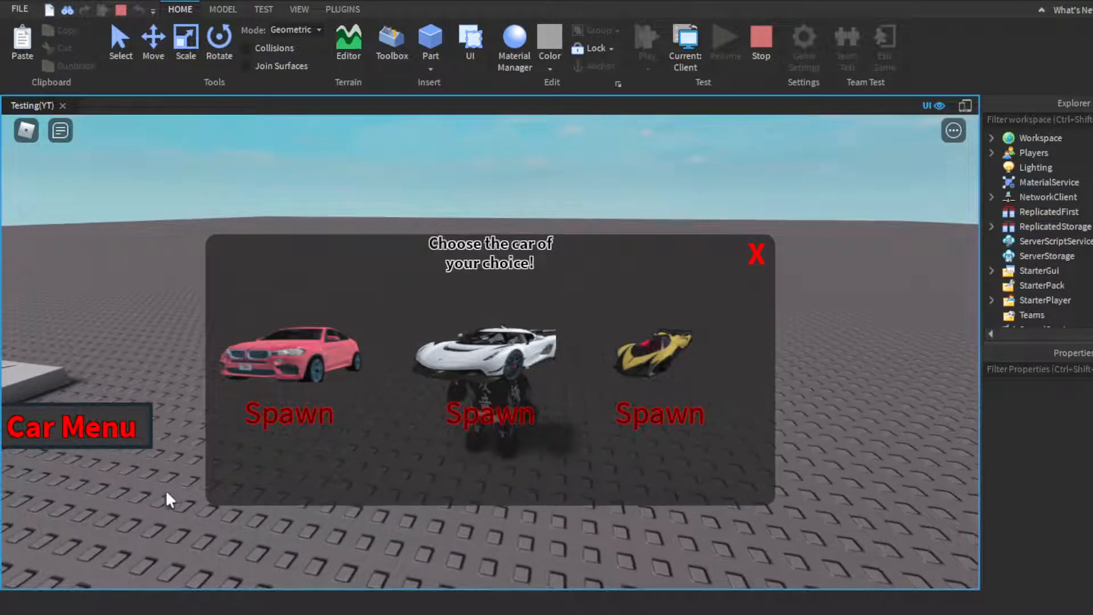
mouse_move(489, 259)
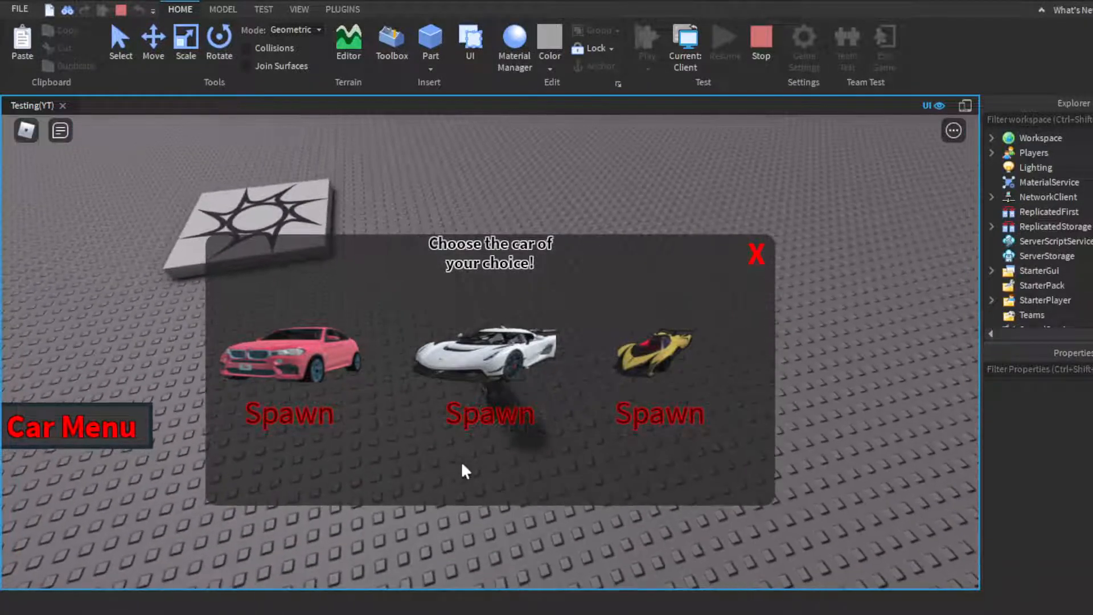
Spawn the pink car from the Car Menu, then the white car
click(288, 413)
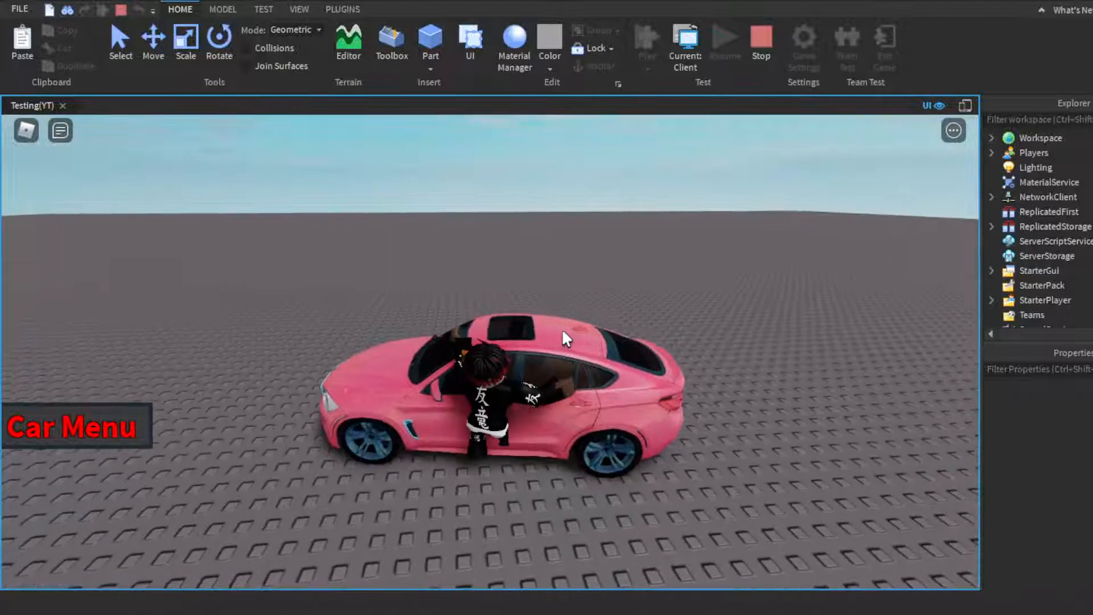
click(73, 427)
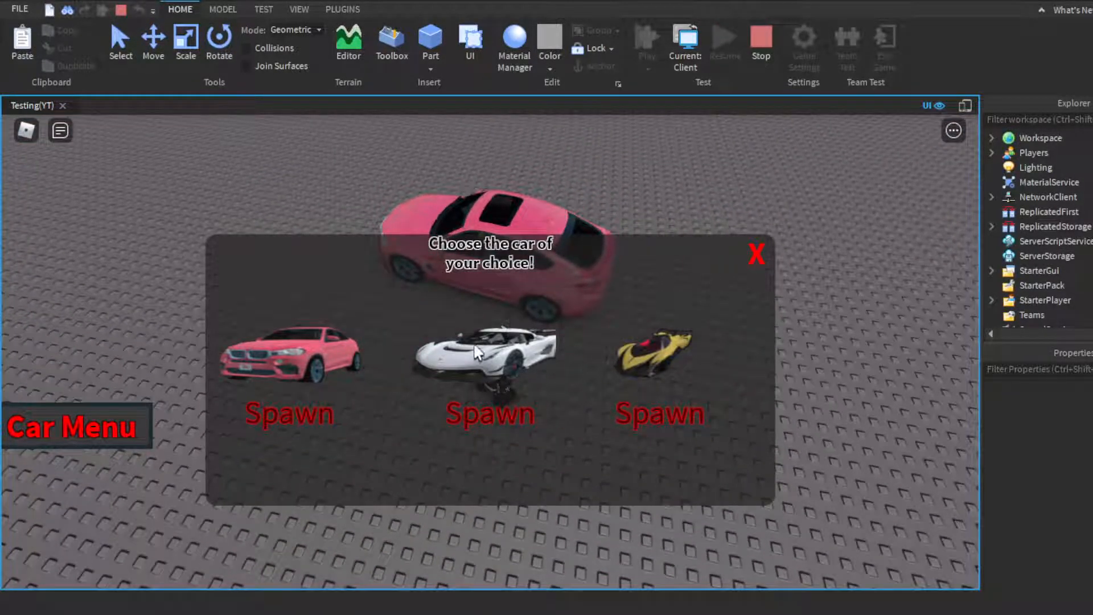
mouse_move(389, 348)
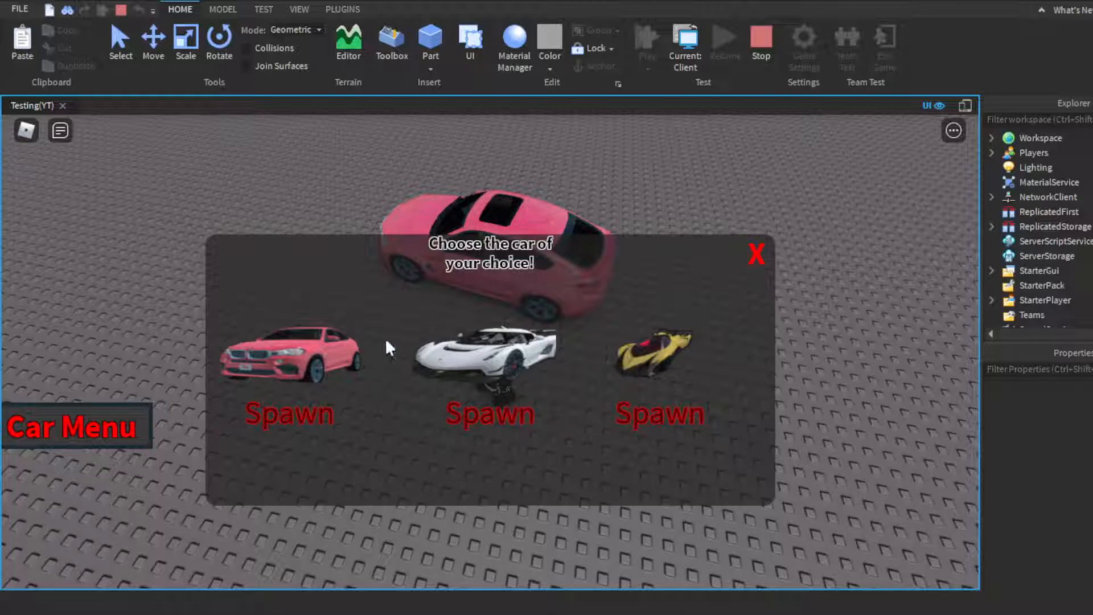
mouse_move(781, 347)
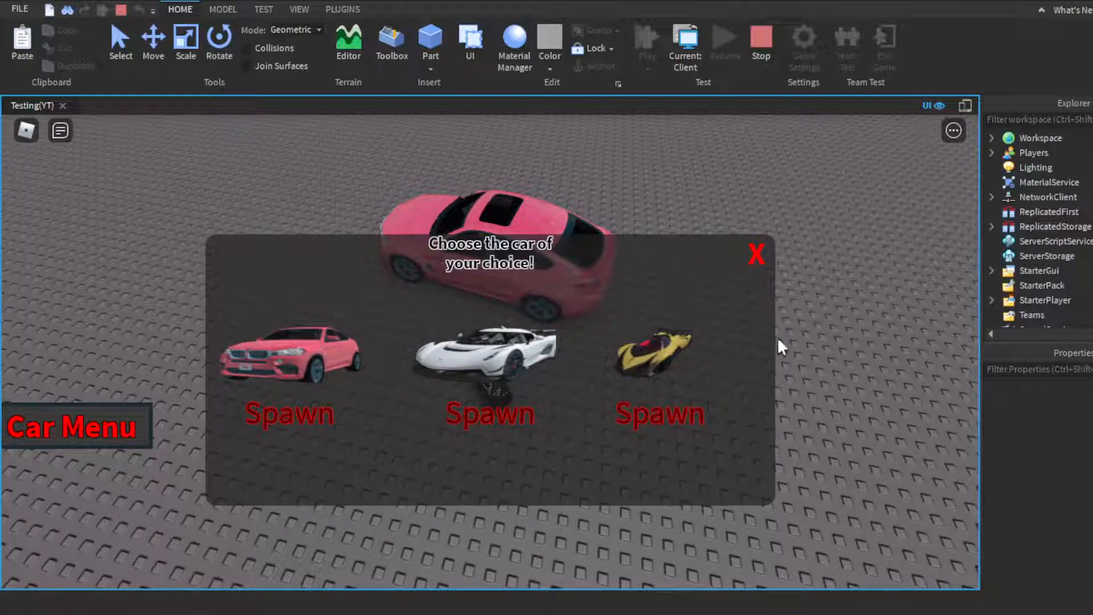
mouse_move(336, 296)
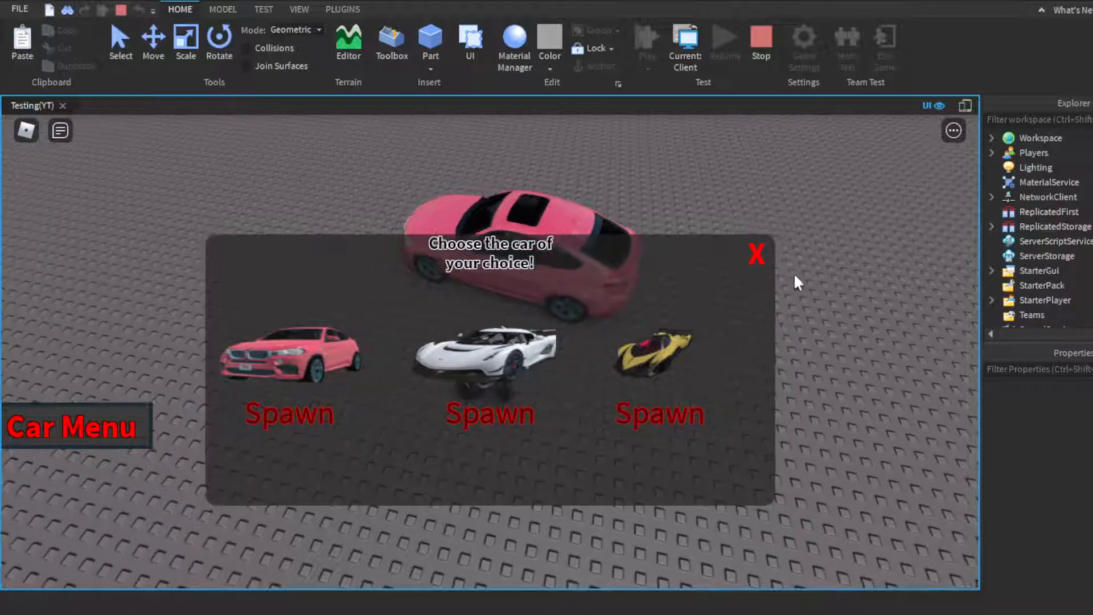
click(288, 413)
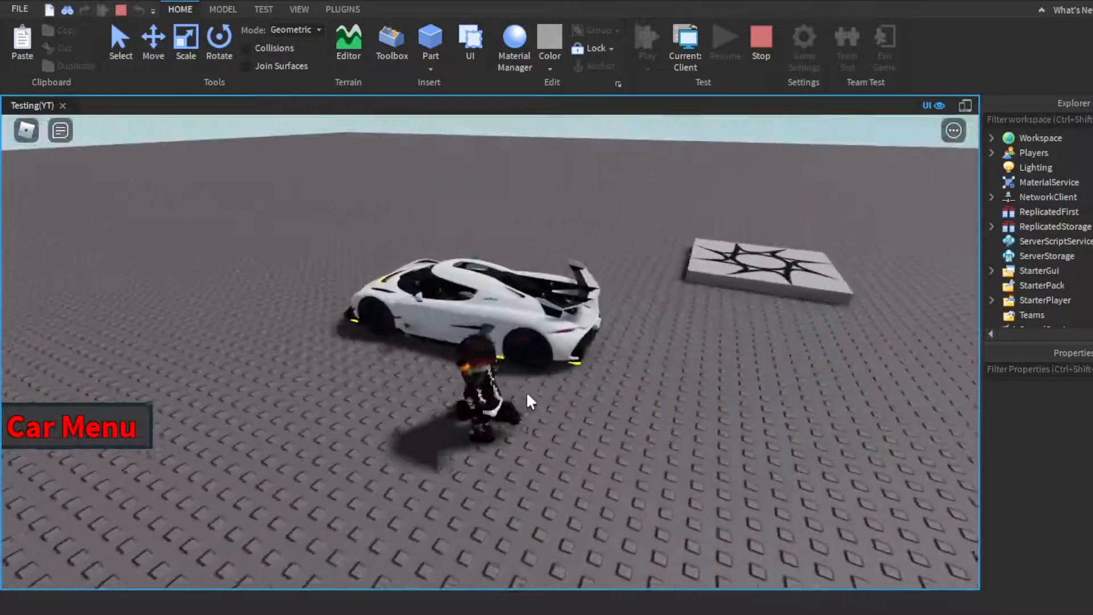
Spawn a third car from the Car Menu and stop the playtest
click(75, 427)
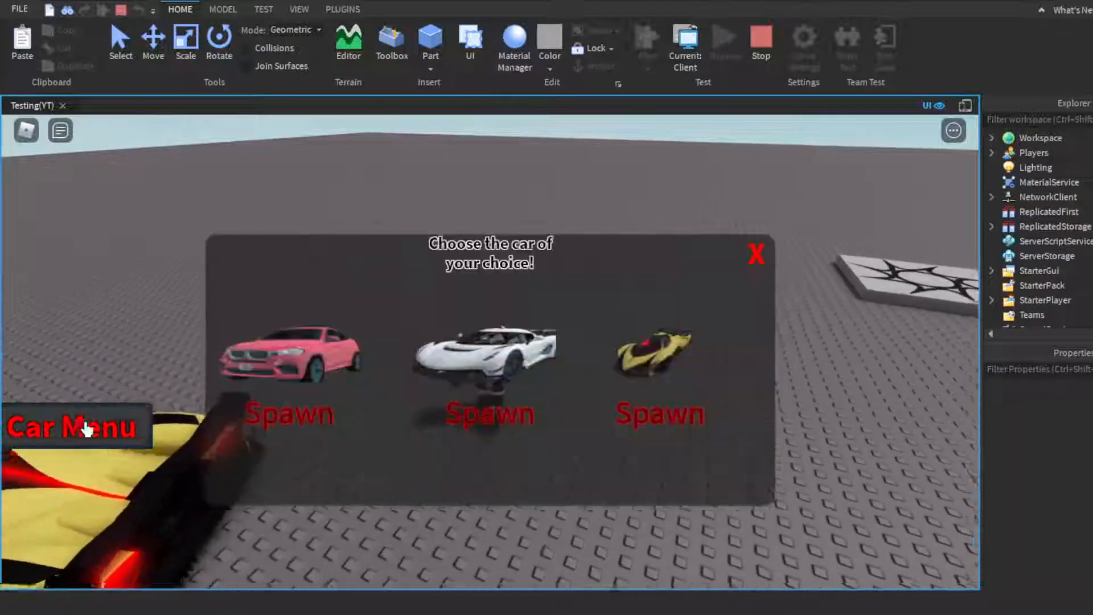
click(489, 412)
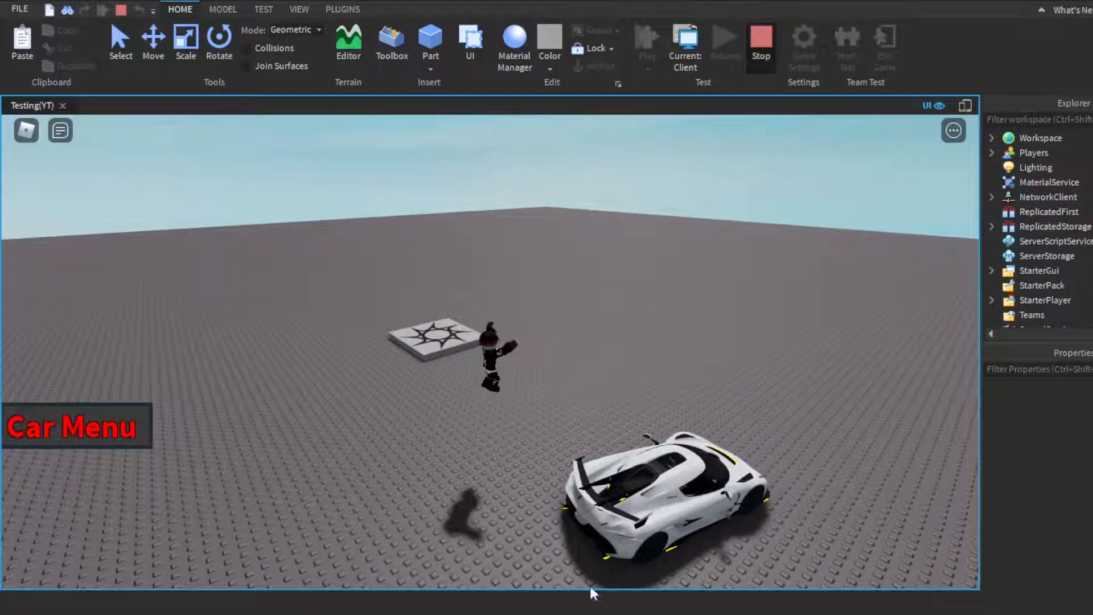
click(760, 40)
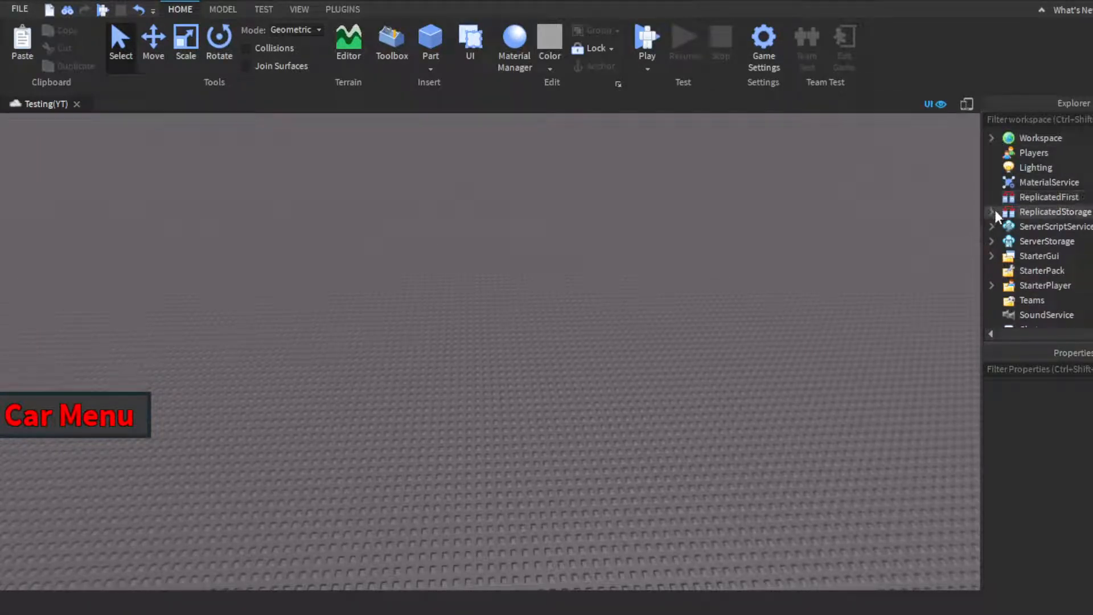
Expand ReplicatedStorage to show the car remote events, then ServerScriptService with Leaderstats and SpawnCarScript
click(992, 211)
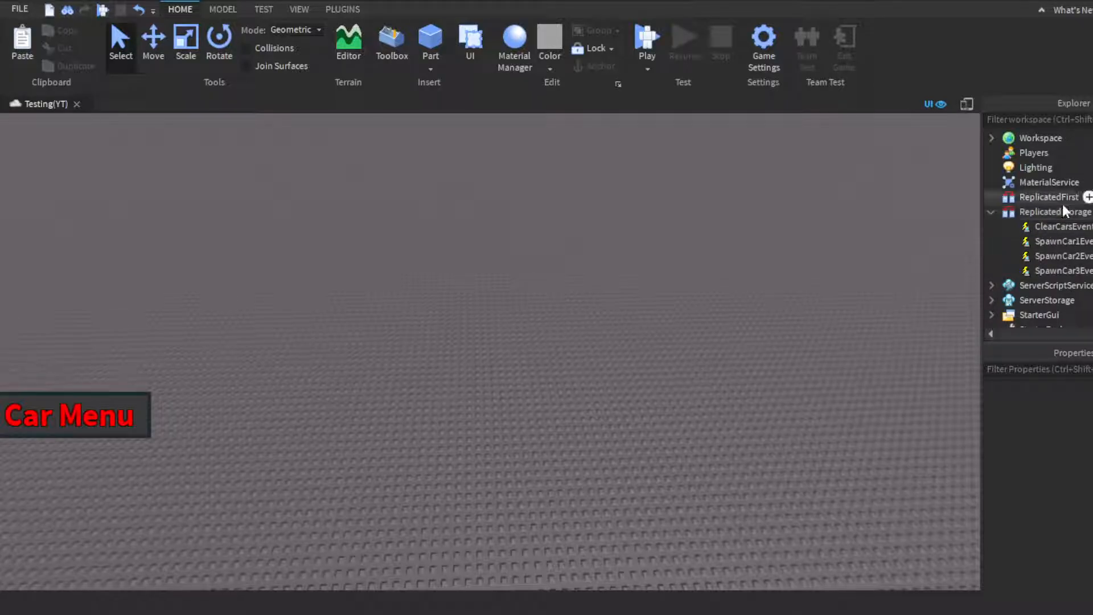
mouse_move(969, 237)
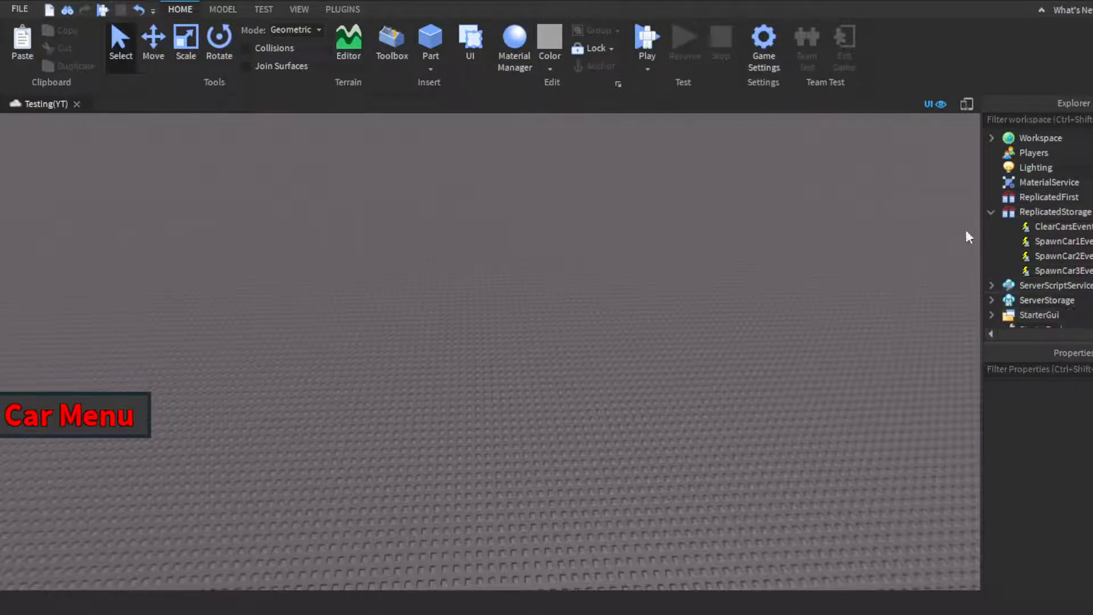
mouse_move(701, 246)
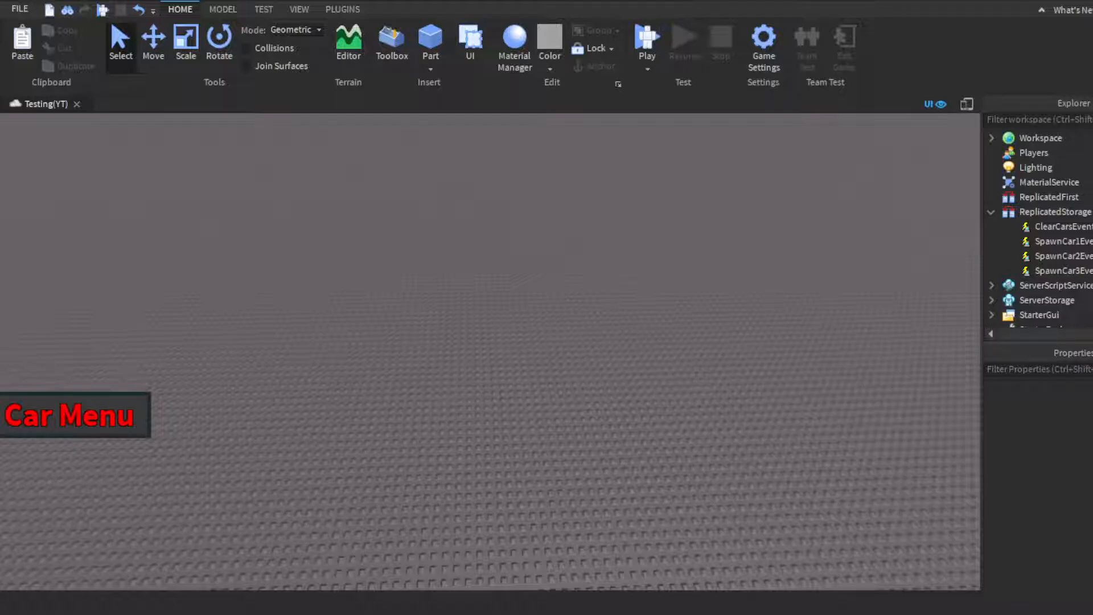
mouse_move(115, 416)
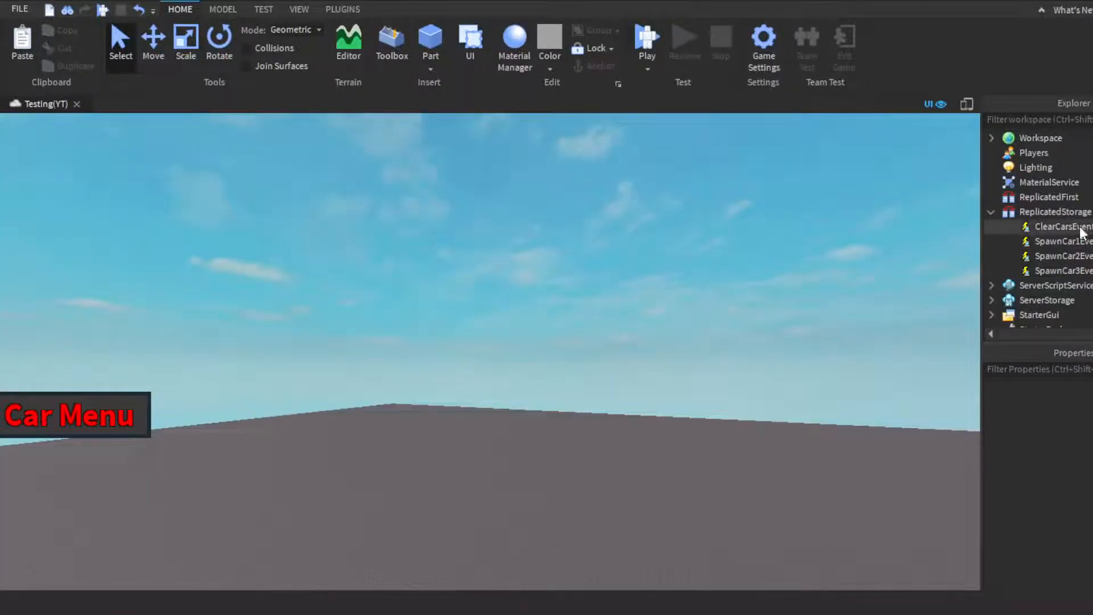
mouse_move(808, 314)
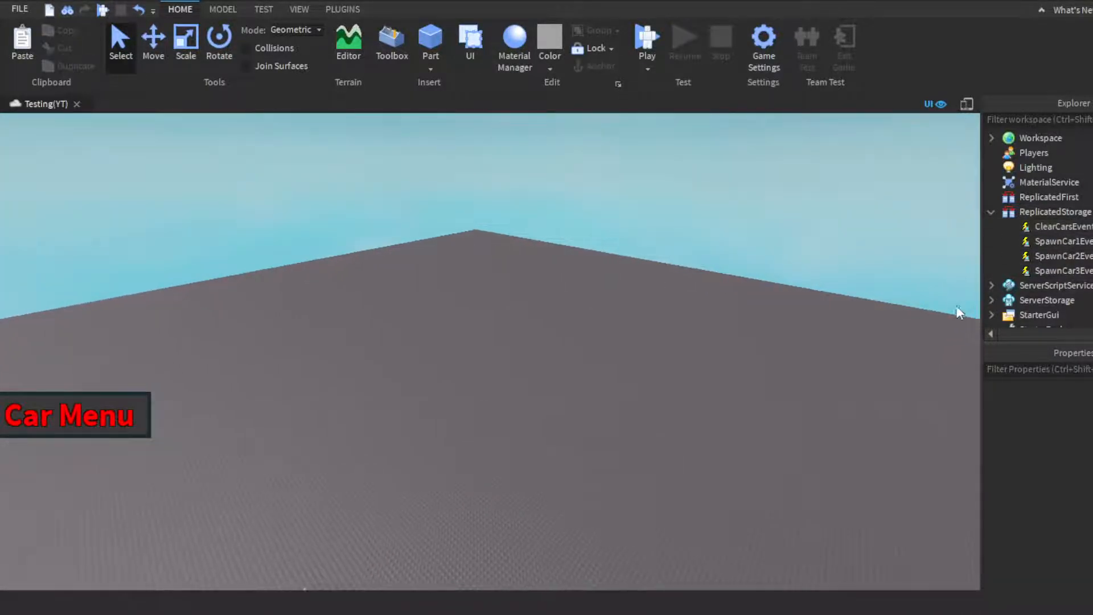
mouse_move(980, 235)
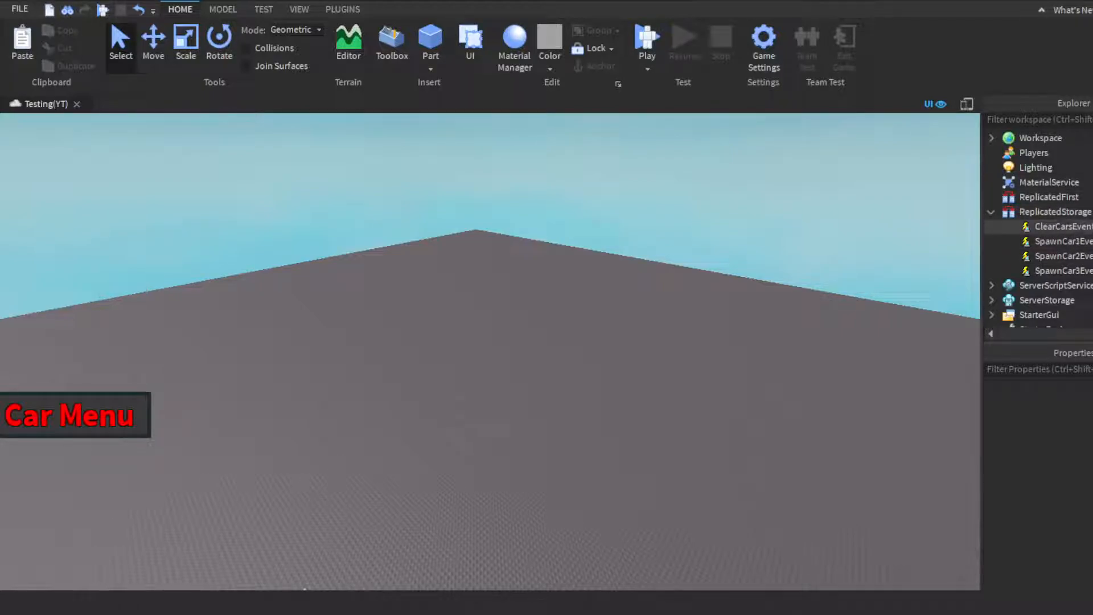
click(1058, 211)
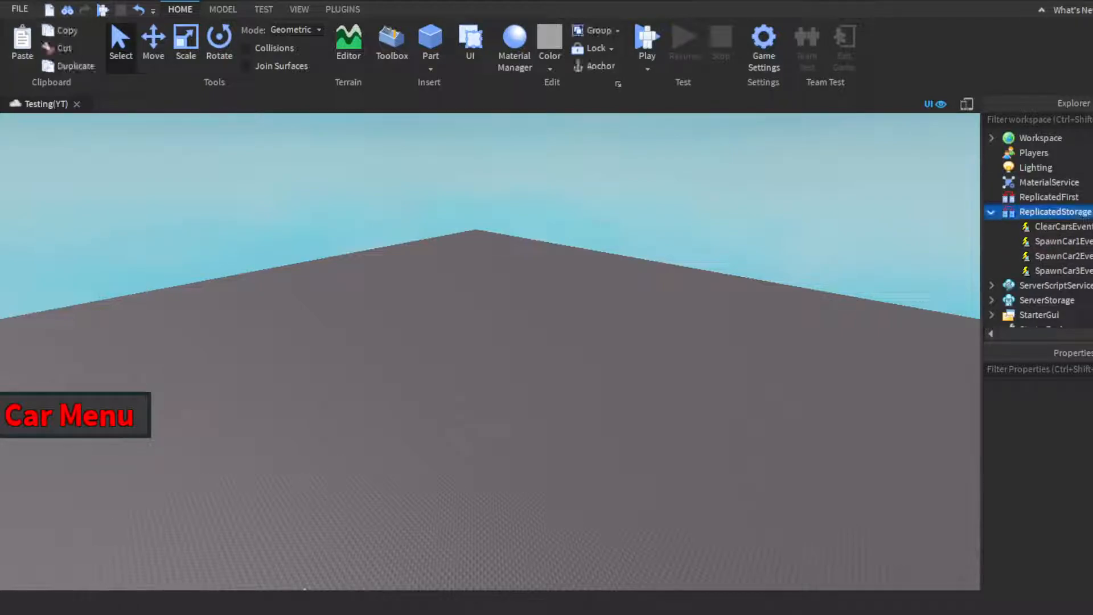
click(1055, 212)
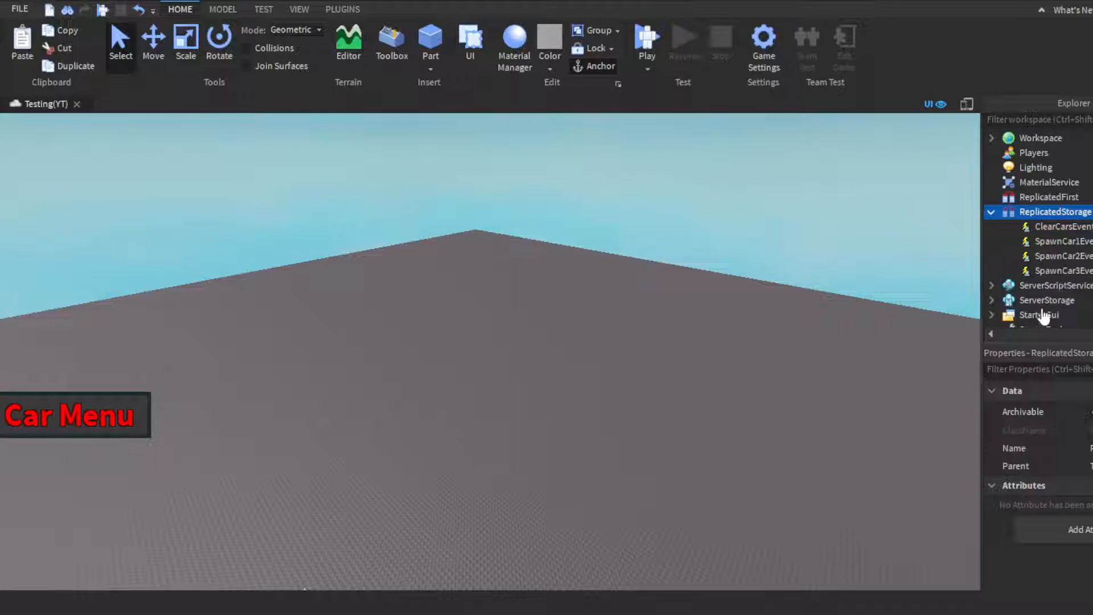
click(992, 212)
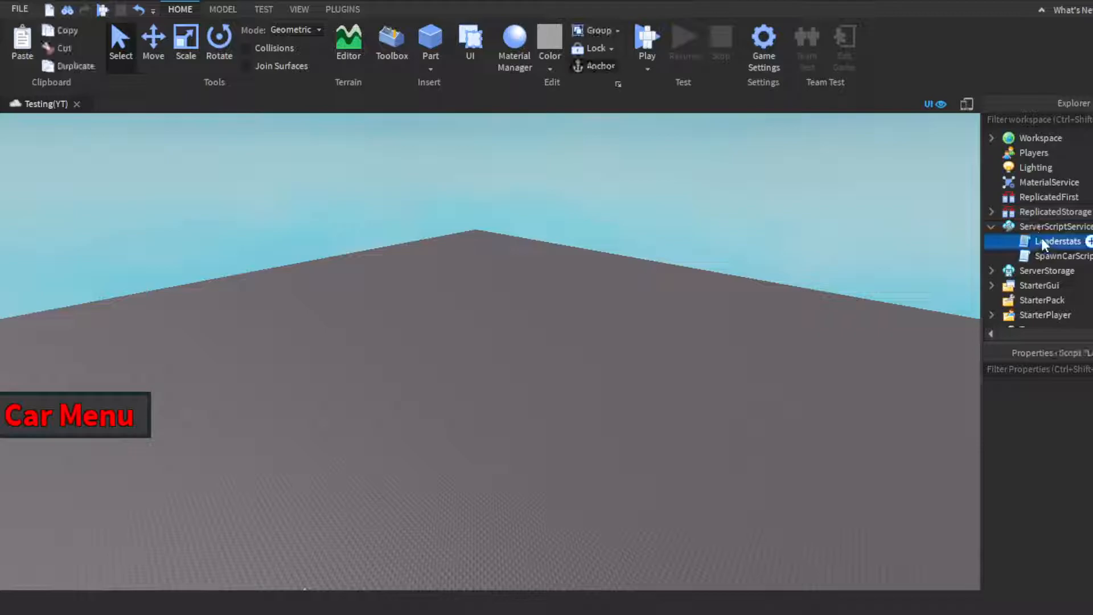
double_click(1057, 241)
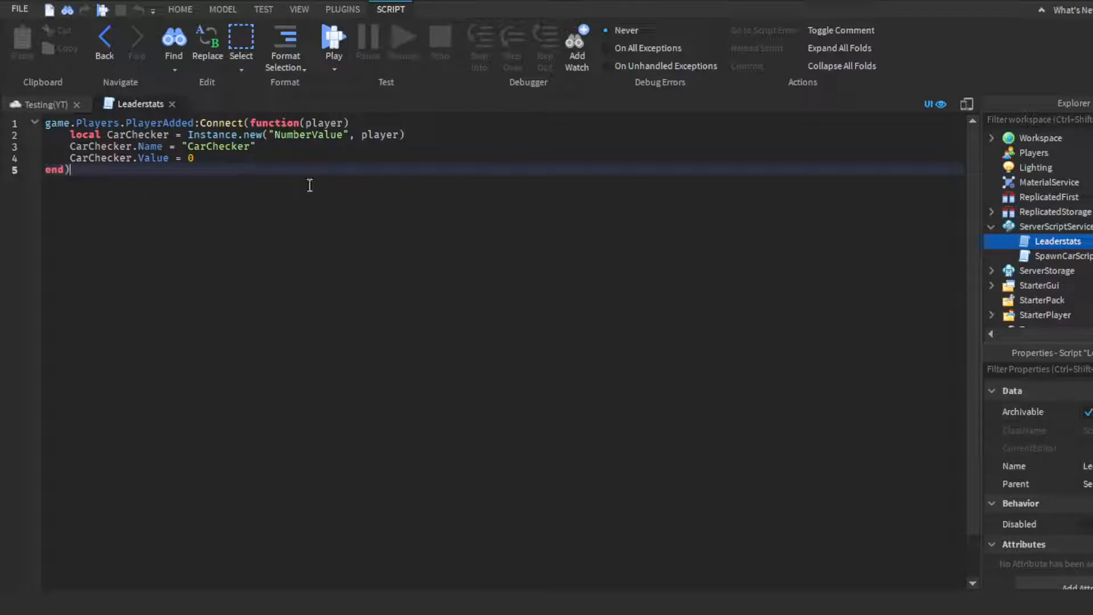
mouse_move(455, 152)
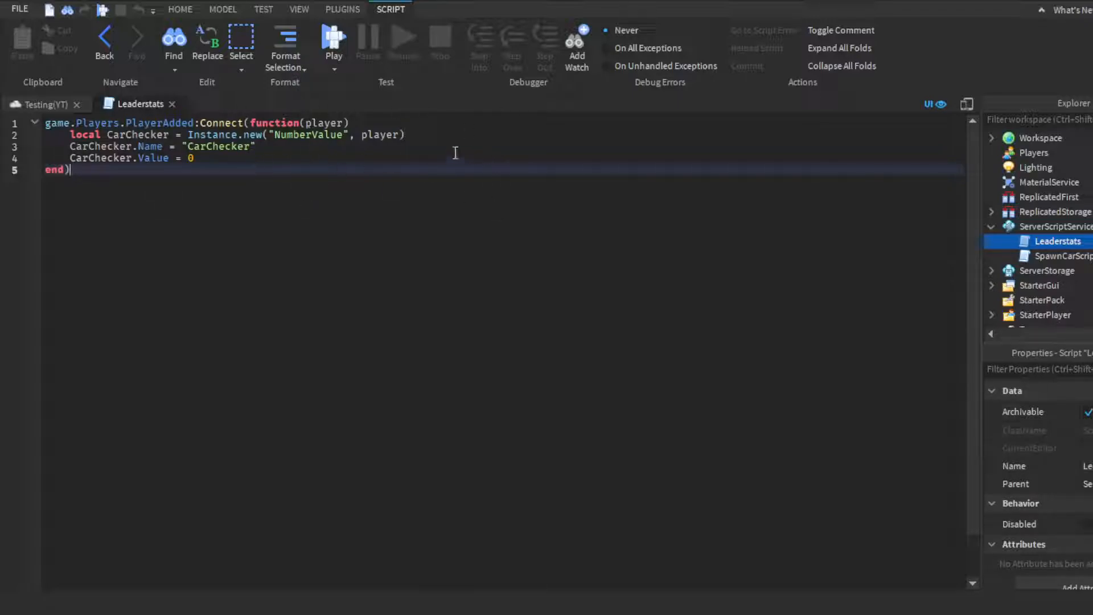
mouse_move(481, 109)
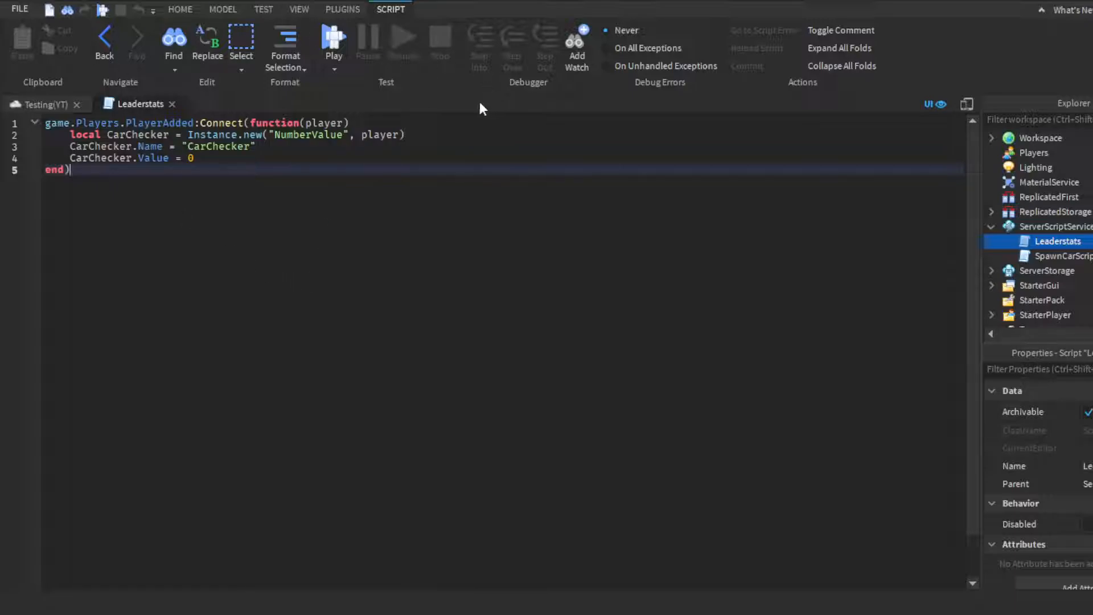
mouse_move(209, 123)
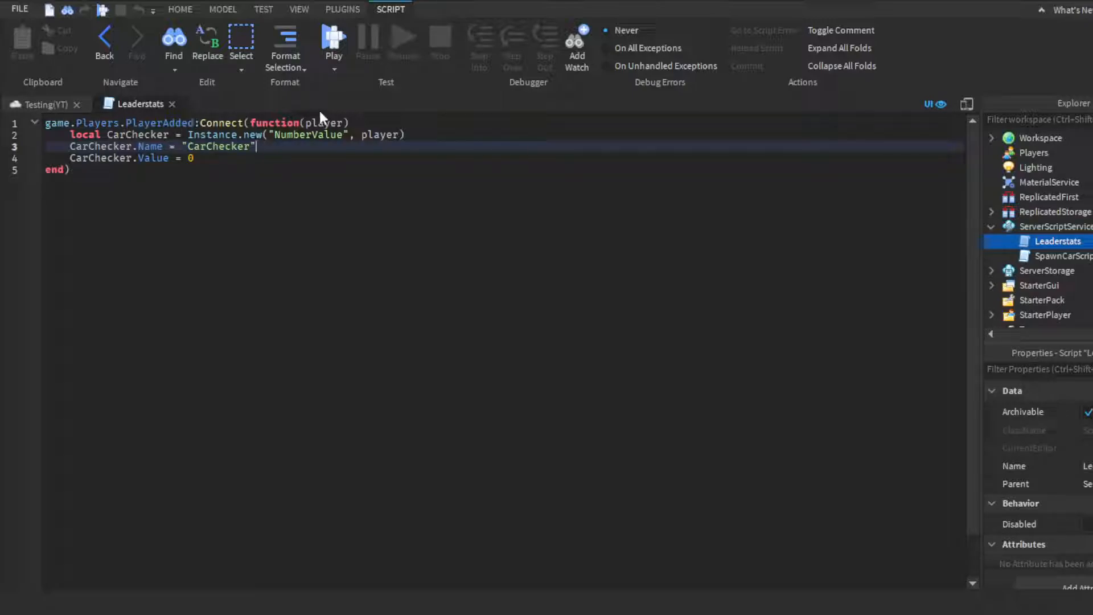
mouse_move(120, 135)
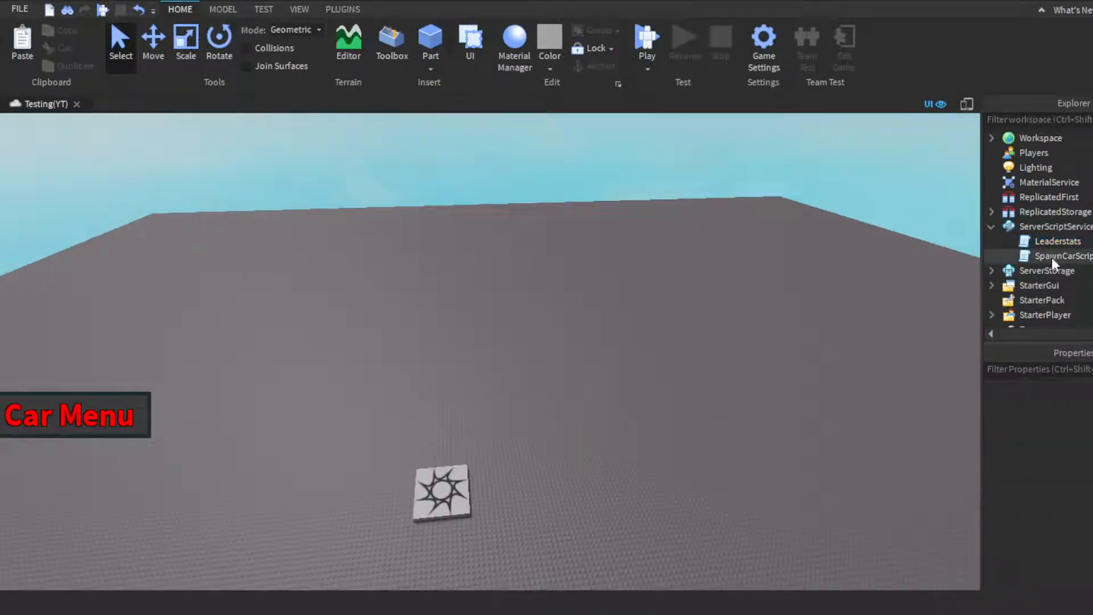
Review SpawnCarScript's server events that clone Car1–Car3 in front of players
double_click(1060, 256)
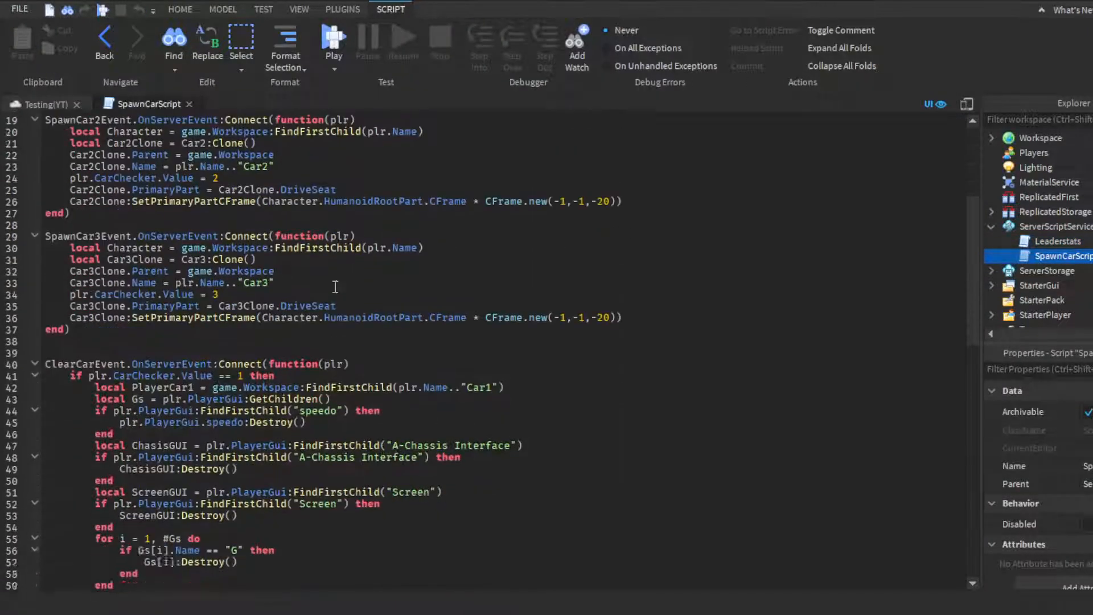
scroll(up, 3)
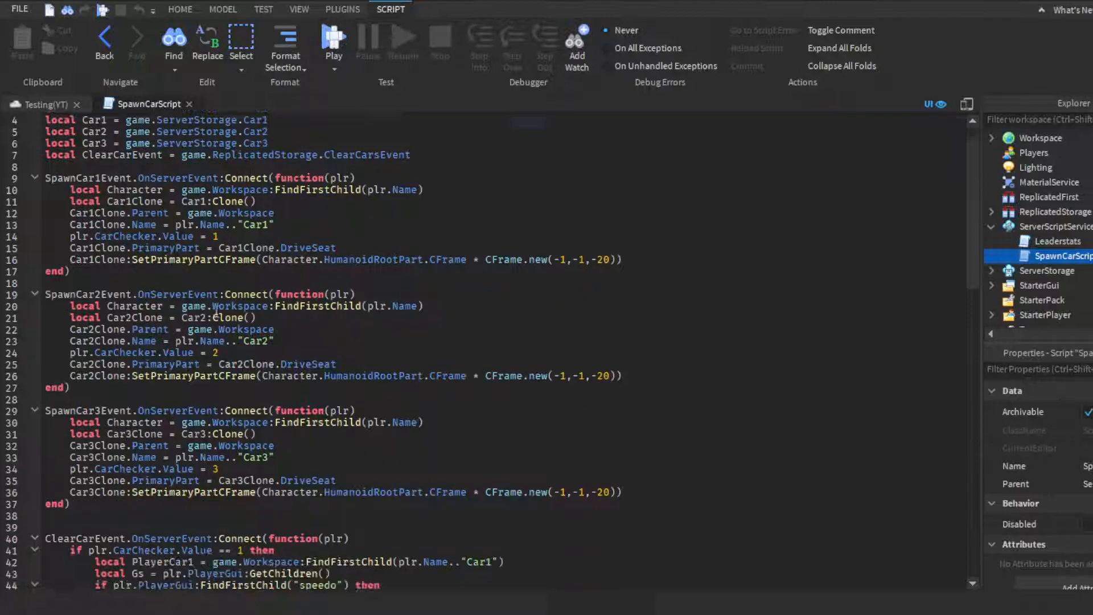
scroll(up, 3)
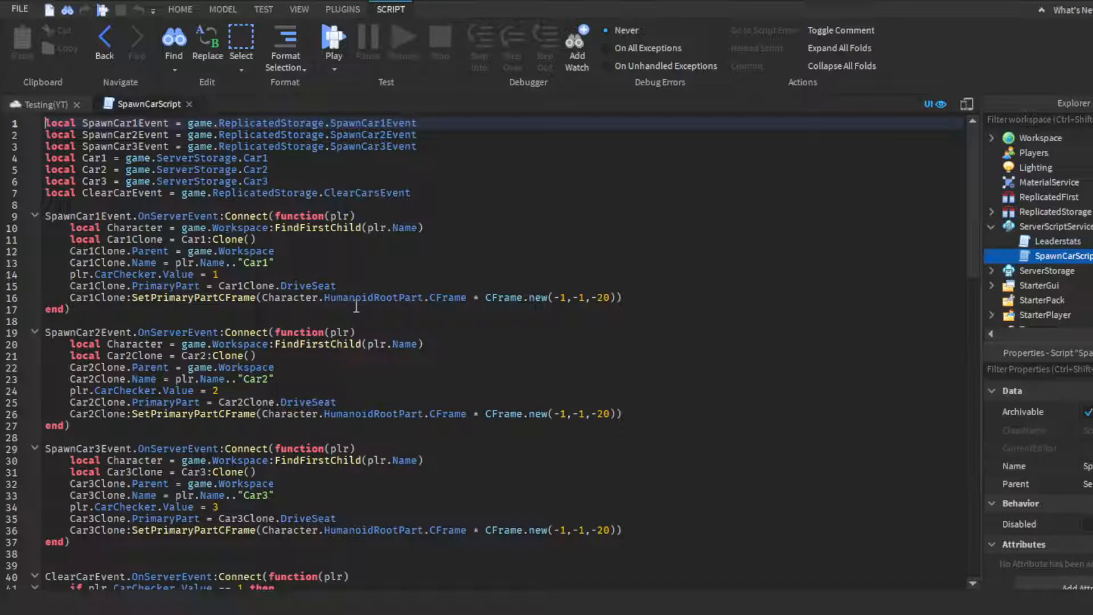
scroll(down, 3)
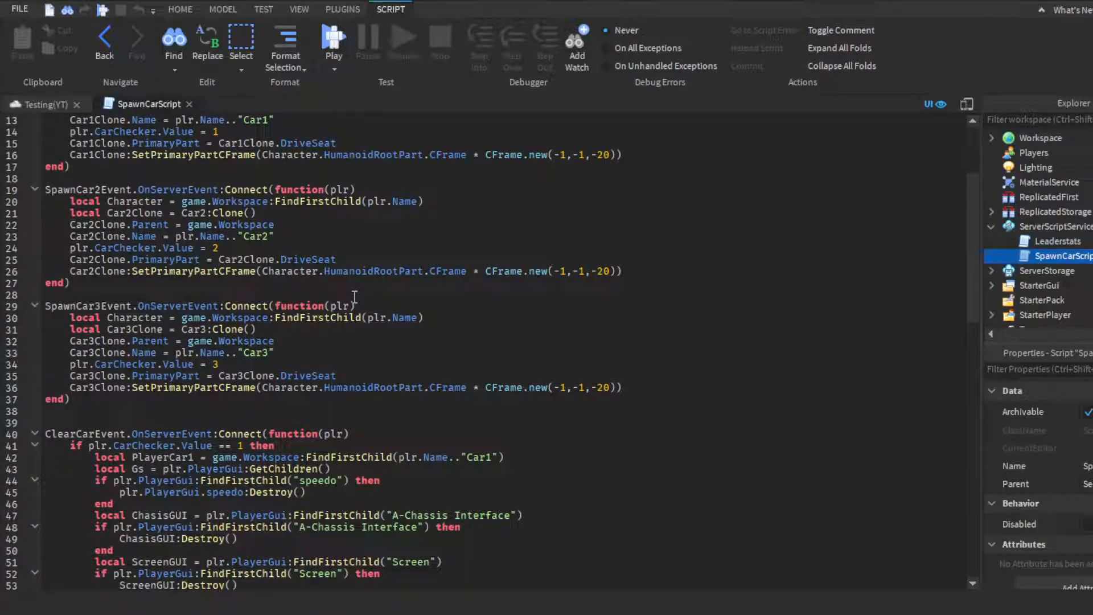
scroll(up, 3)
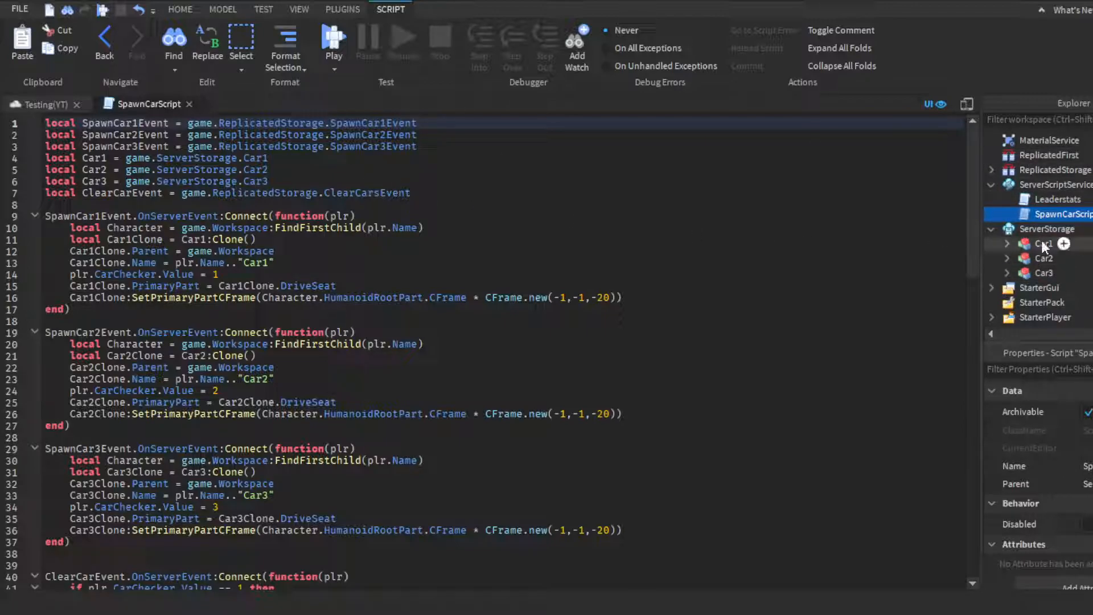
Select the Car1 and Car2 models, then return to the place's 3D view
click(1044, 258)
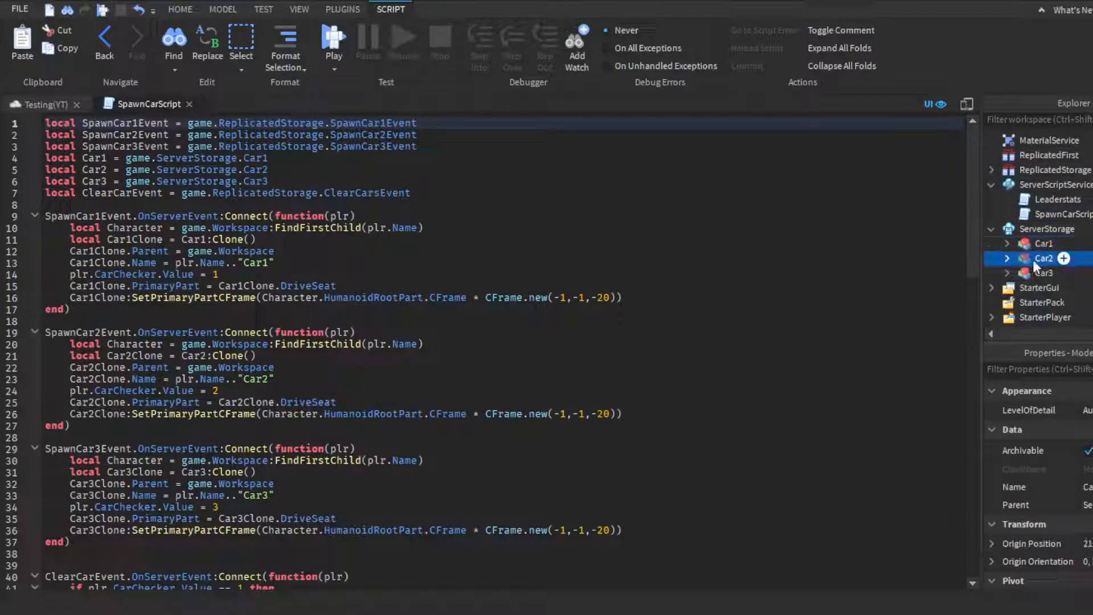
click(993, 229)
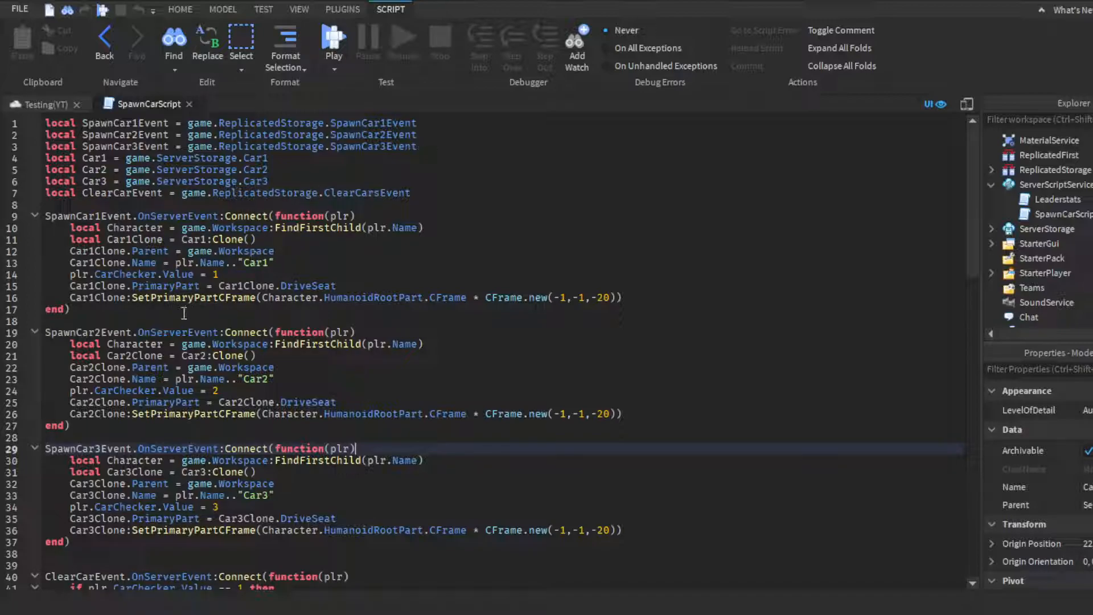
click(778, 262)
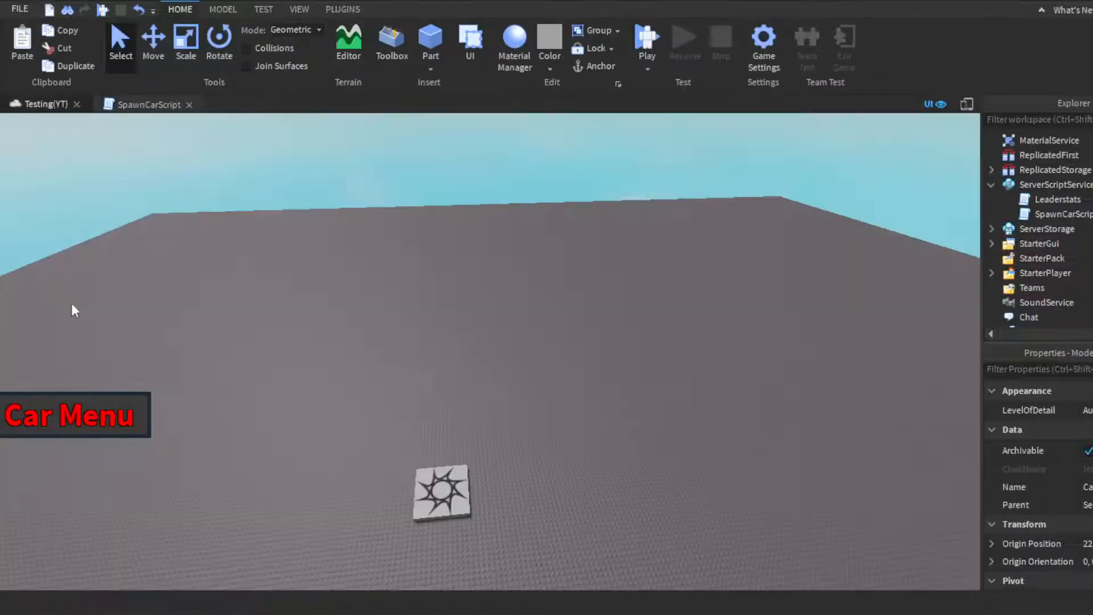
Reopen SpawnCarScript showing the three server spawn events
click(147, 104)
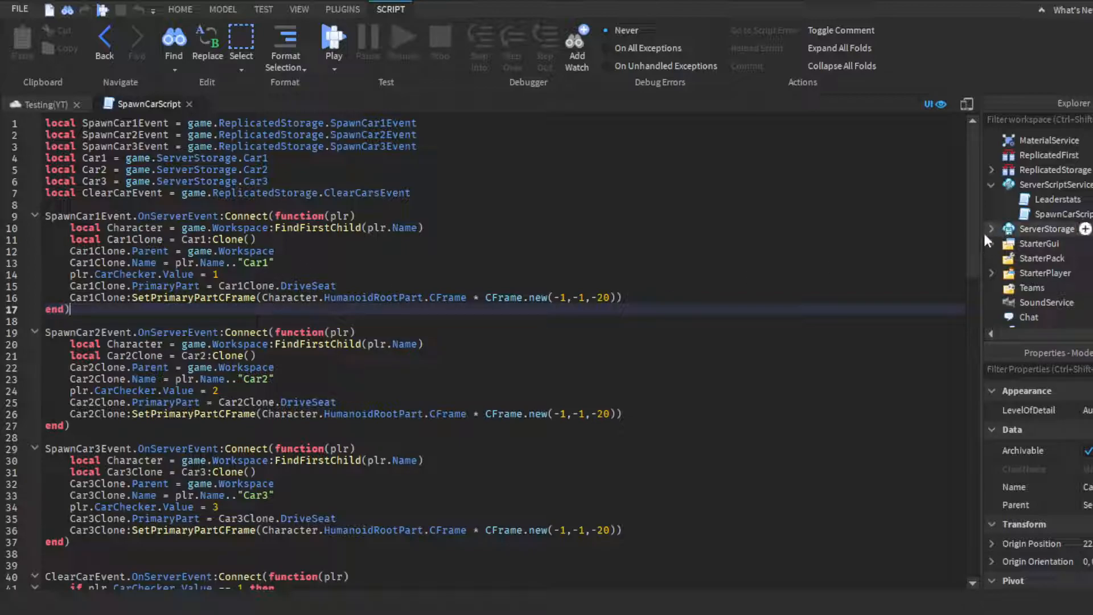
List the cars in ServerStorage with Car1's parts and review the ClearCarEvent handler
click(992, 244)
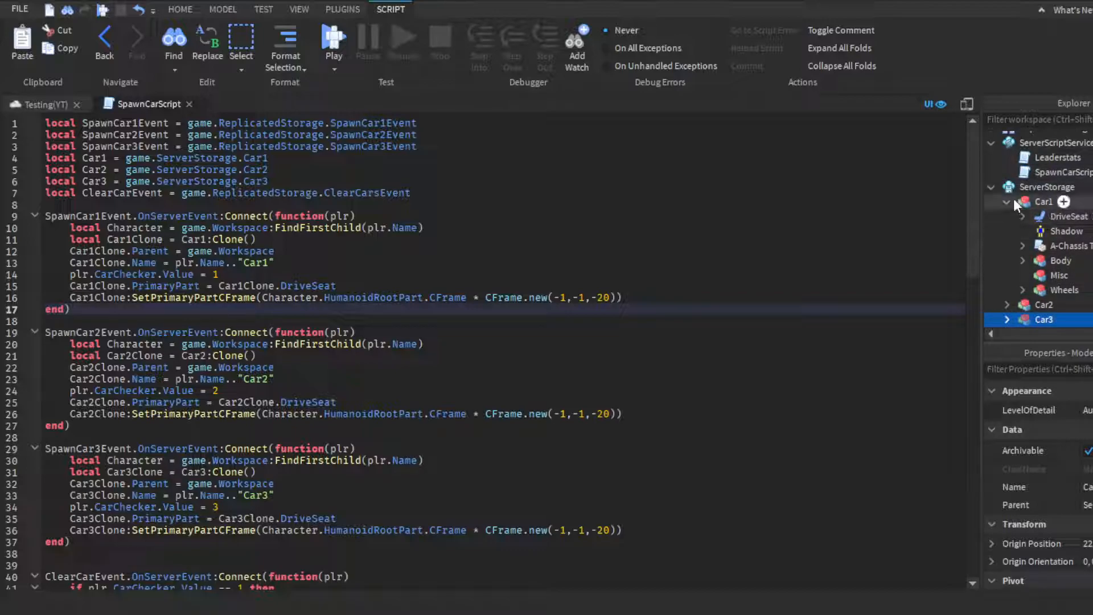
click(1007, 201)
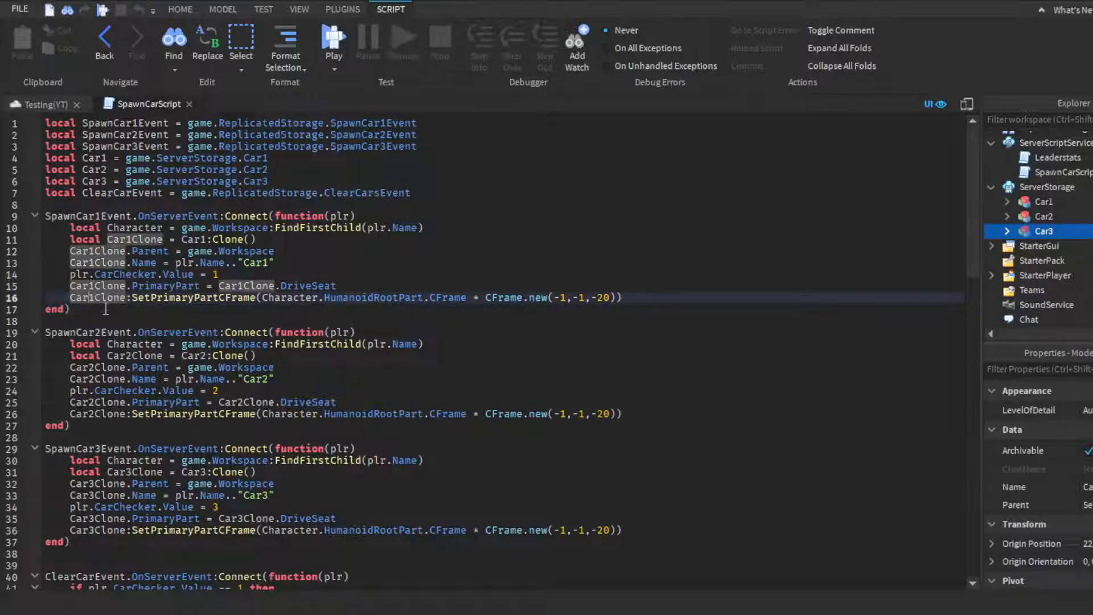
mouse_move(272, 298)
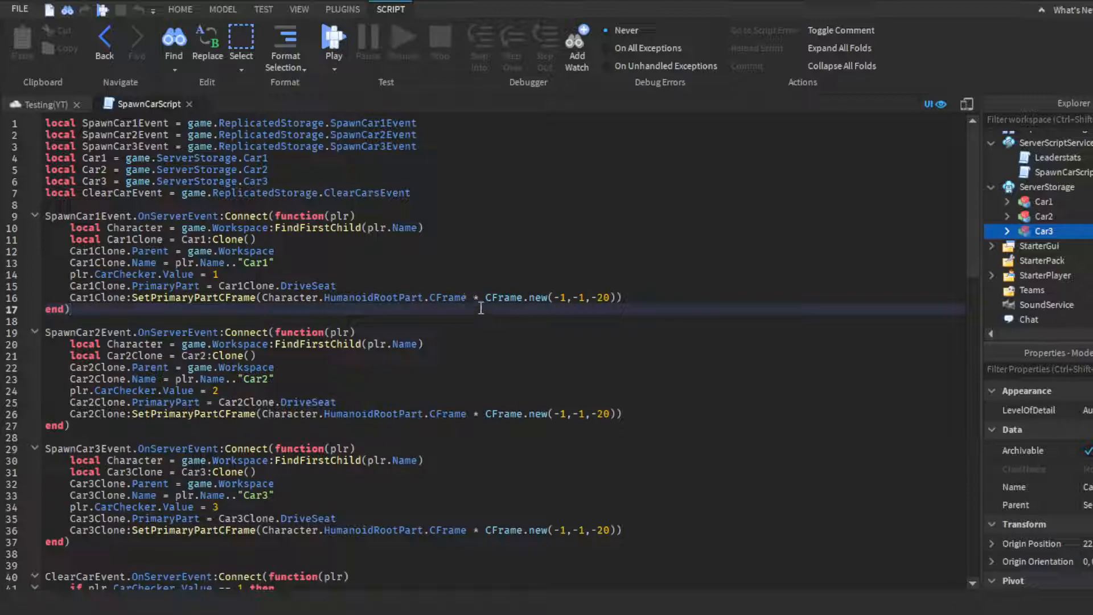
mouse_move(365, 290)
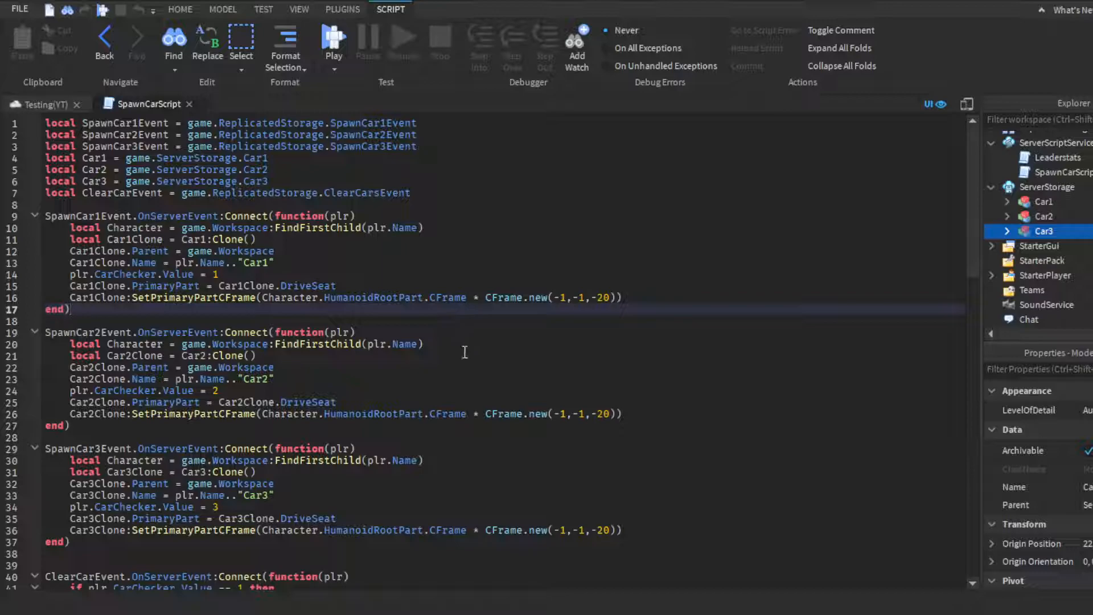
mouse_move(388, 370)
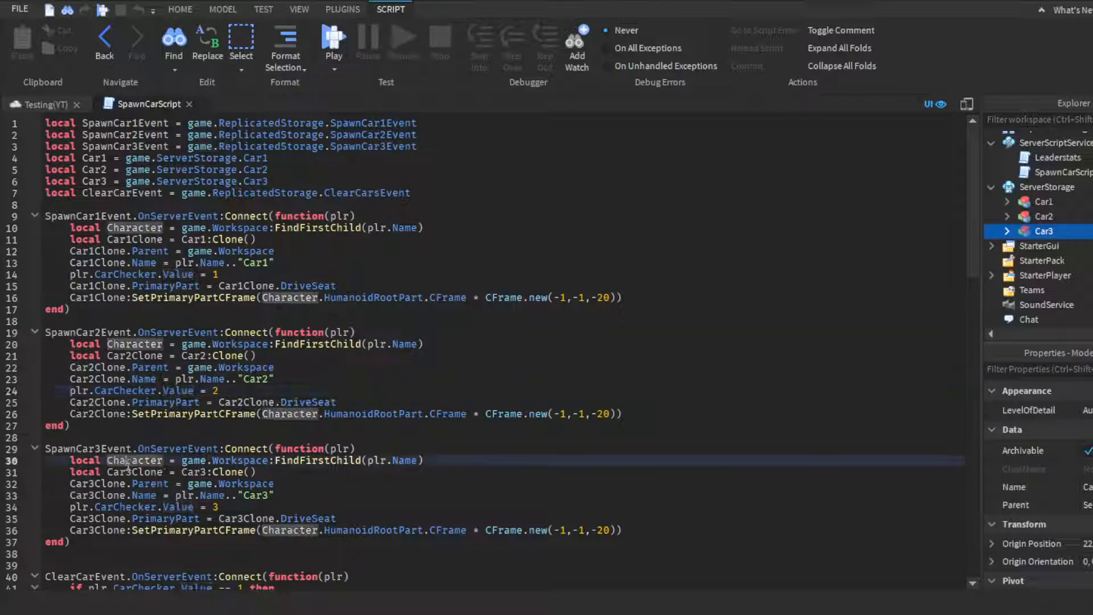
click(124, 239)
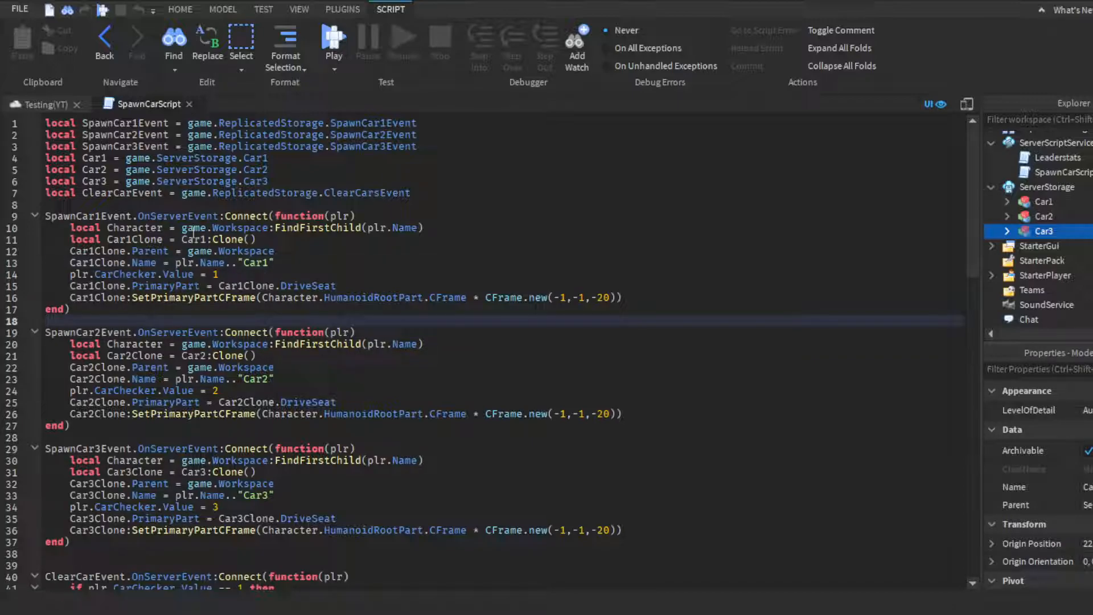
scroll(down, 3)
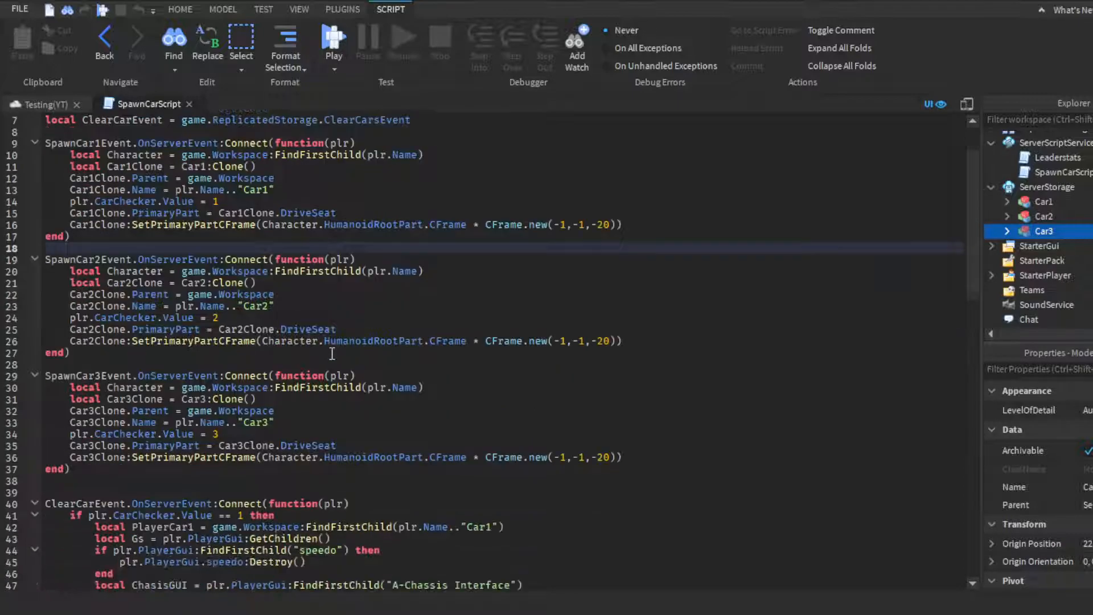
scroll(down, 3)
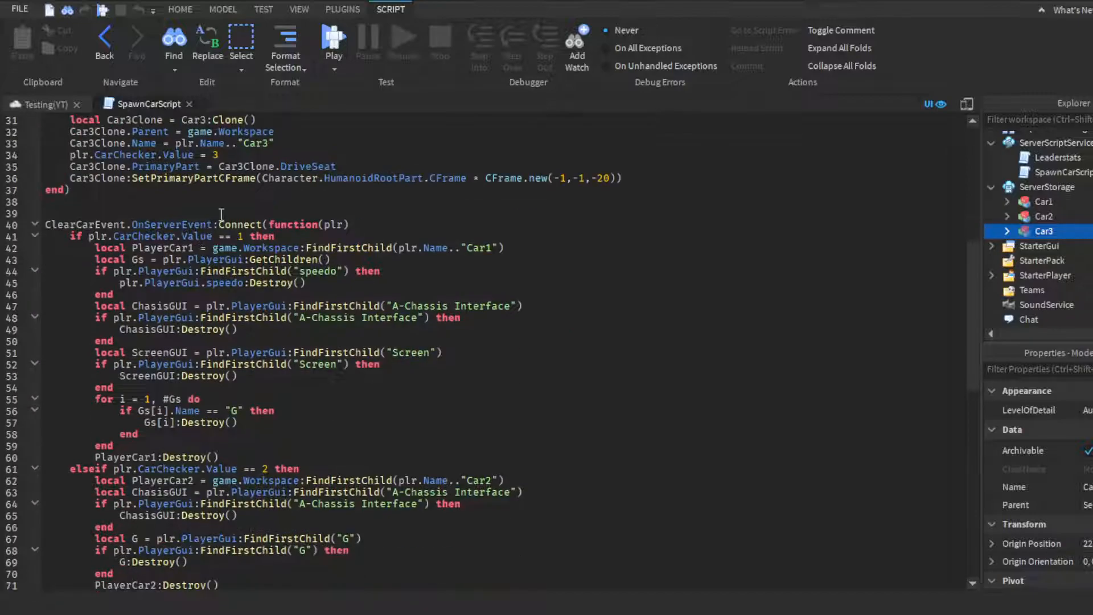
scroll(down, 3)
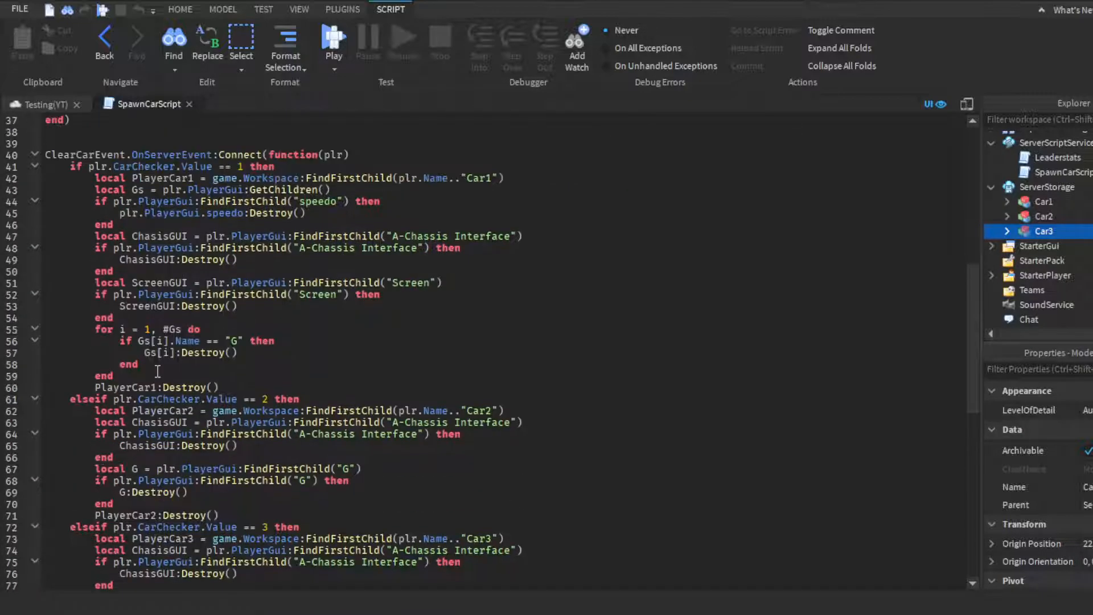
scroll(up, 3)
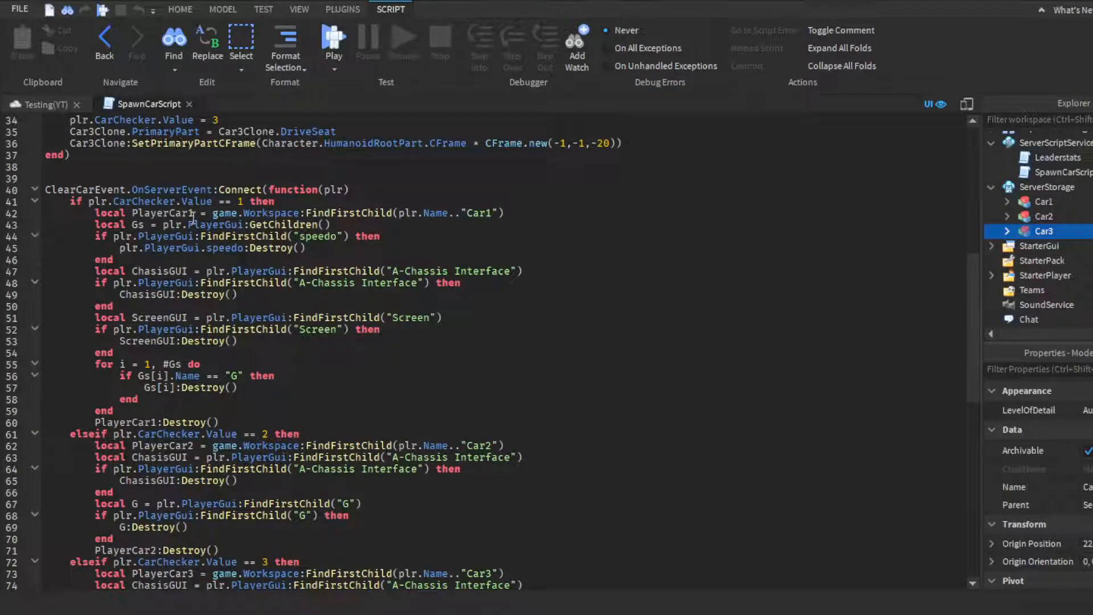
scroll(up, 3)
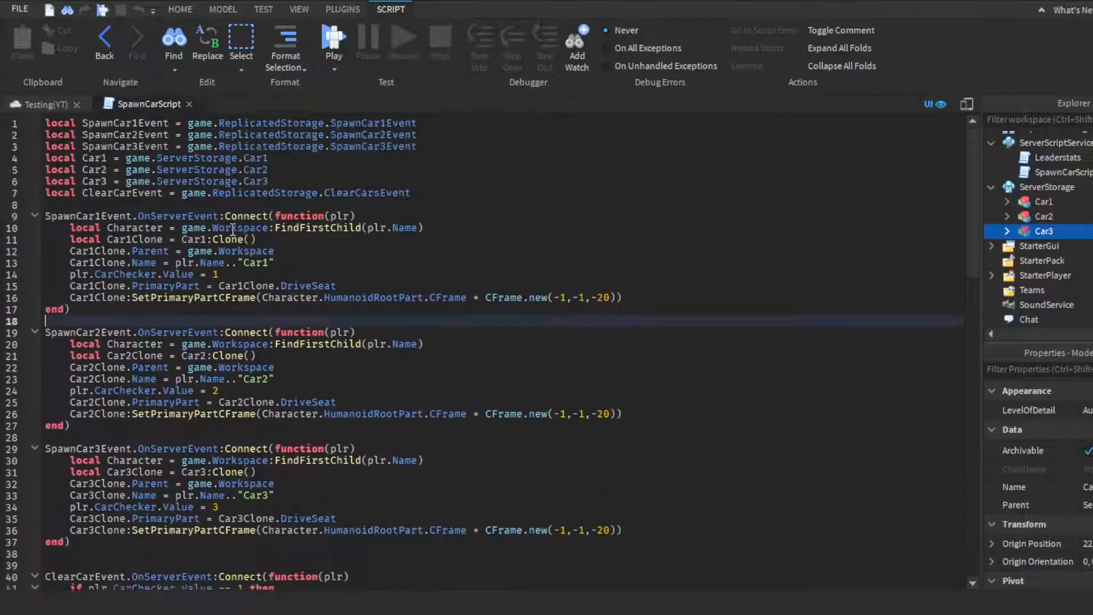
scroll(down, 3)
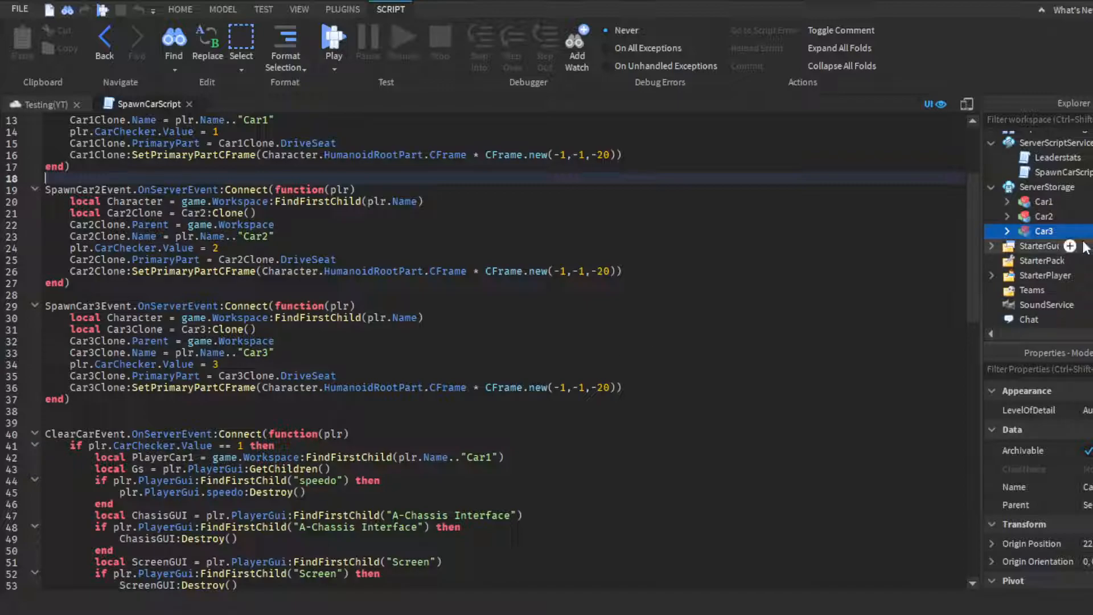
Reveal the car chooser GUI under StarterGui while scrolling through the handler code
click(993, 246)
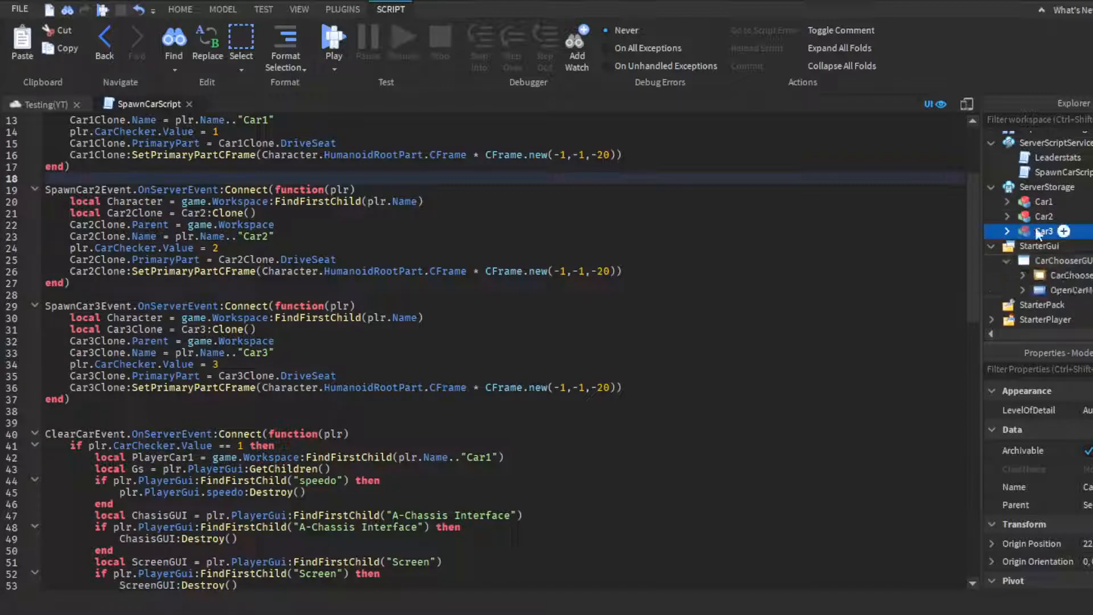
scroll(down, 3)
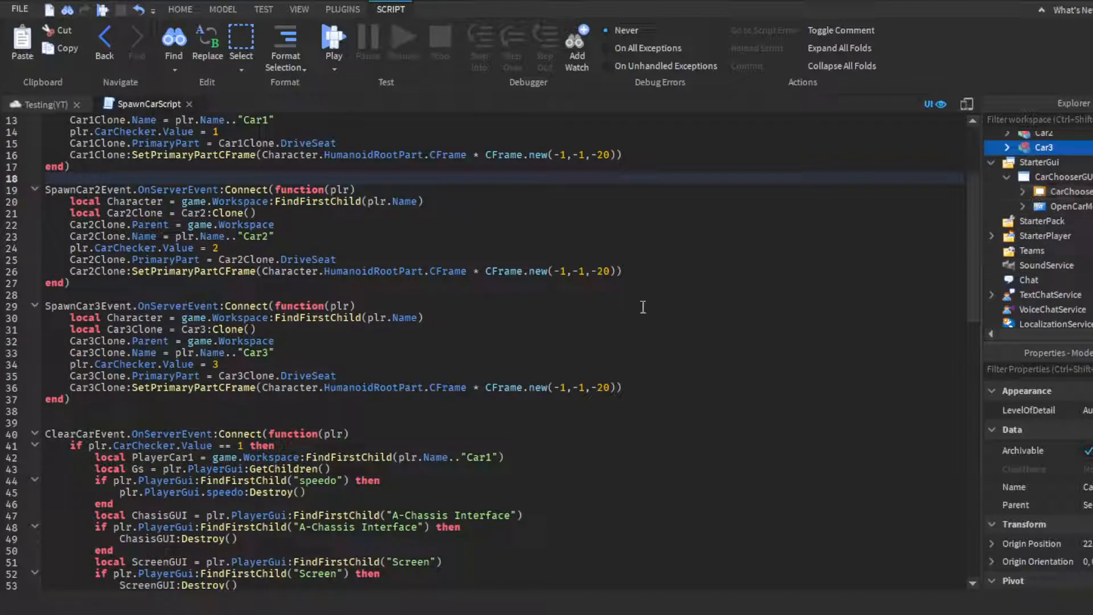
scroll(down, 3)
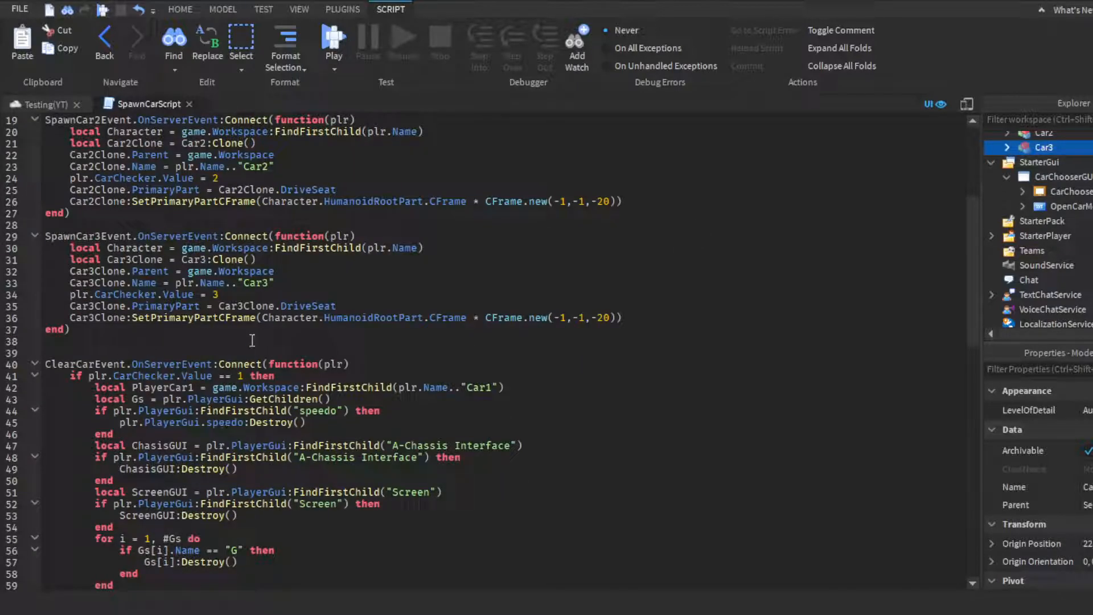
scroll(down, 3)
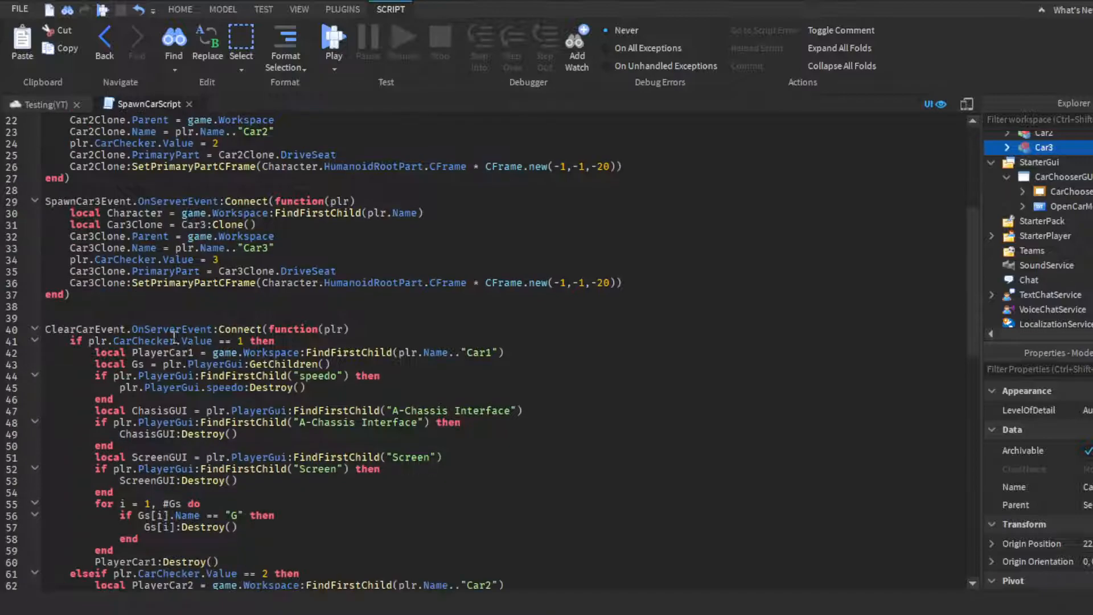
scroll(down, 3)
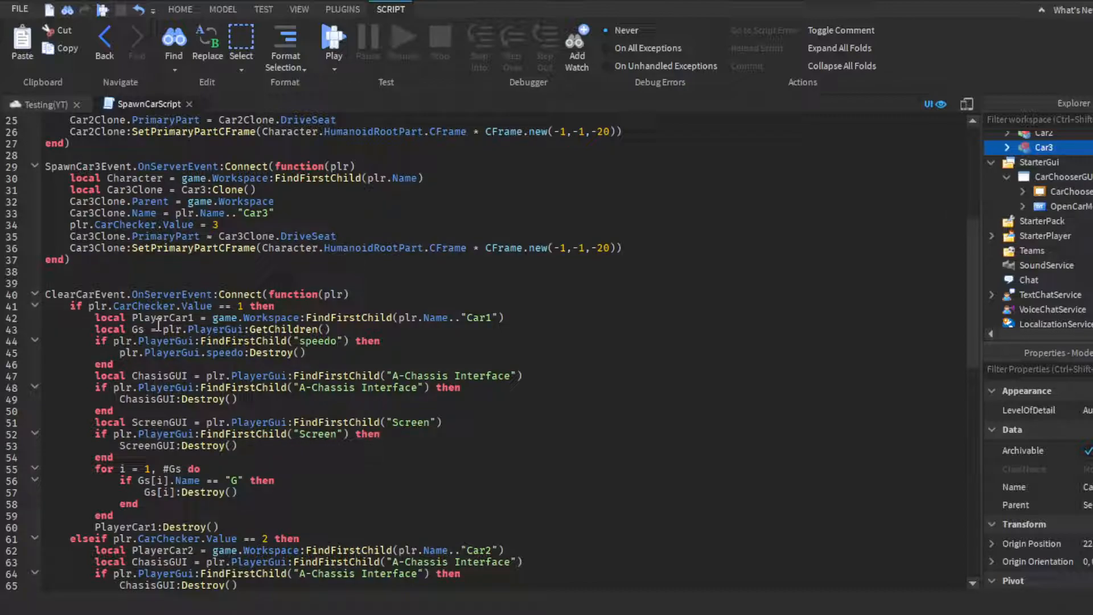
scroll(up, 3)
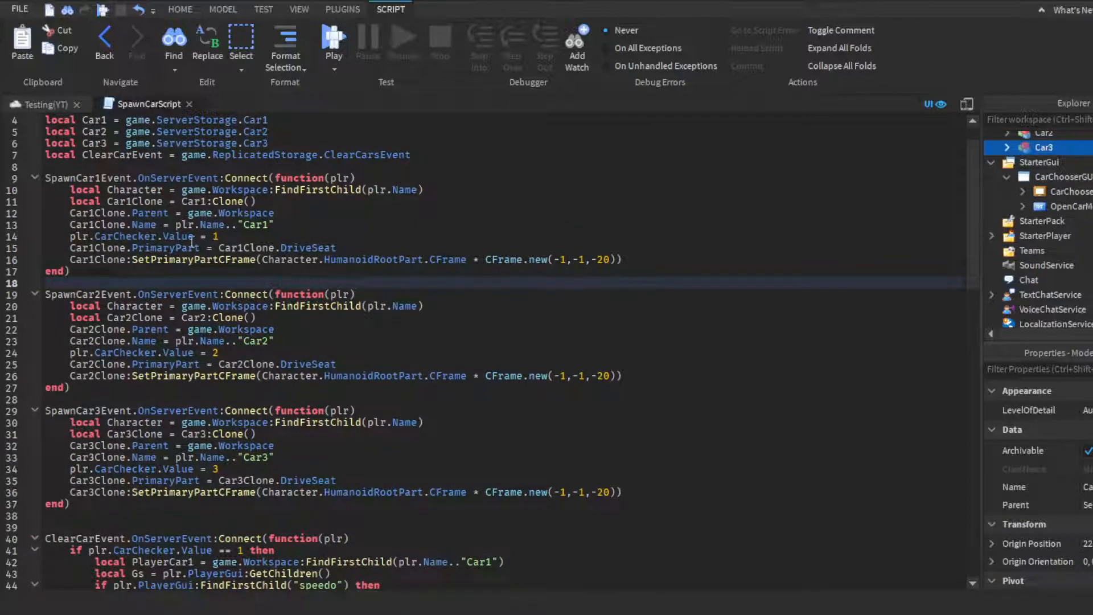
scroll(down, 3)
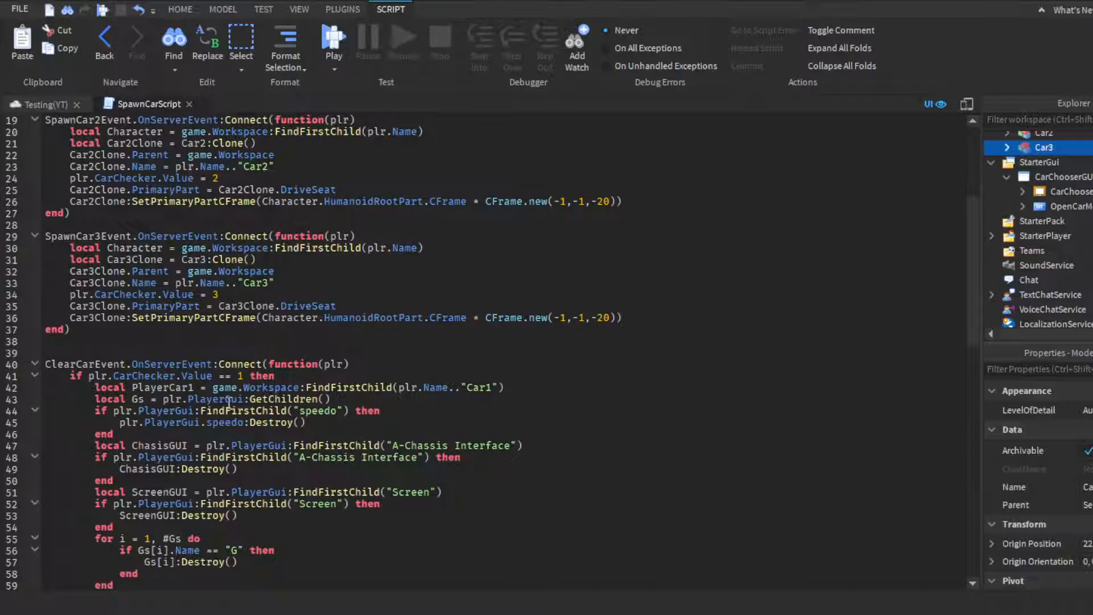
scroll(down, 3)
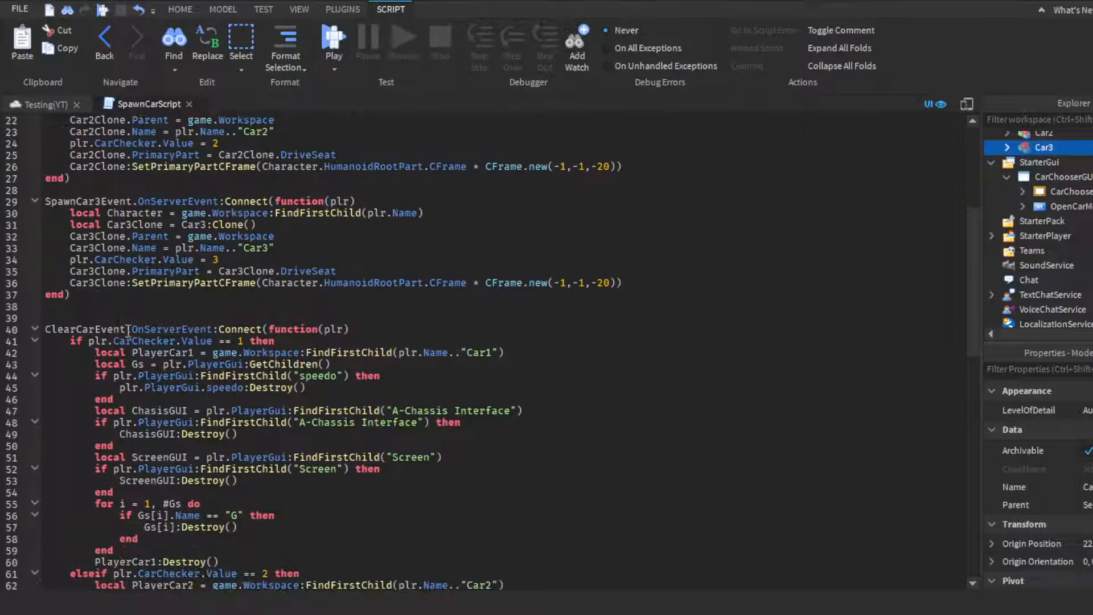
scroll(down, 3)
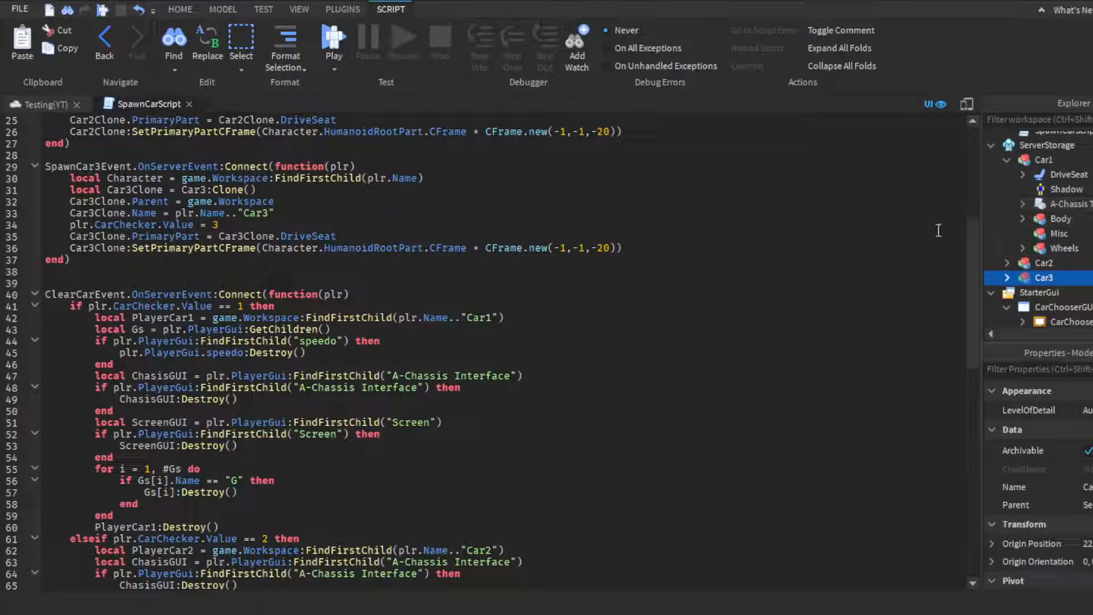
mouse_move(888, 293)
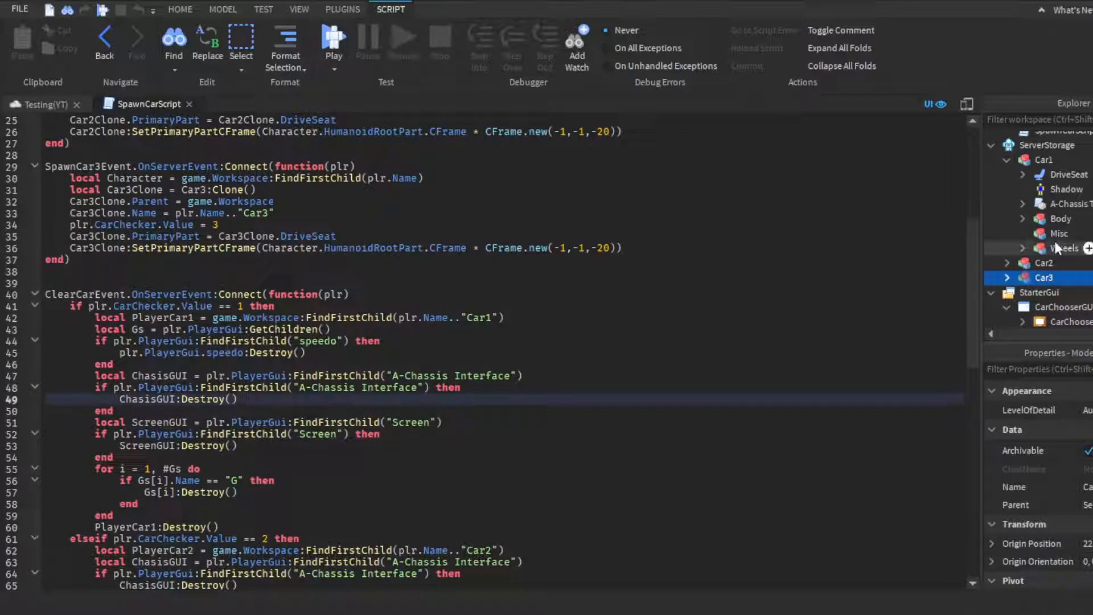
mouse_move(1060, 218)
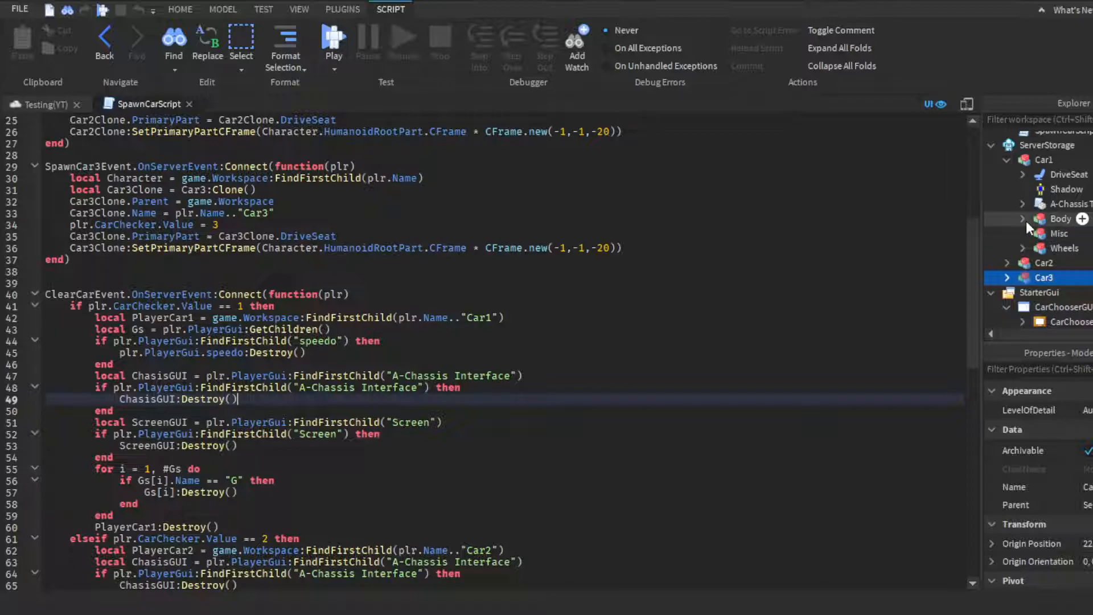
Scroll to the Car1 branch of the ClearCarEvent handler after PlayerCar1:Destroy()
scroll(down, 3)
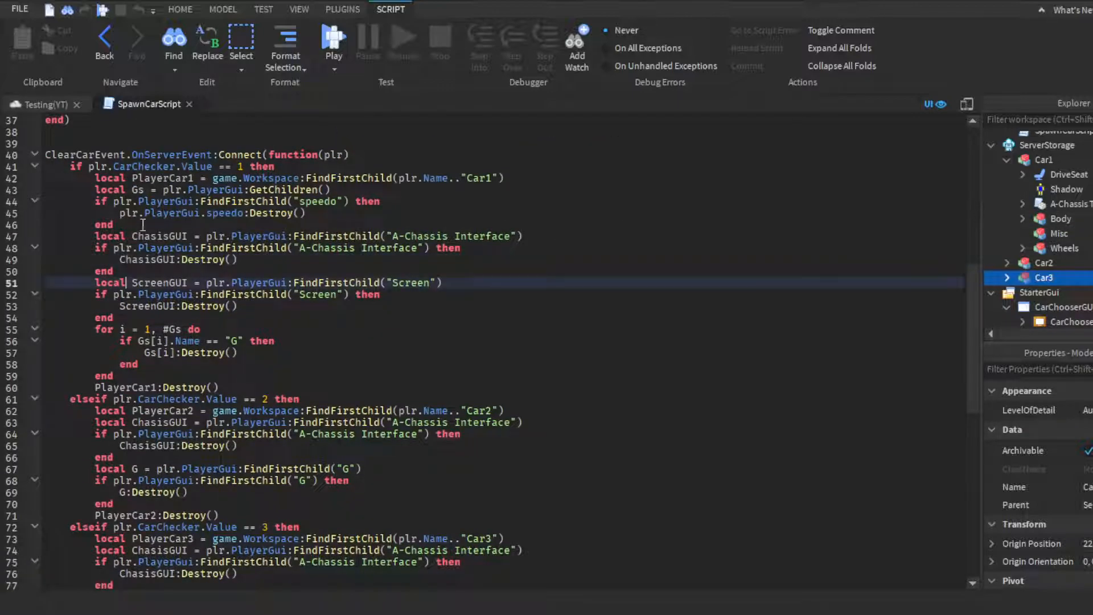
scroll(down, 3)
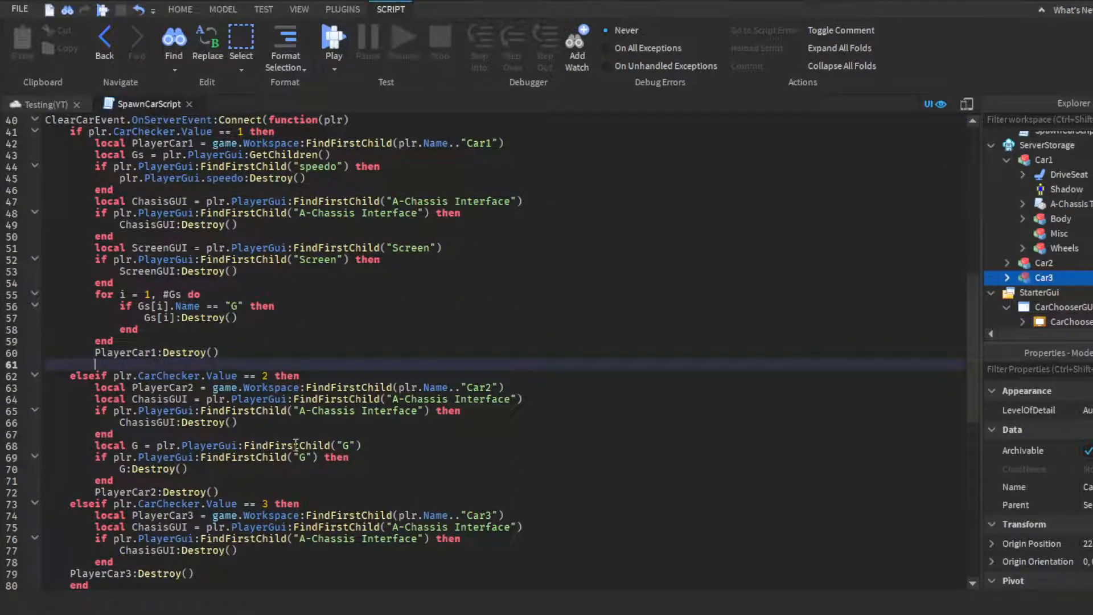
Add blank lines after PlayerCar1:Destroy() and PlayerCar2:Destroy() to separate the branches
click(301, 492)
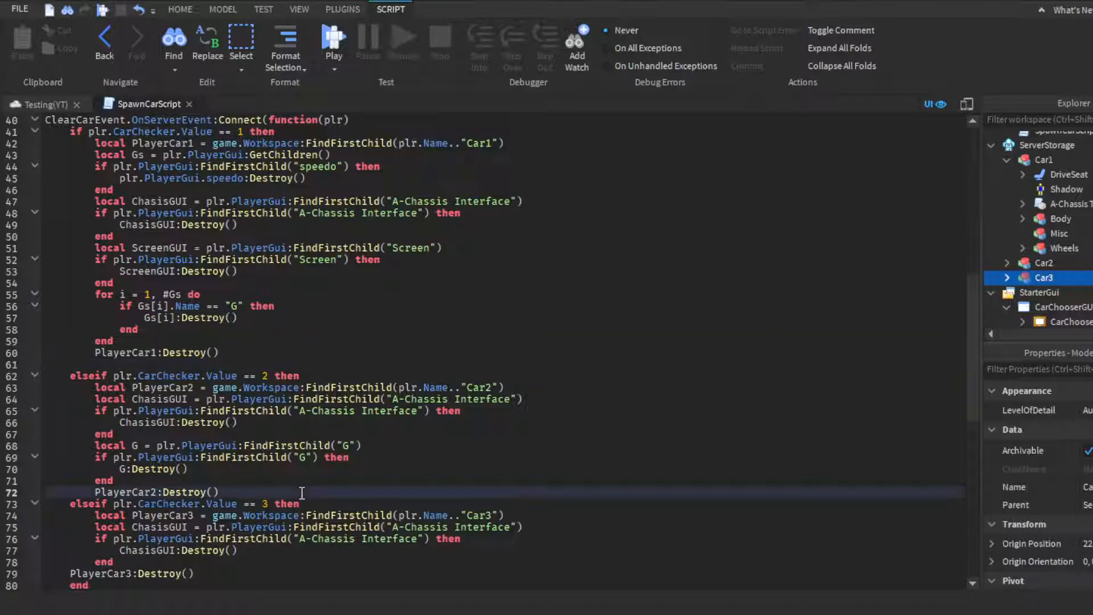
click(218, 352)
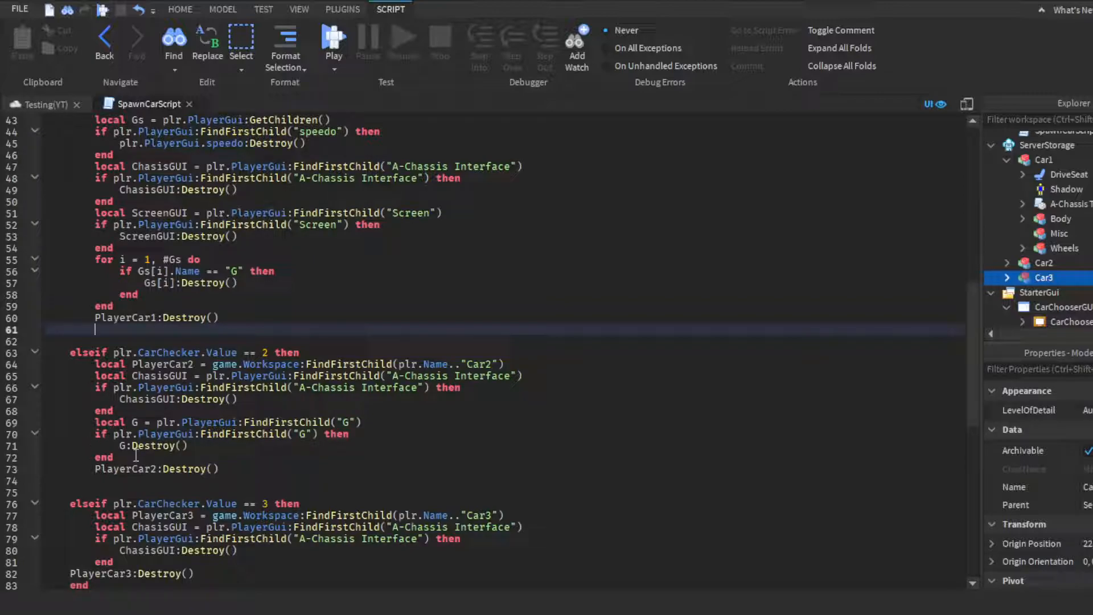
scroll(up, 3)
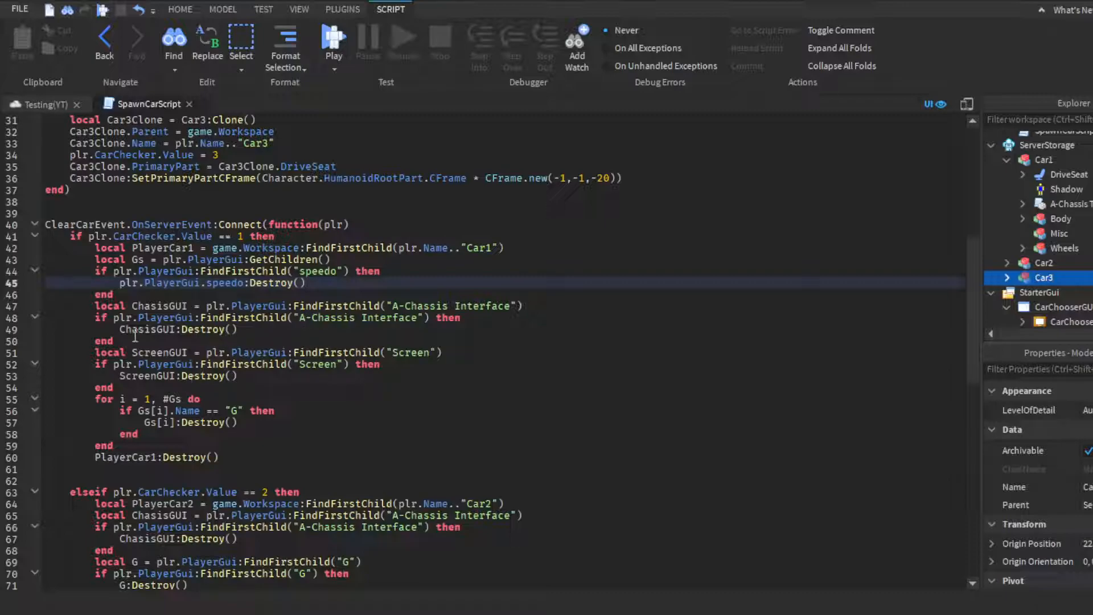
mouse_move(186, 396)
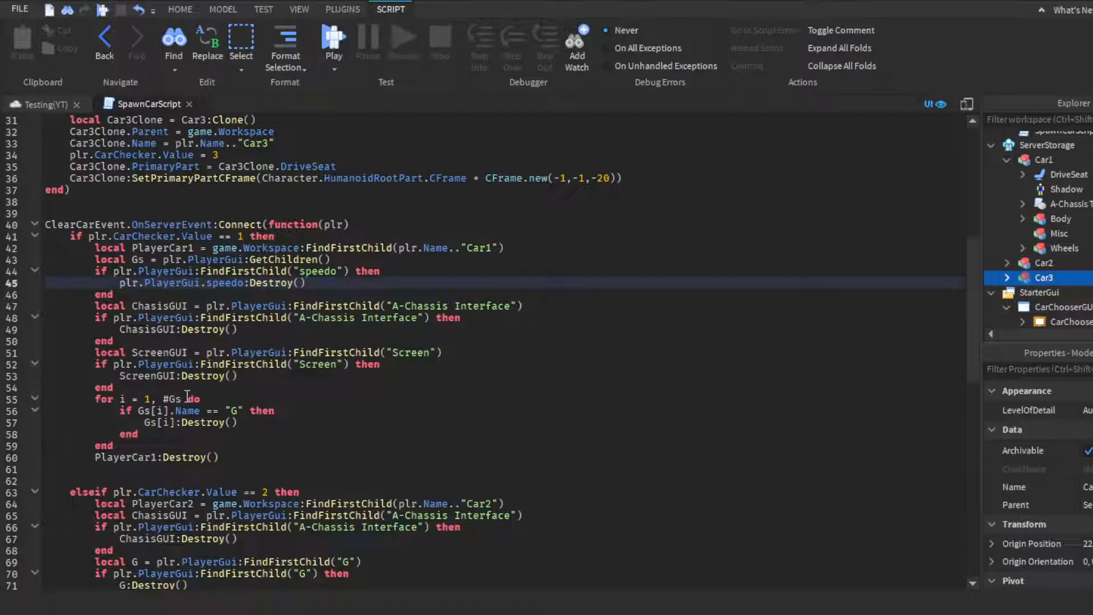
scroll(down, 3)
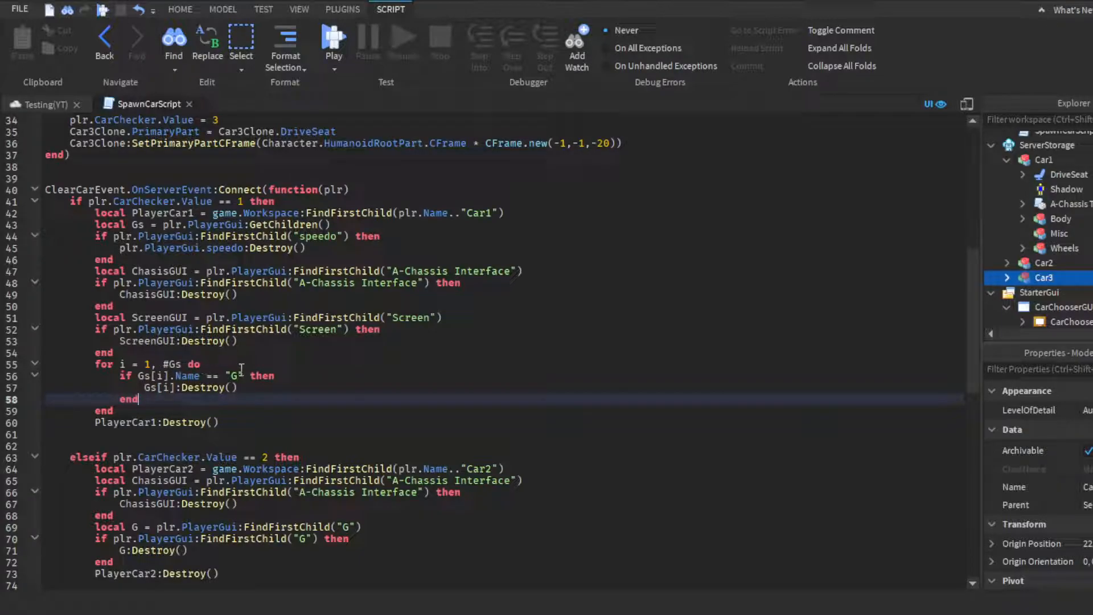
scroll(up, 3)
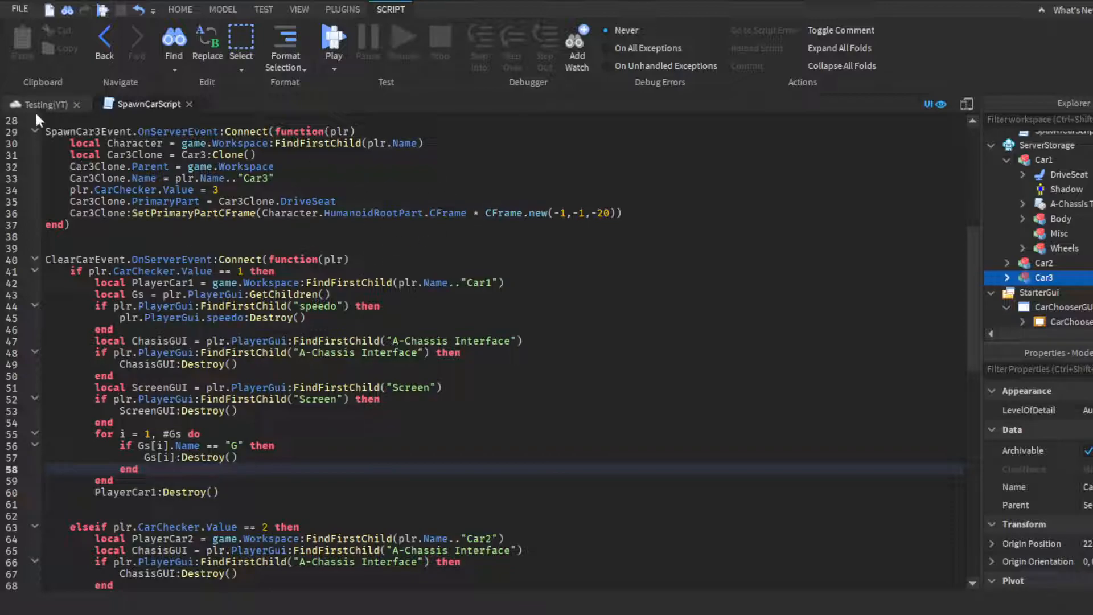
Return to the place's 3D view and expand Workspace (Camera, Terrain, SpawnLocation, Baseplate)
click(180, 9)
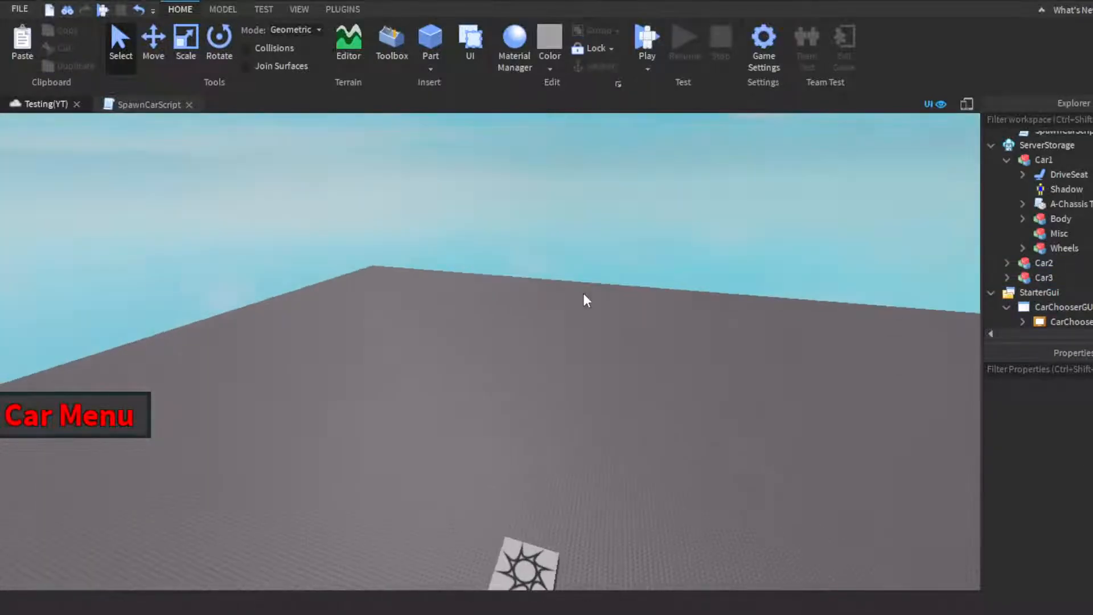
mouse_move(946, 291)
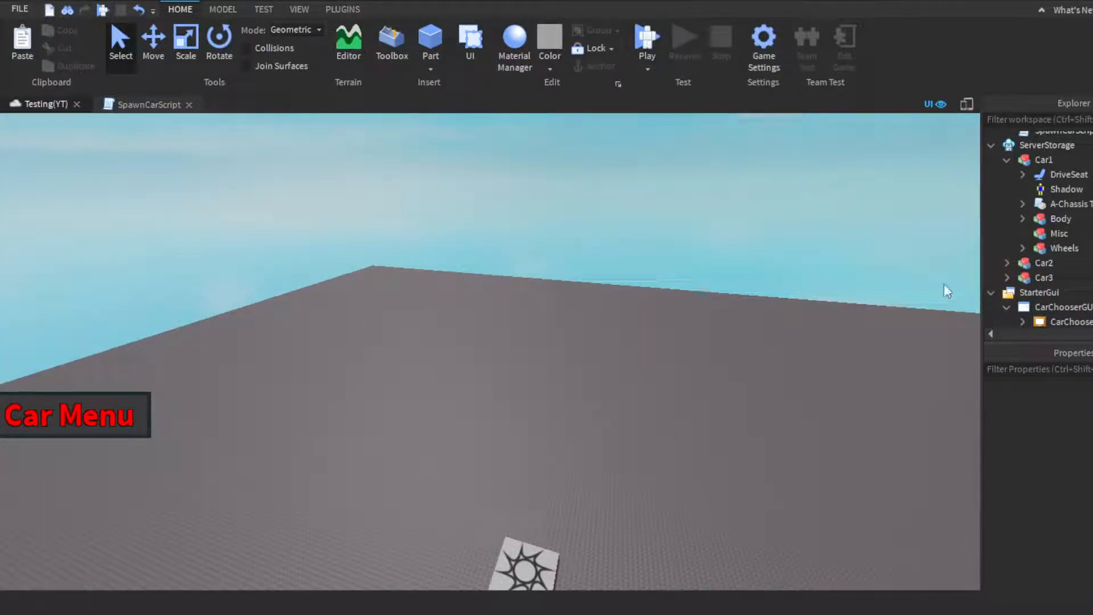
scroll(up, 3)
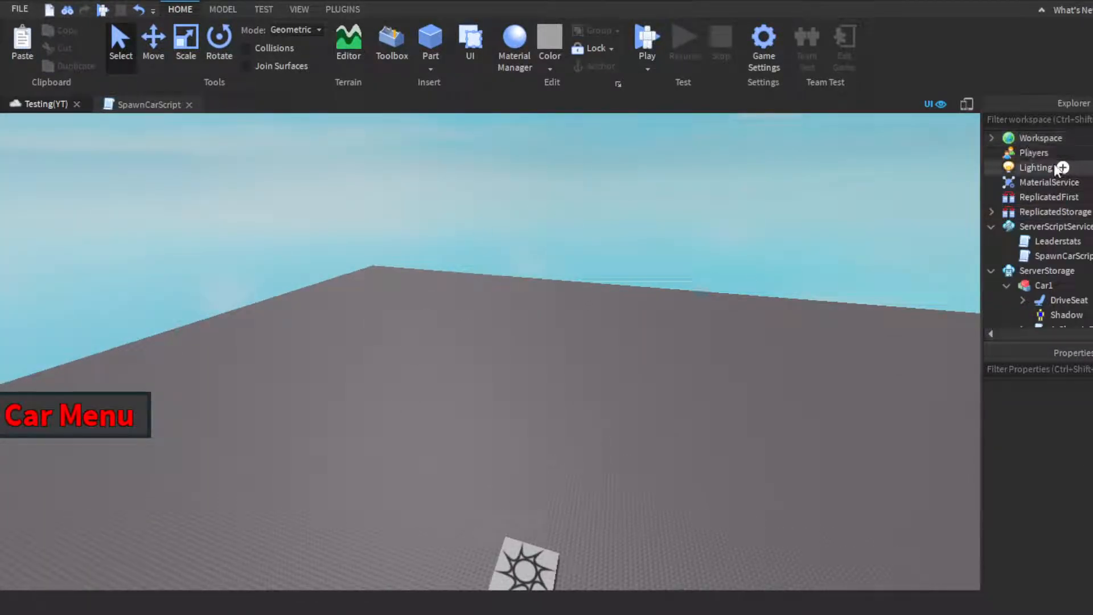
mouse_move(999, 147)
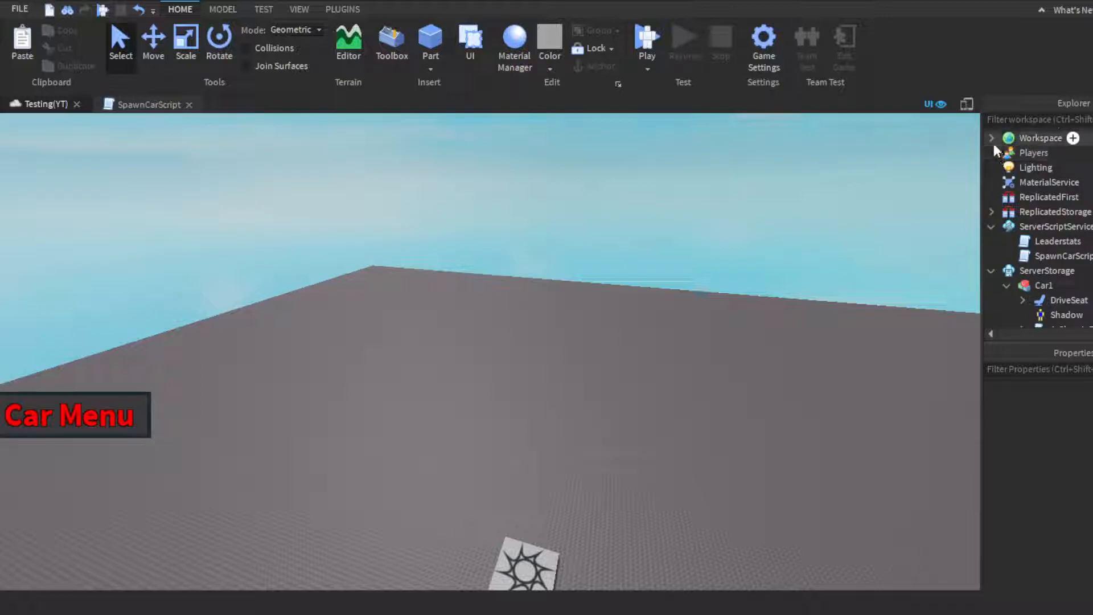
click(992, 138)
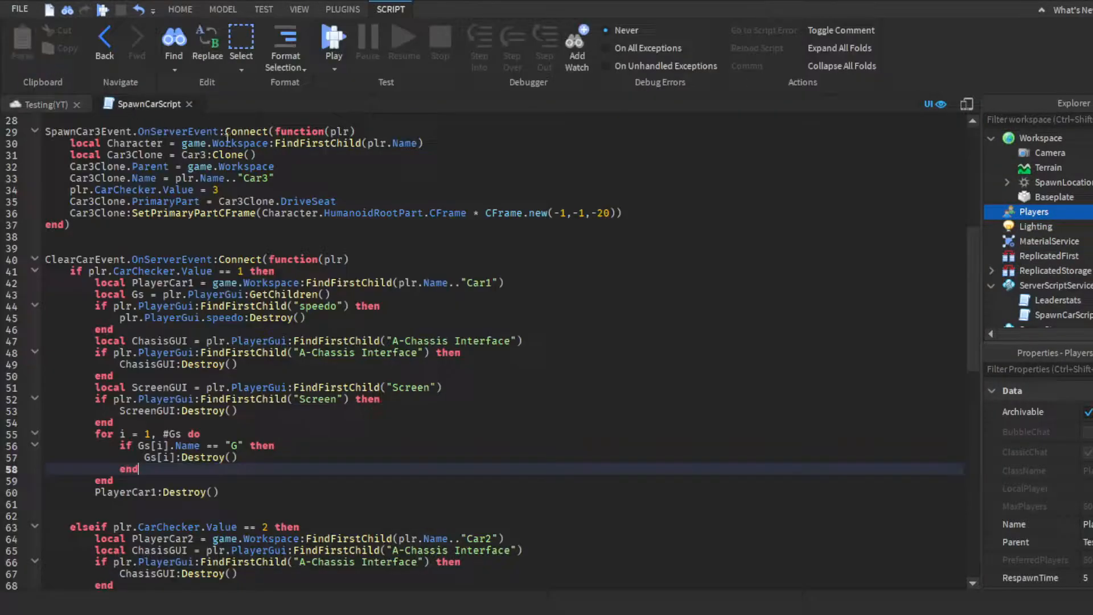
Scroll through the finished ClearCarEvent code in SpawnCarScript to check it
scroll(down, 3)
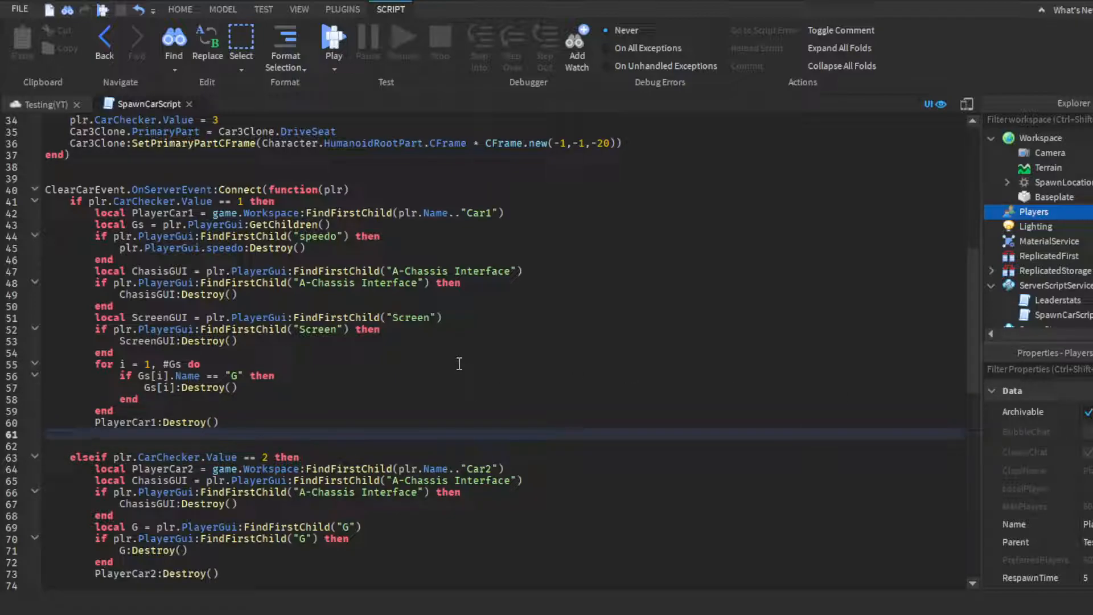
scroll(up, 3)
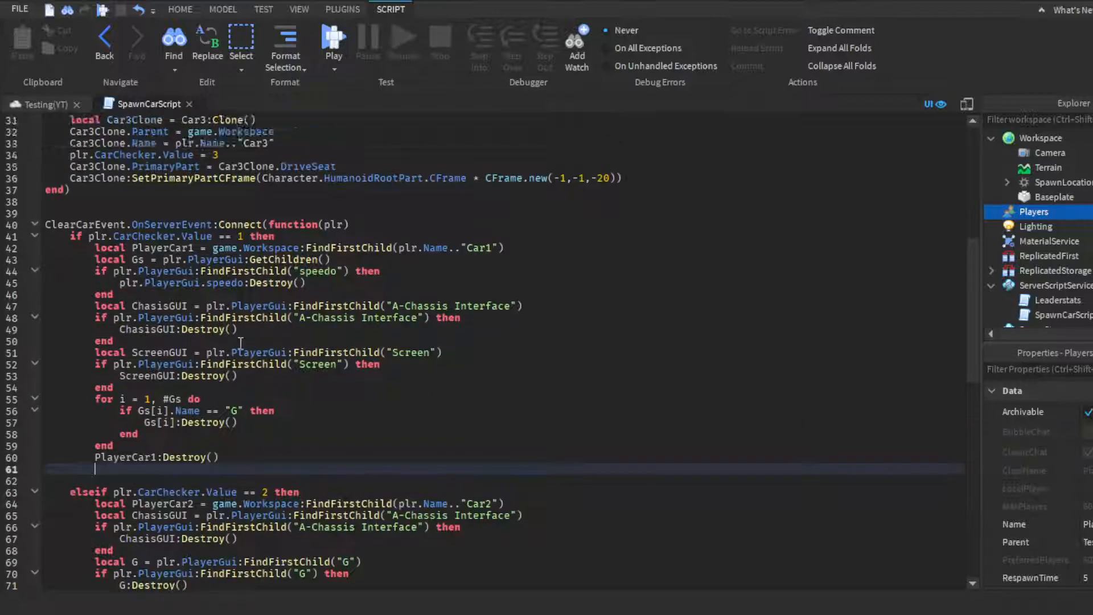
scroll(down, 3)
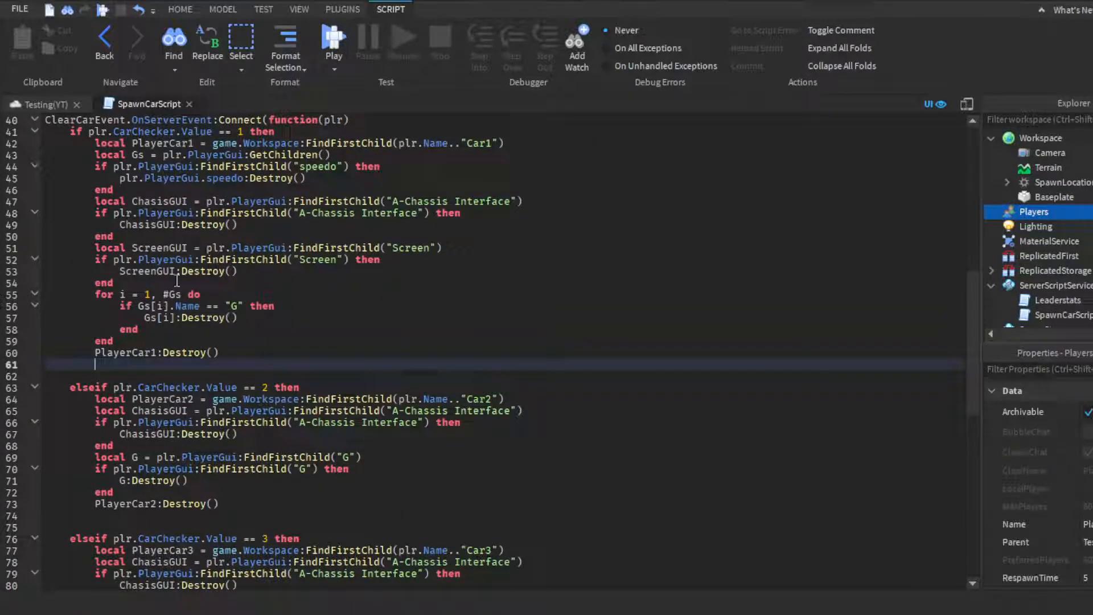
scroll(up, 3)
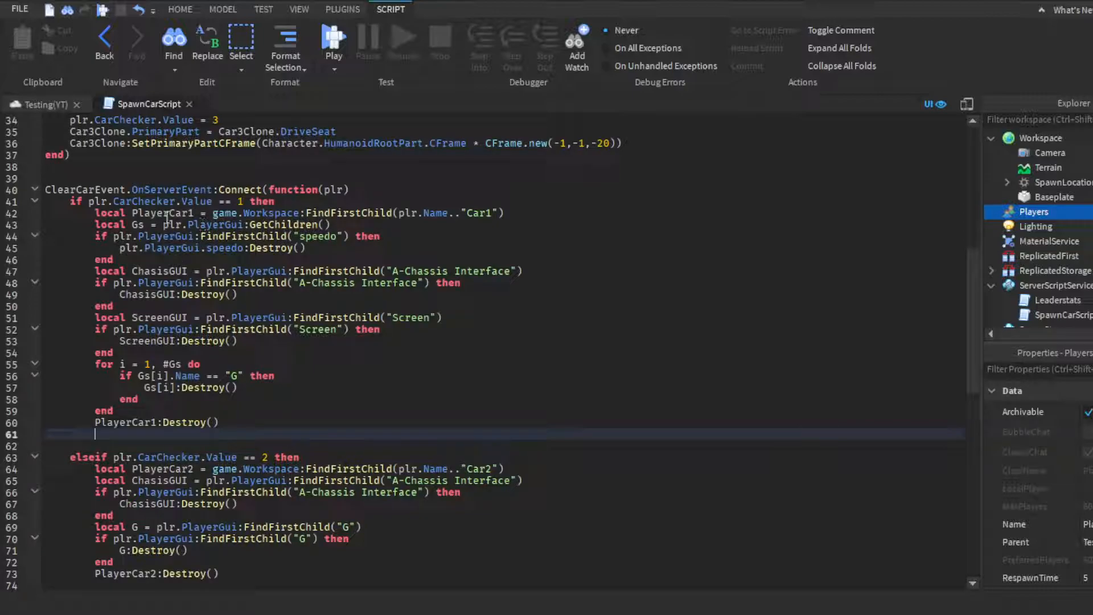
scroll(down, 3)
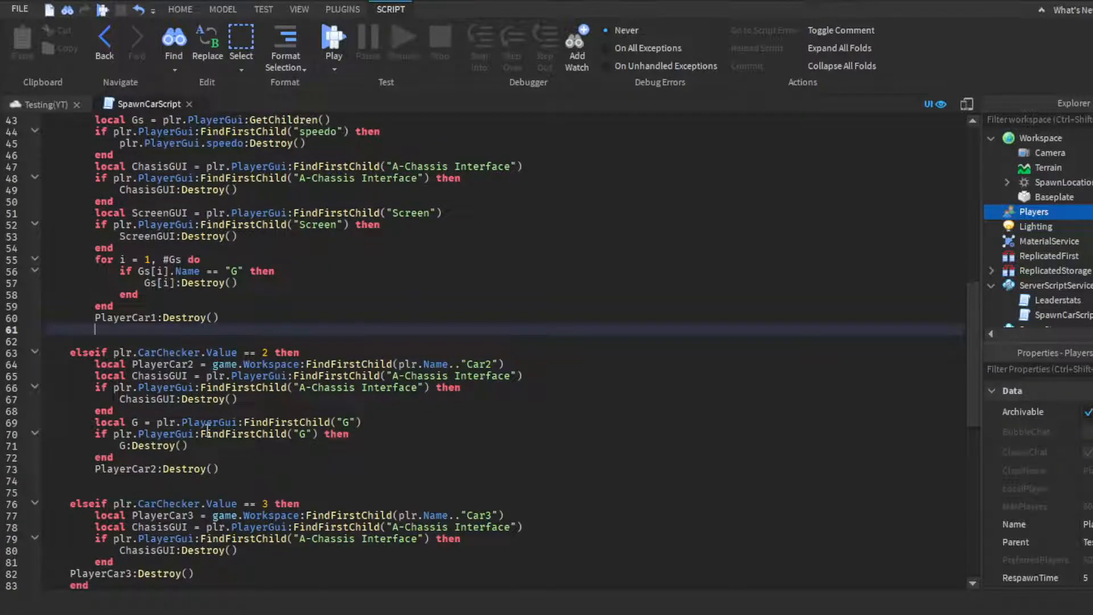
scroll(down, 3)
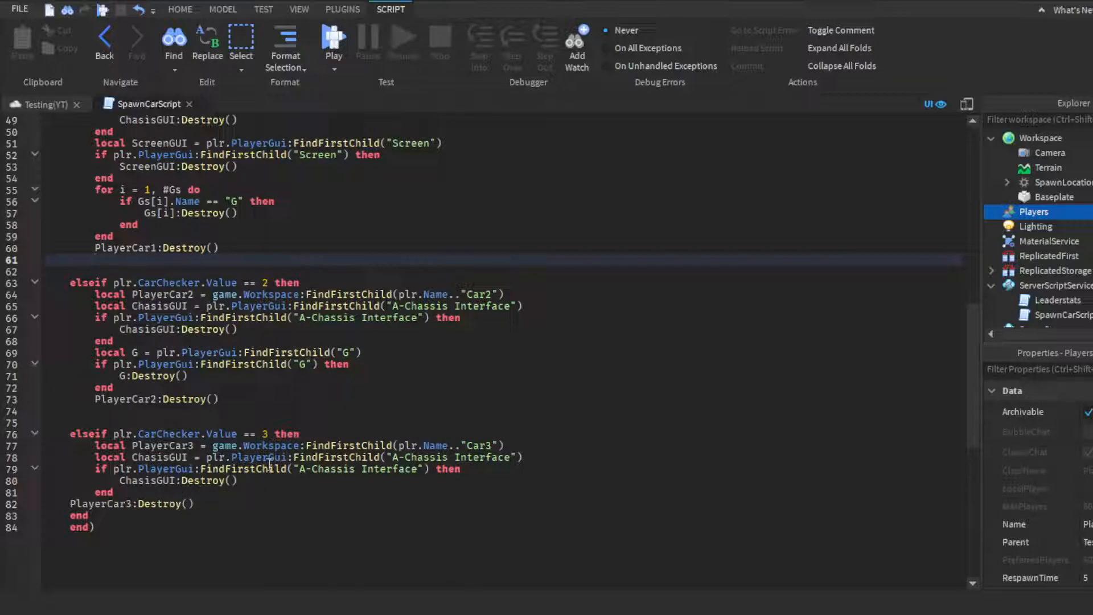
scroll(up, 3)
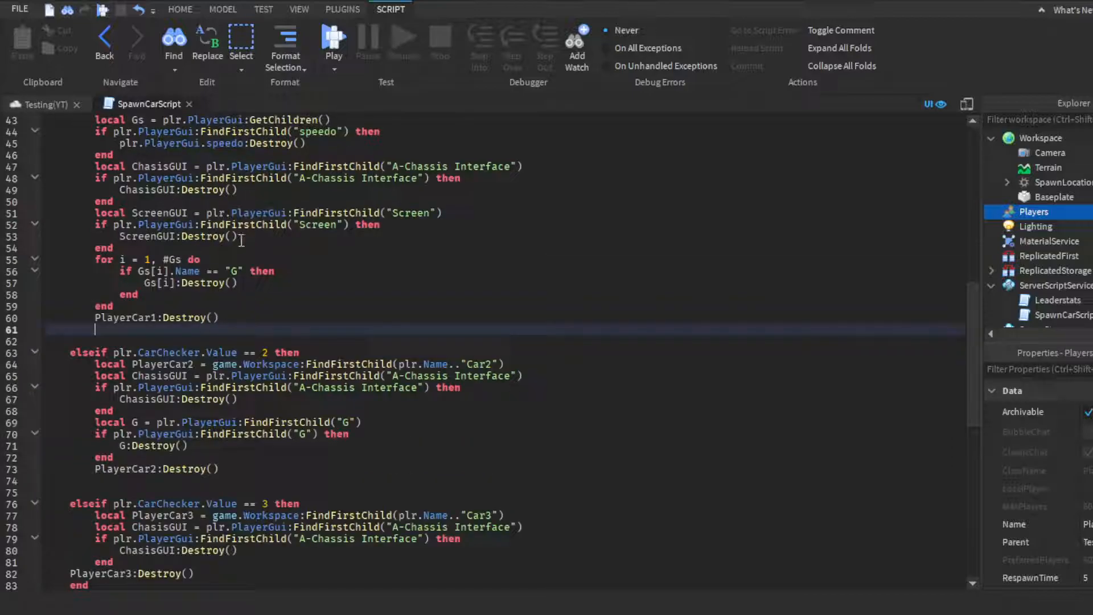
mouse_move(297, 288)
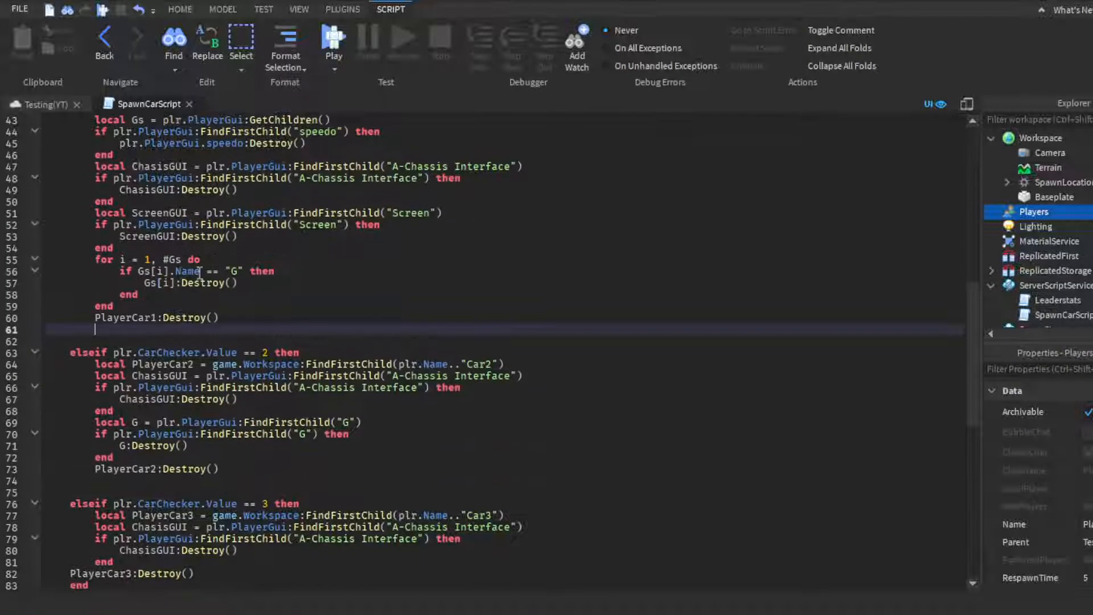
Close SpawnCarScript so only the 3D scene with the Car Menu remains
click(517, 515)
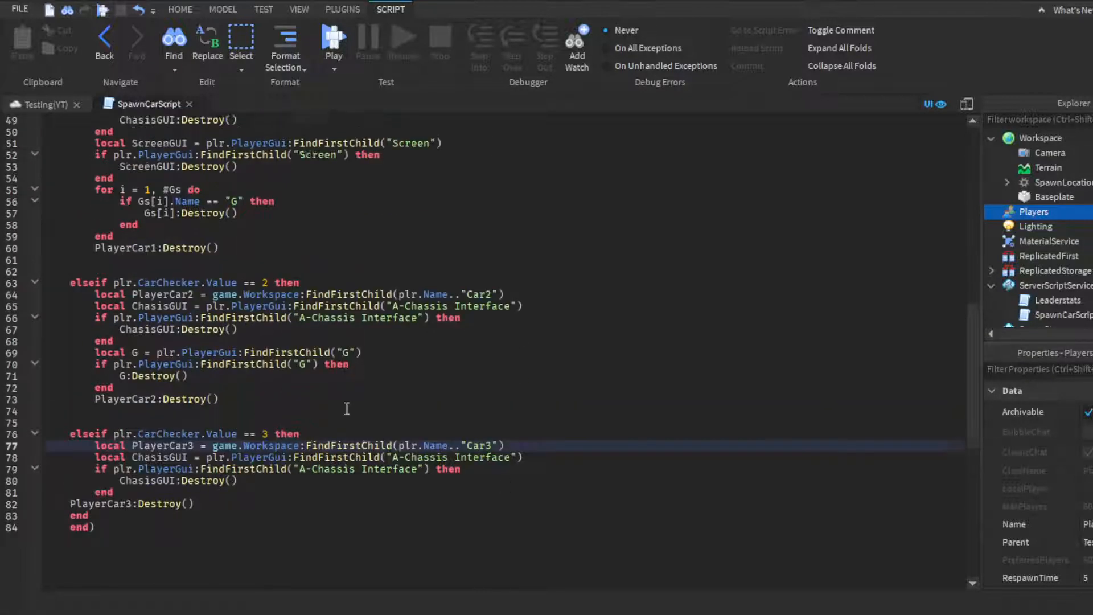
scroll(up, 3)
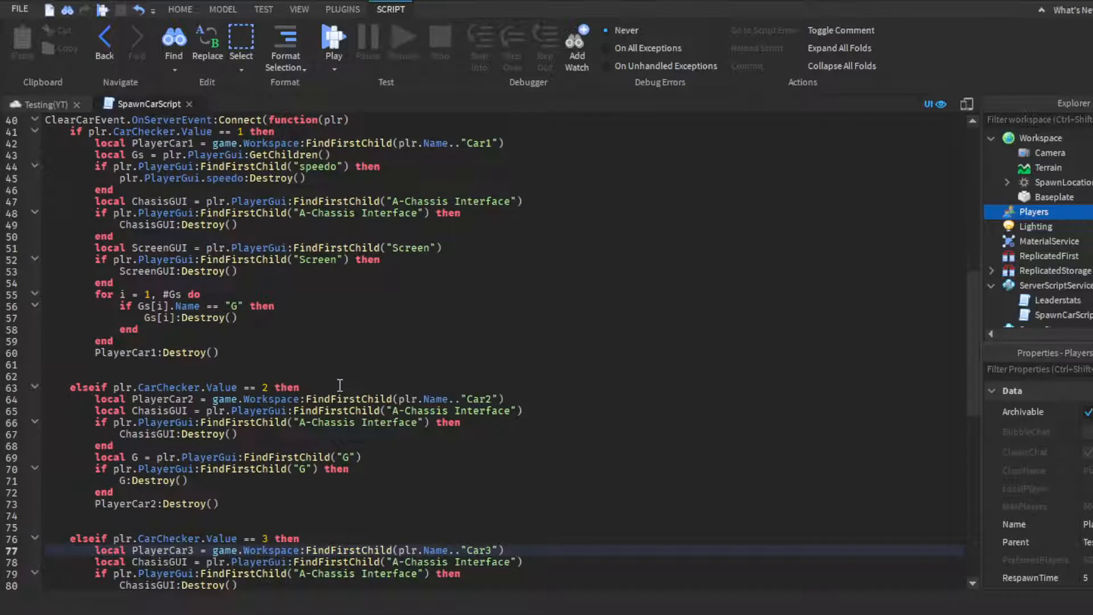
scroll(up, 3)
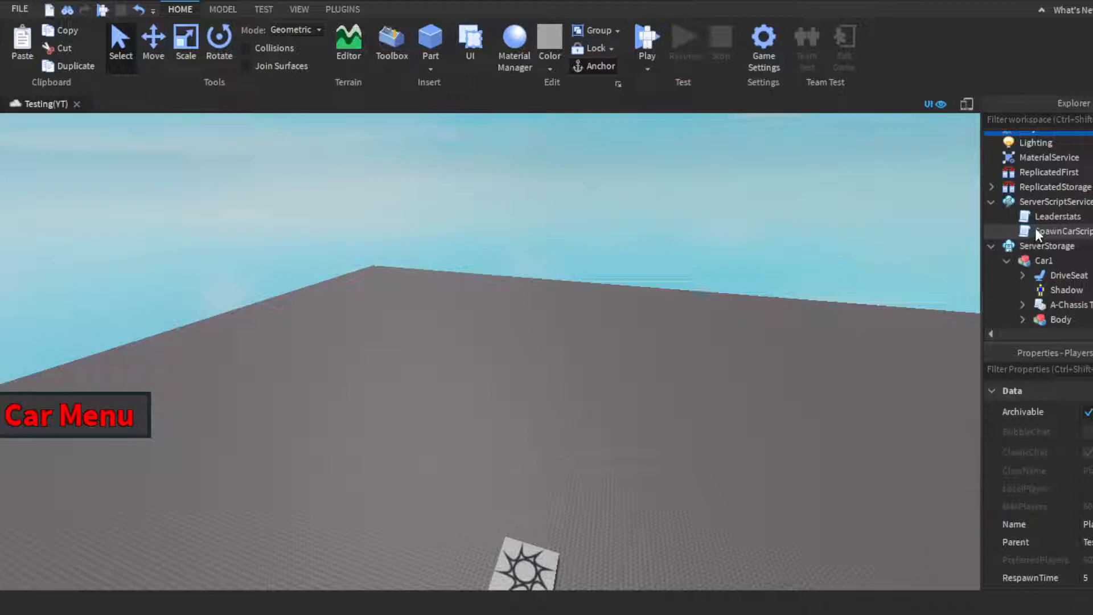
Collapse ServerScriptService, the Car1 model and ServerStorage in the explorer
click(993, 202)
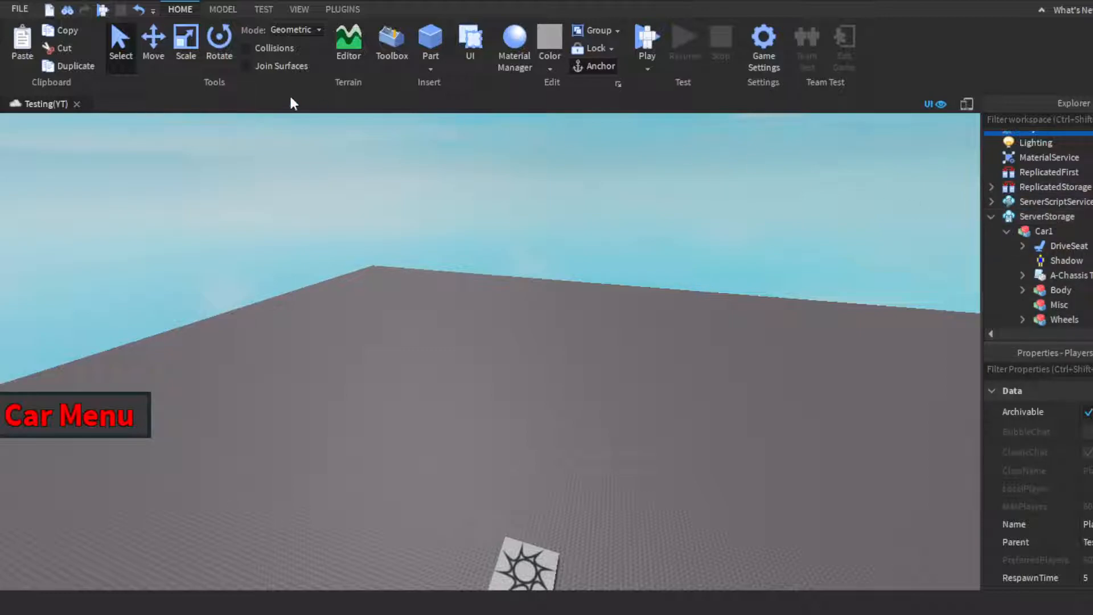
scroll(down, 3)
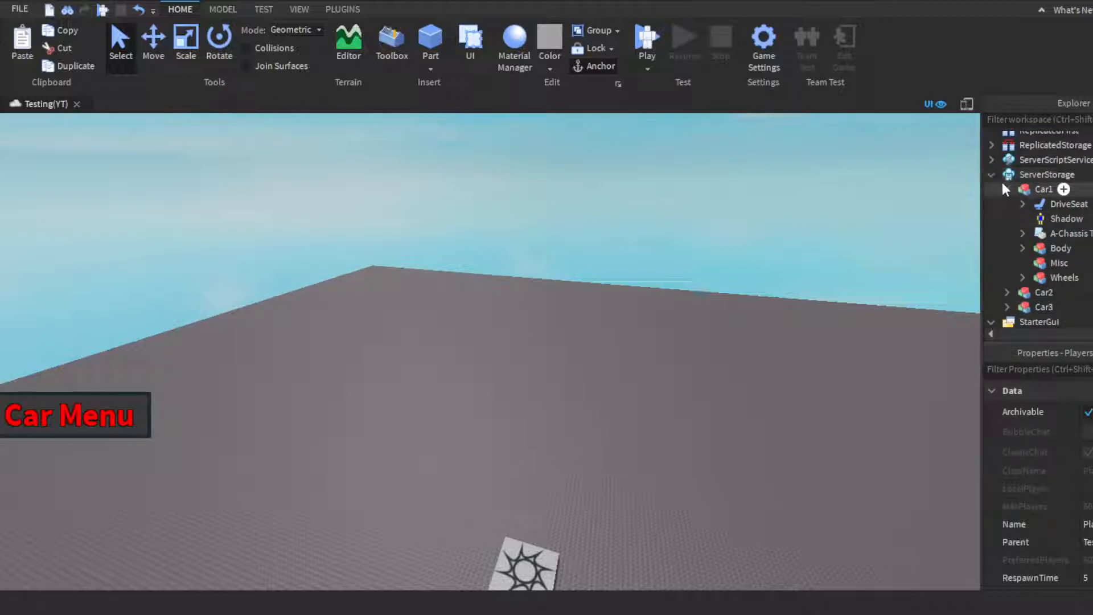
click(1010, 189)
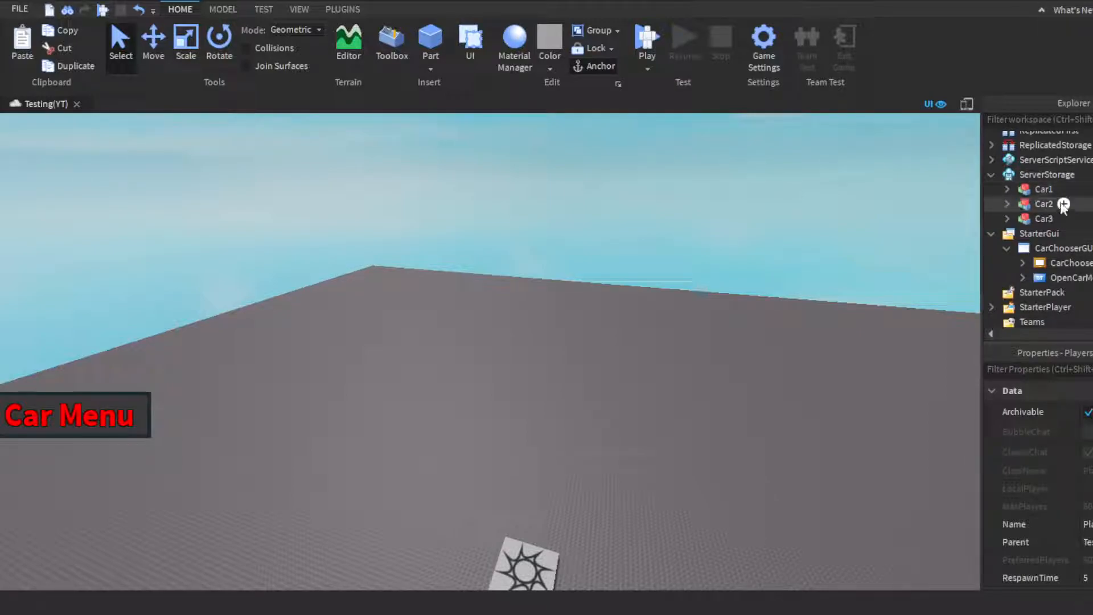
click(992, 174)
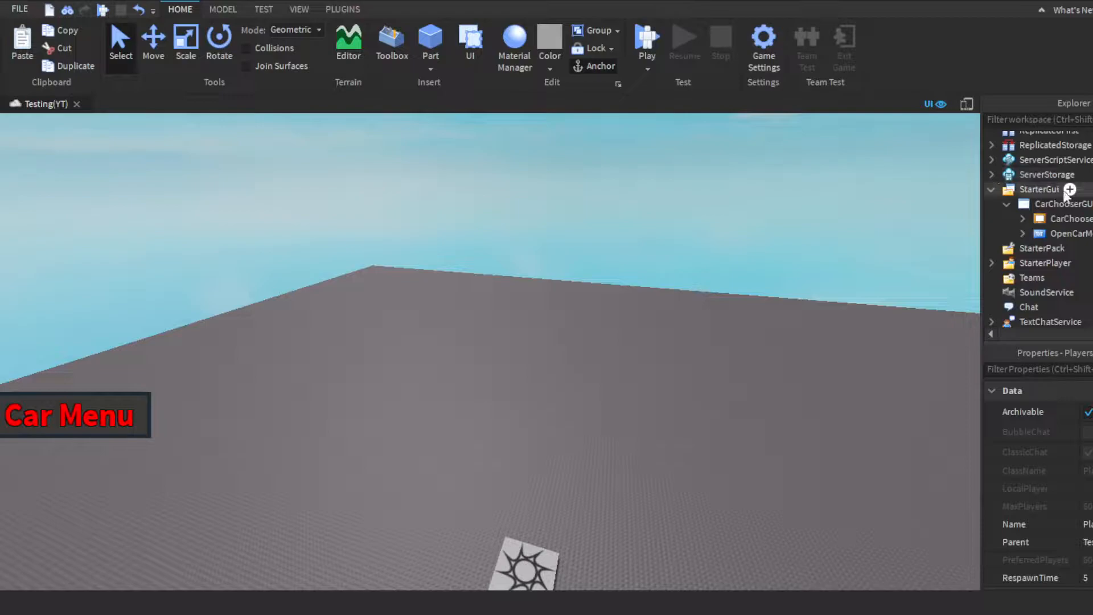
mouse_move(164, 418)
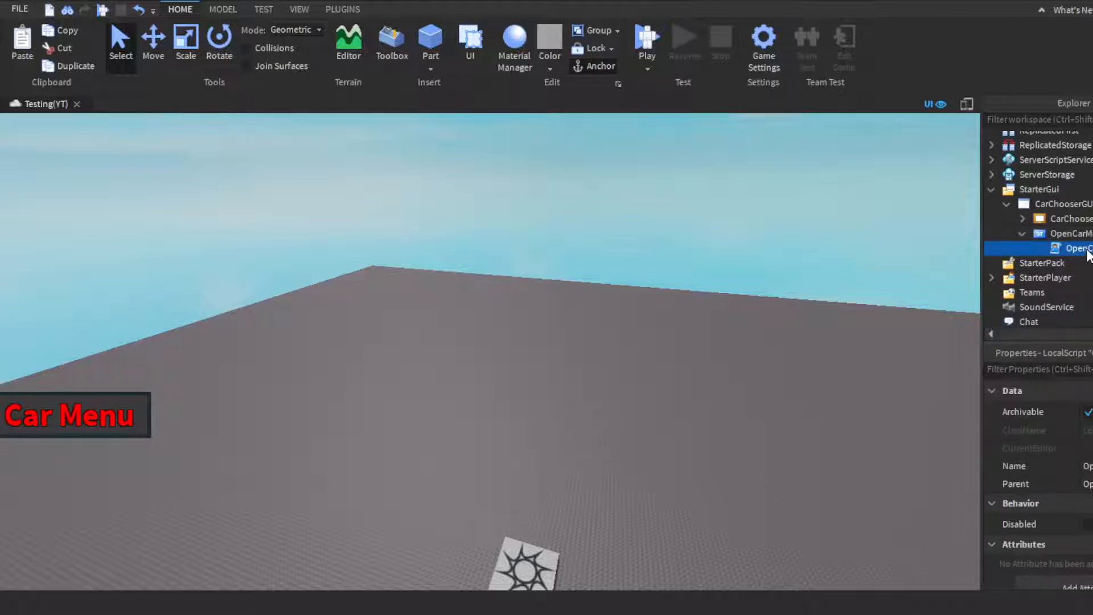
Review the OpenCarMenu LocalScript and inspect the CarChooserGUI, frame and Car Menu button in Explorer
double_click(1074, 247)
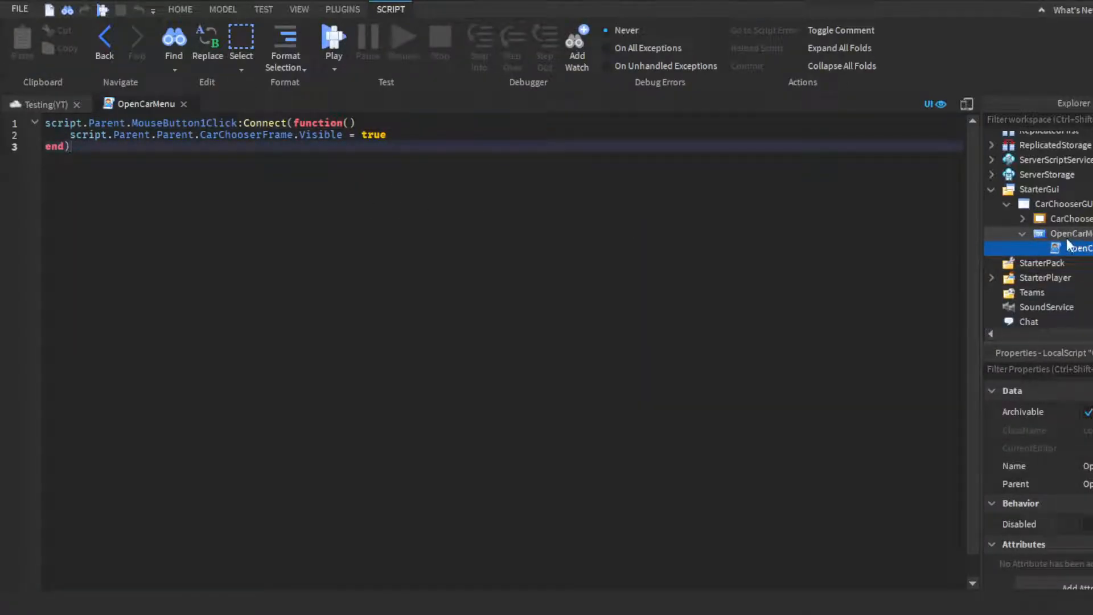
click(1064, 204)
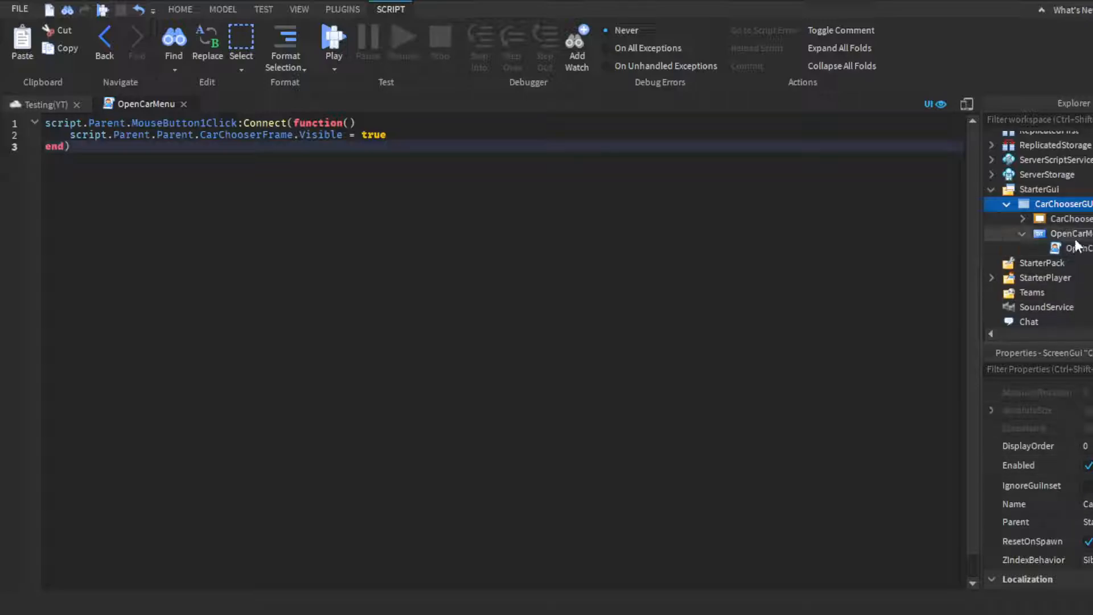
click(1067, 218)
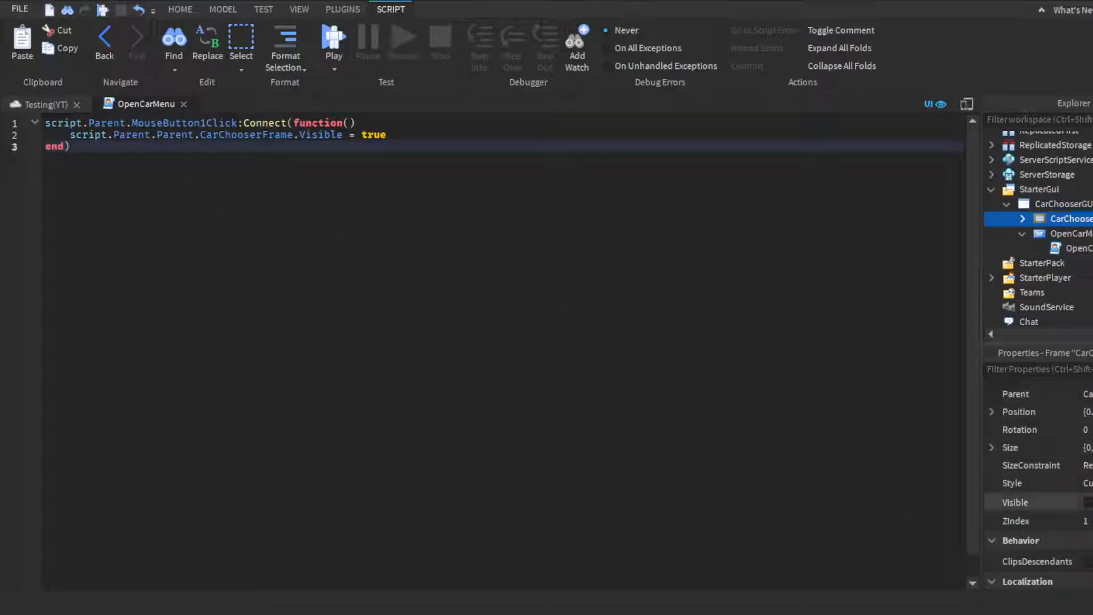
click(1073, 232)
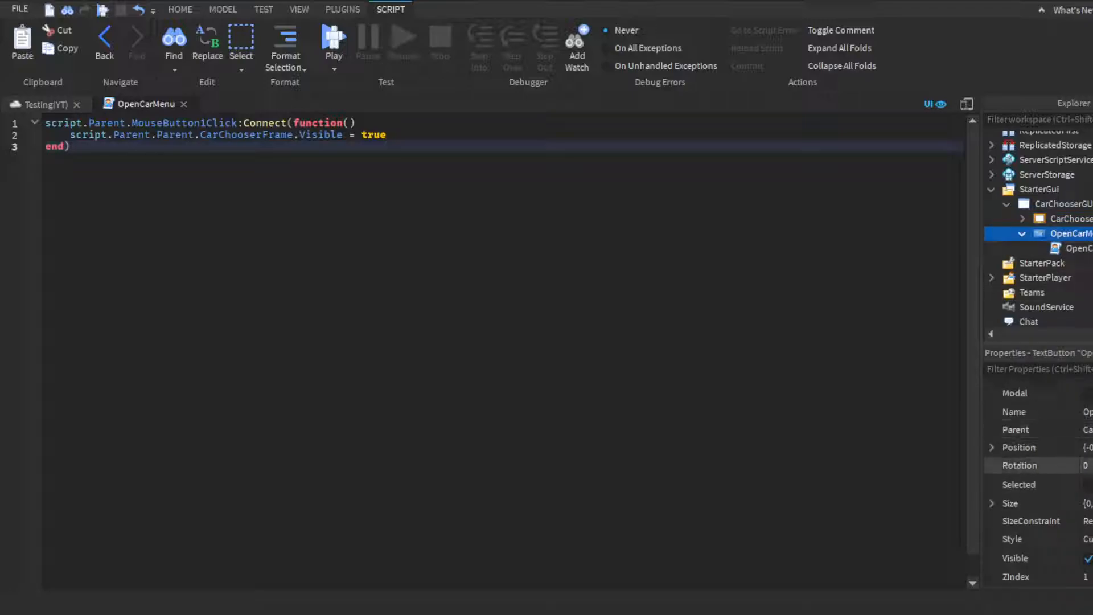
click(1074, 248)
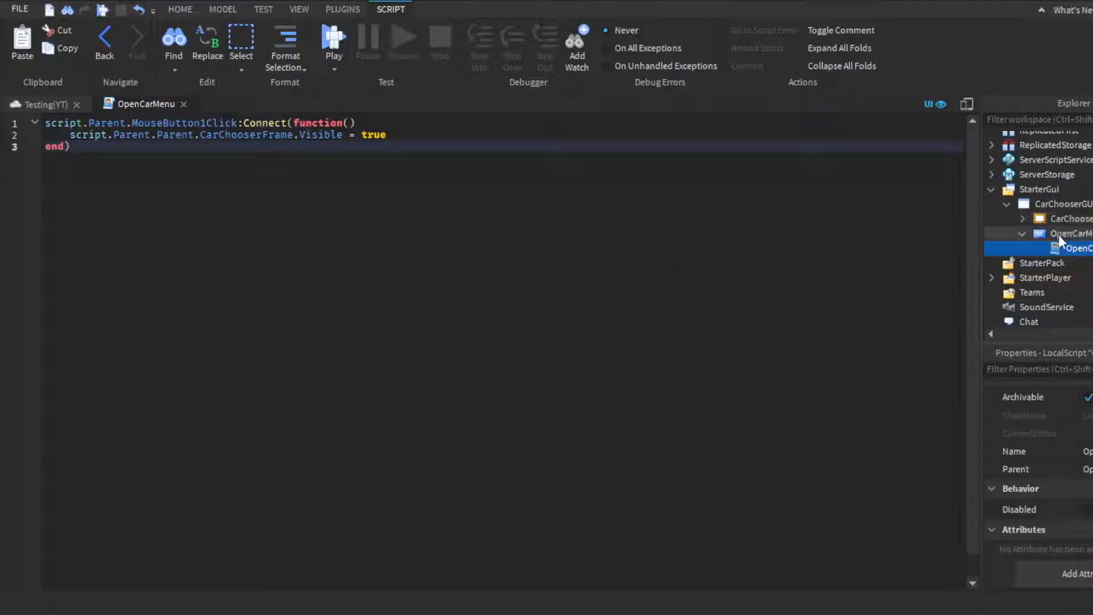
click(1074, 232)
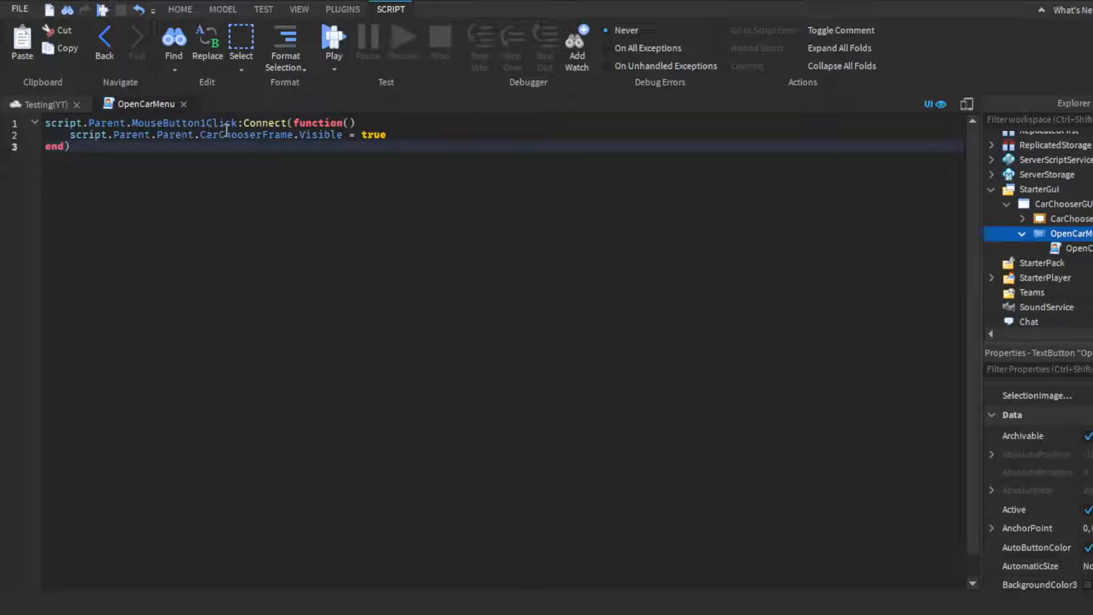
mouse_move(272, 116)
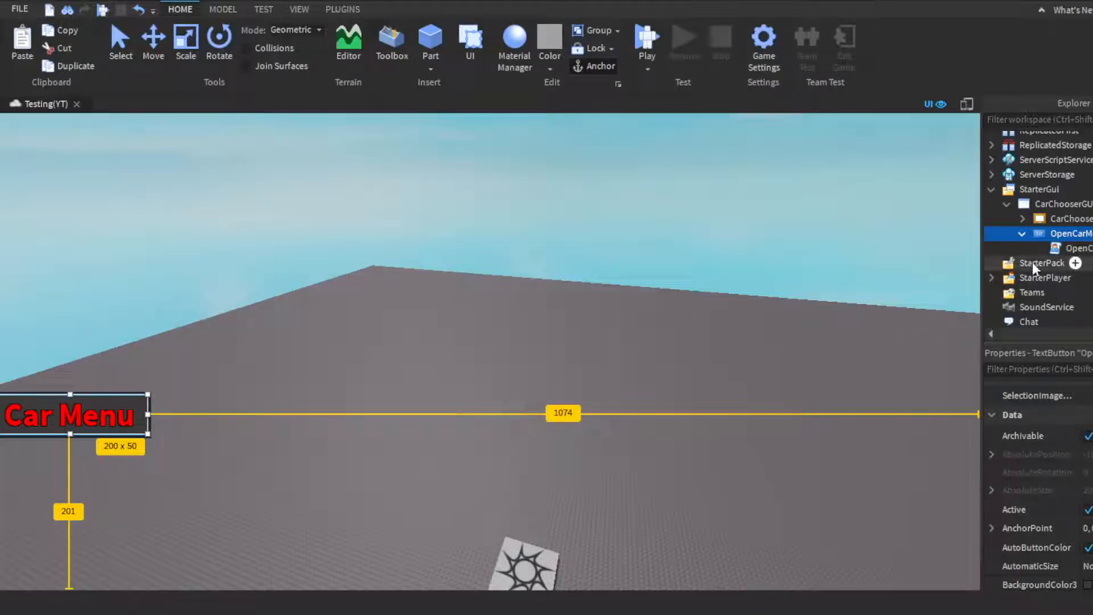
Select CarChooserFrame in Explorer and tick its Visible property to show the three cars
click(1077, 248)
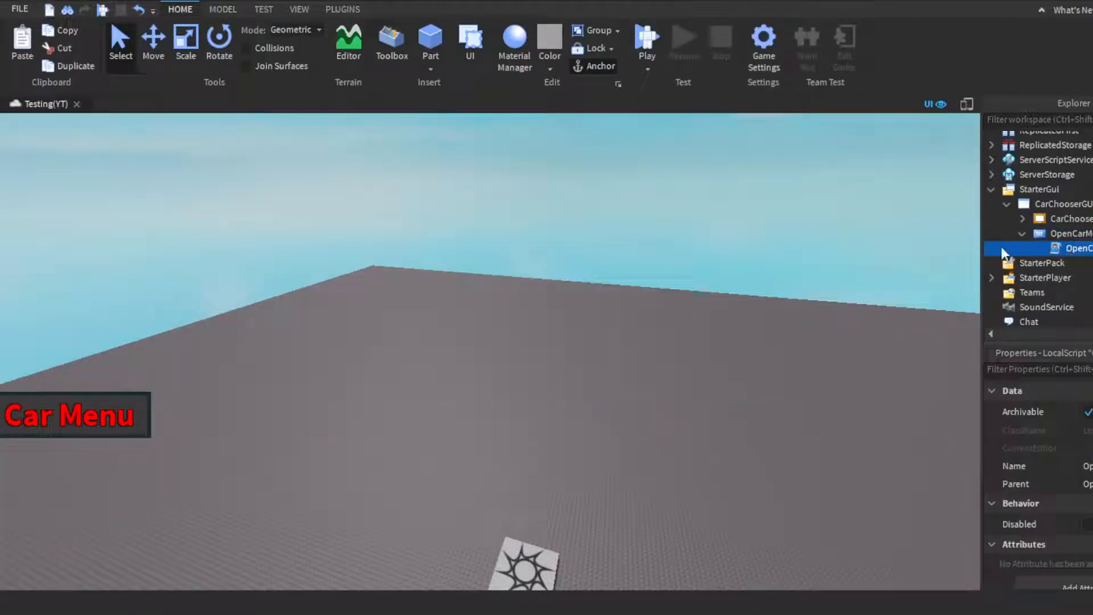
click(1023, 234)
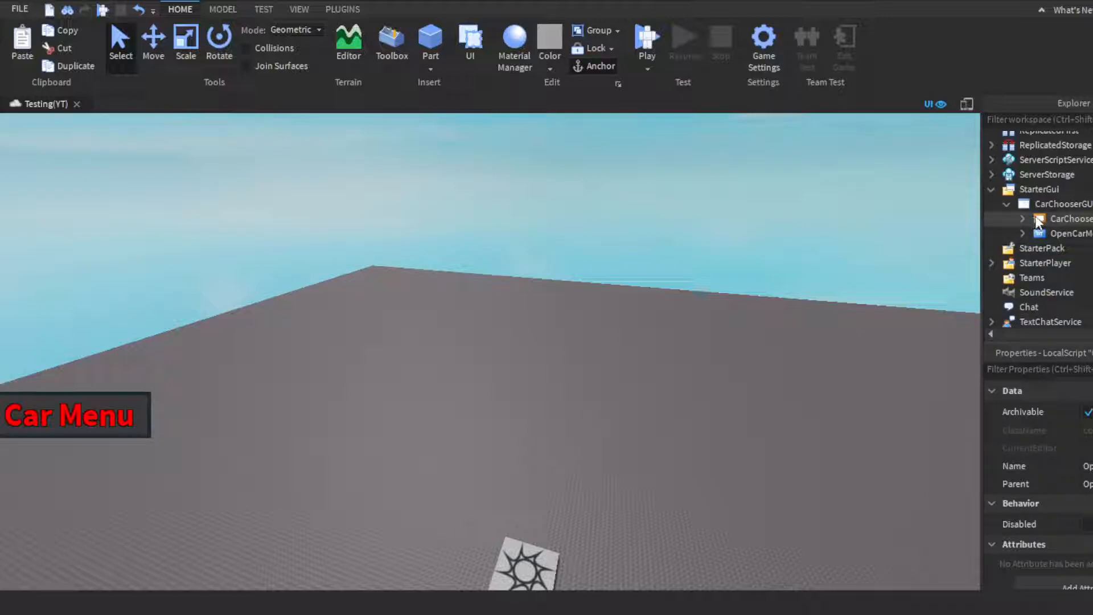
click(1023, 219)
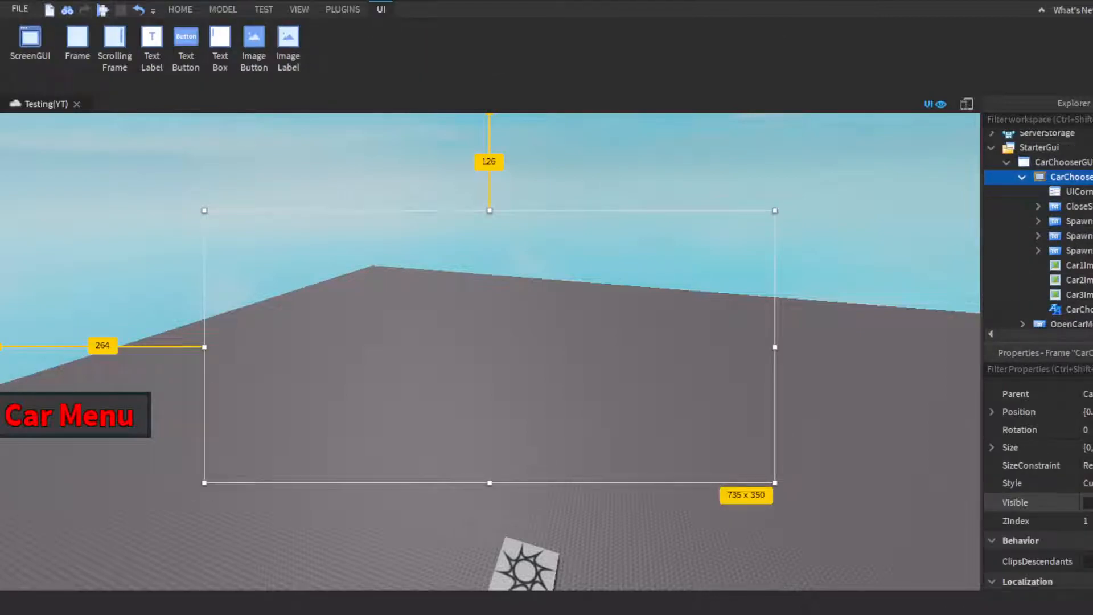
click(1077, 206)
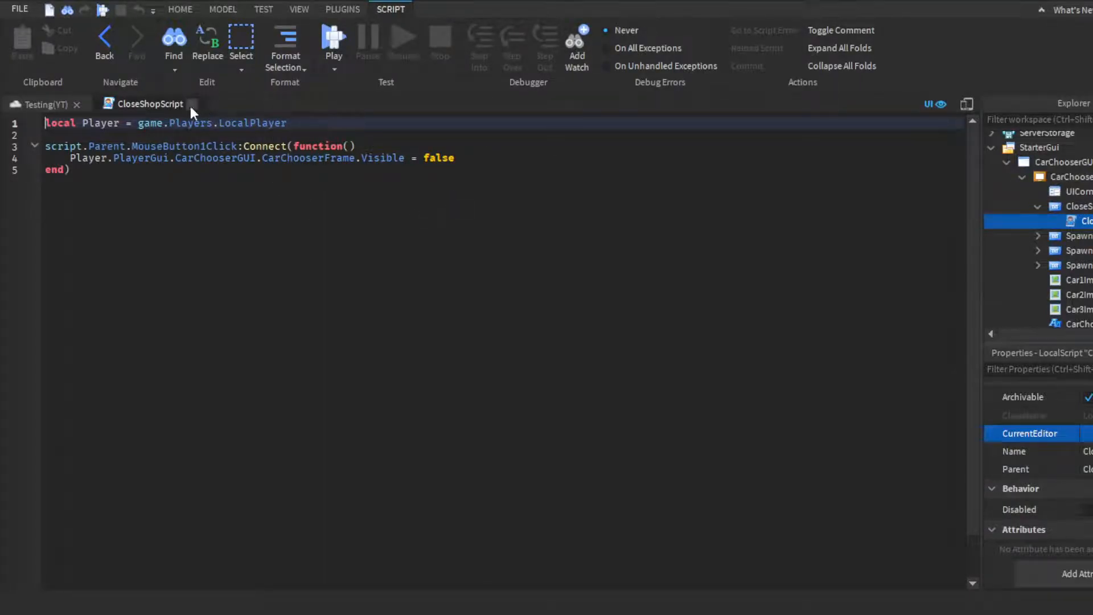
mouse_move(571, 240)
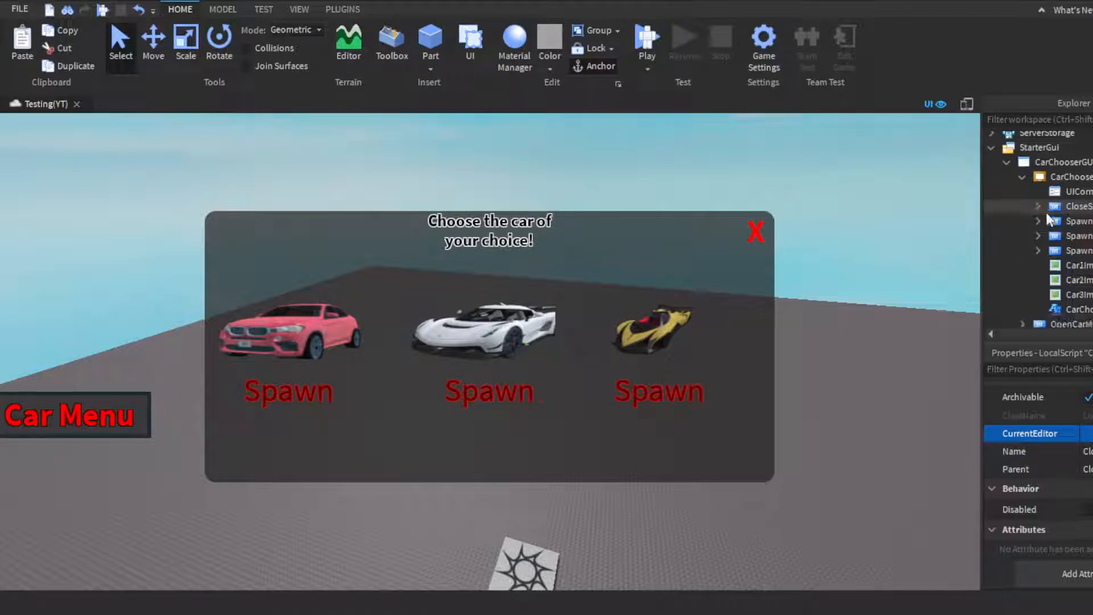
Expand the first Spawn button and open SpawnCar1Script in the script editor
click(1039, 221)
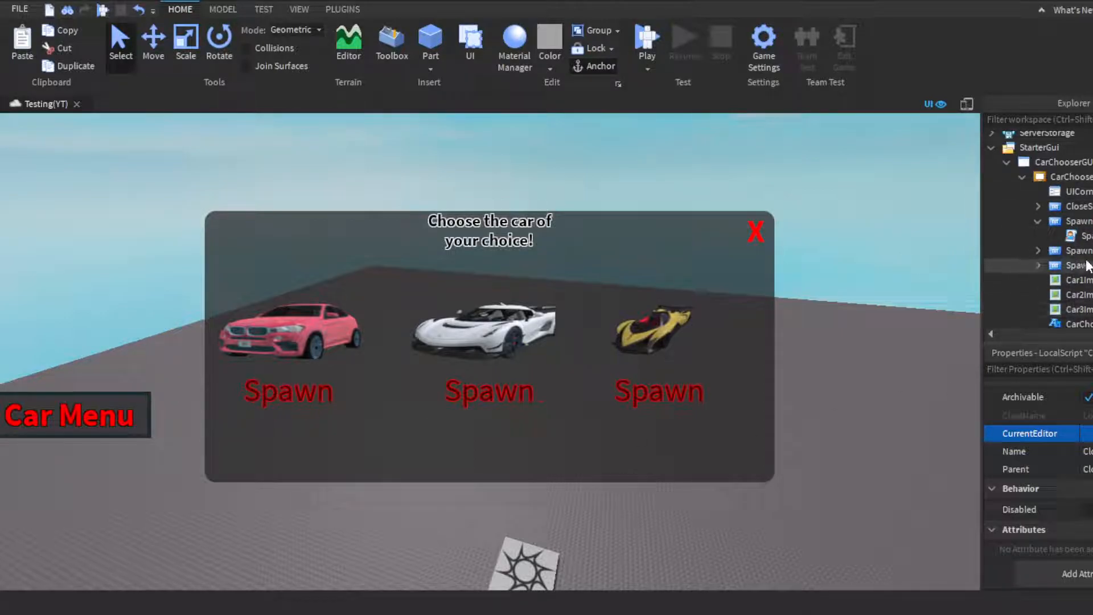
double_click(1078, 236)
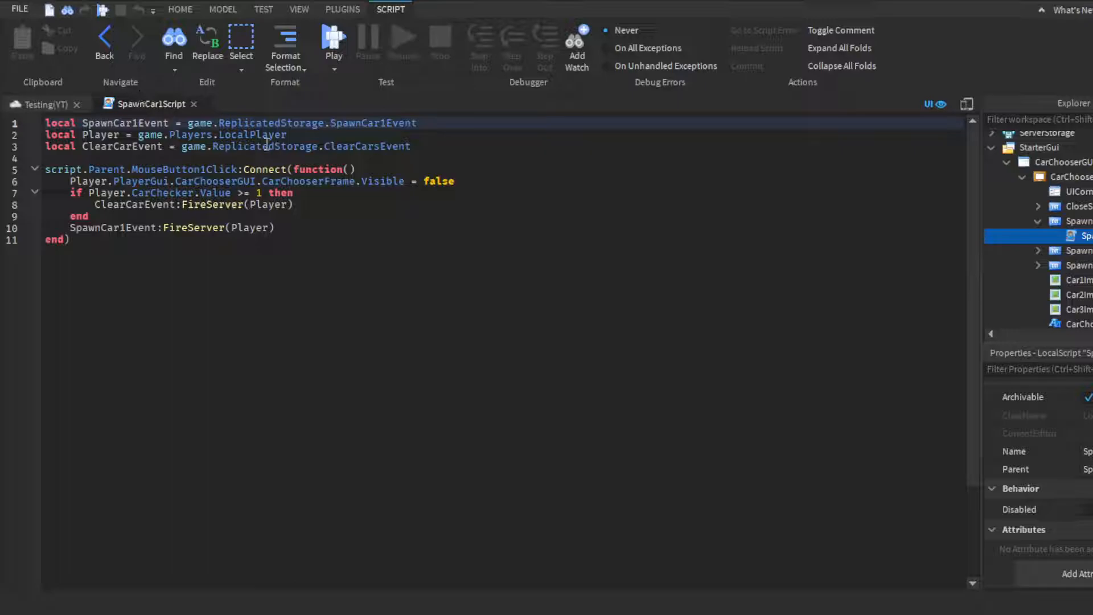
mouse_move(156, 123)
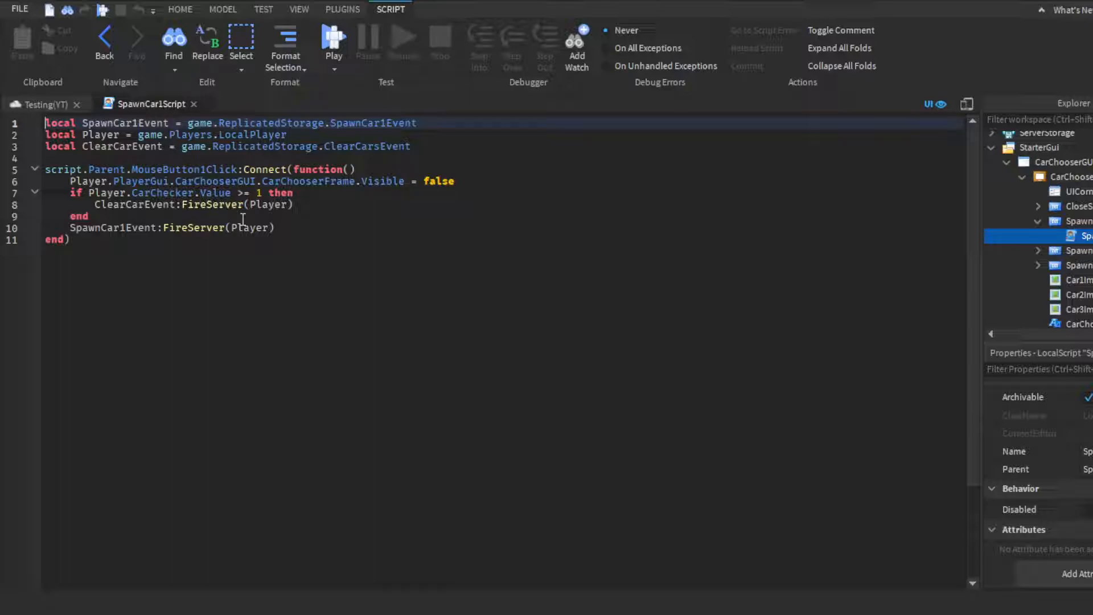
mouse_move(273, 191)
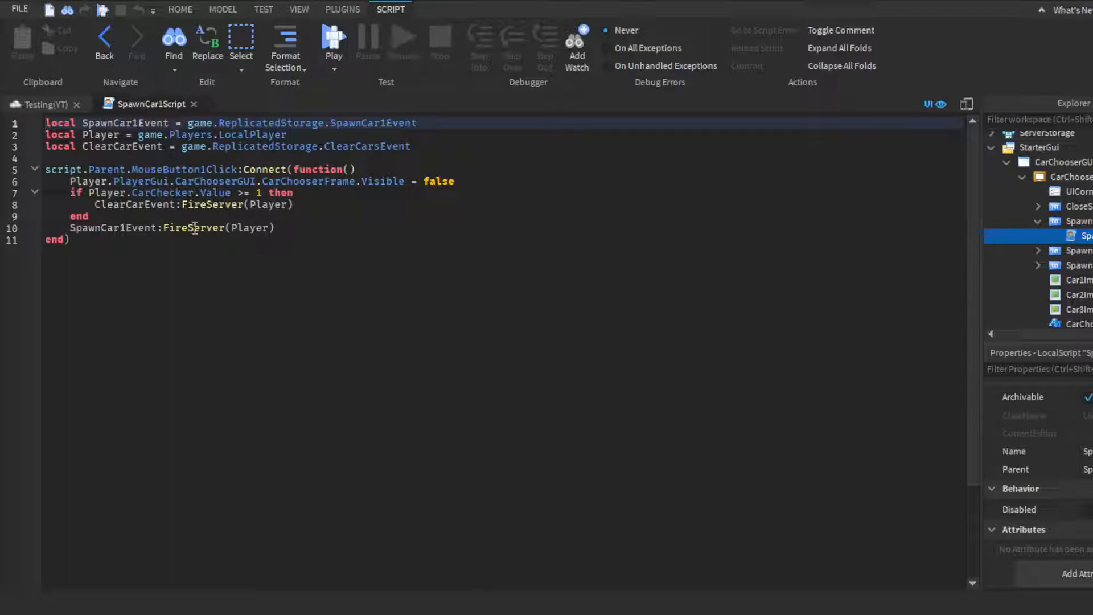
mouse_move(561, 290)
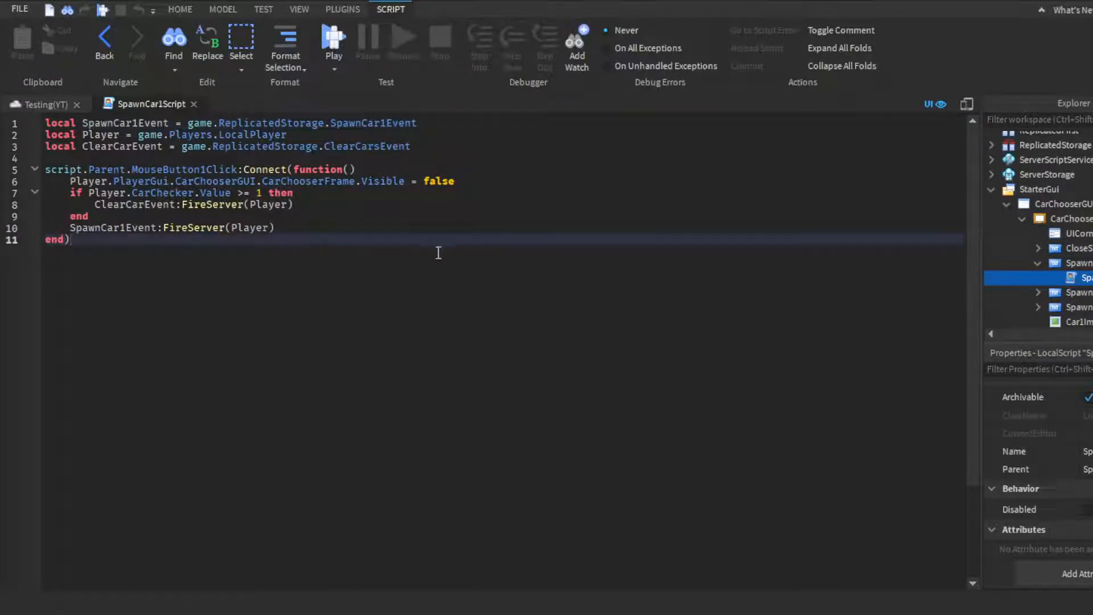
Open SpawnCar2Script for review, then close the script tabs back to the 3D scene
click(1075, 307)
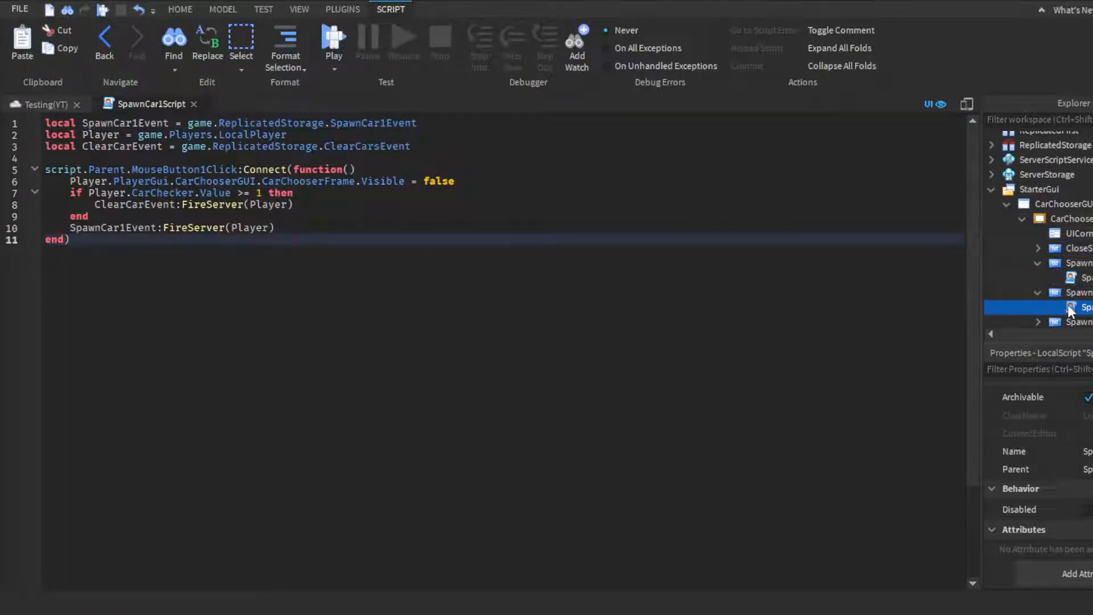
double_click(1074, 307)
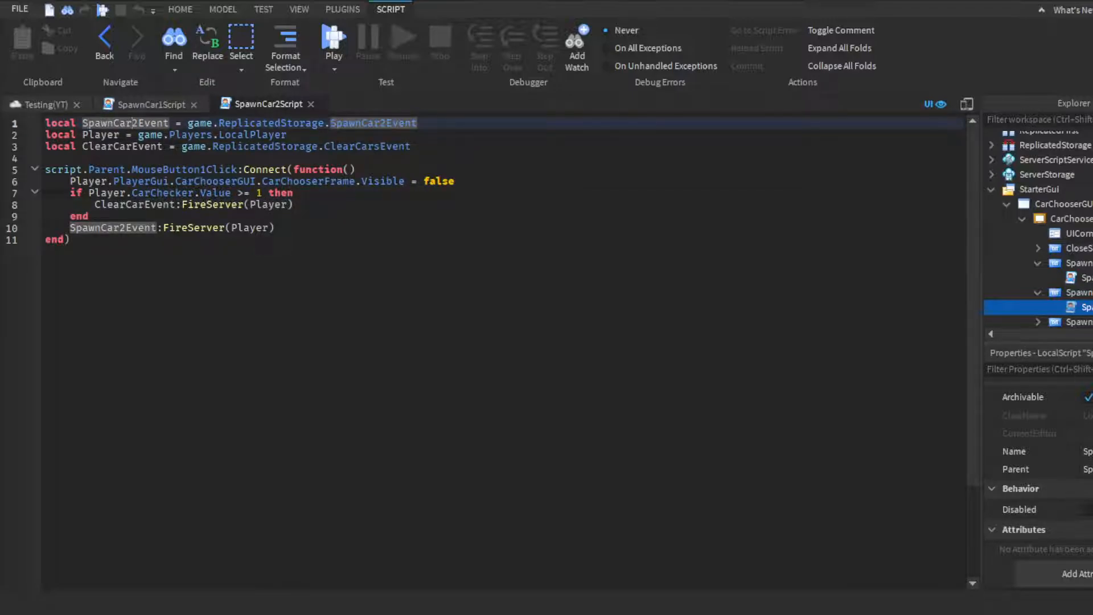
click(383, 103)
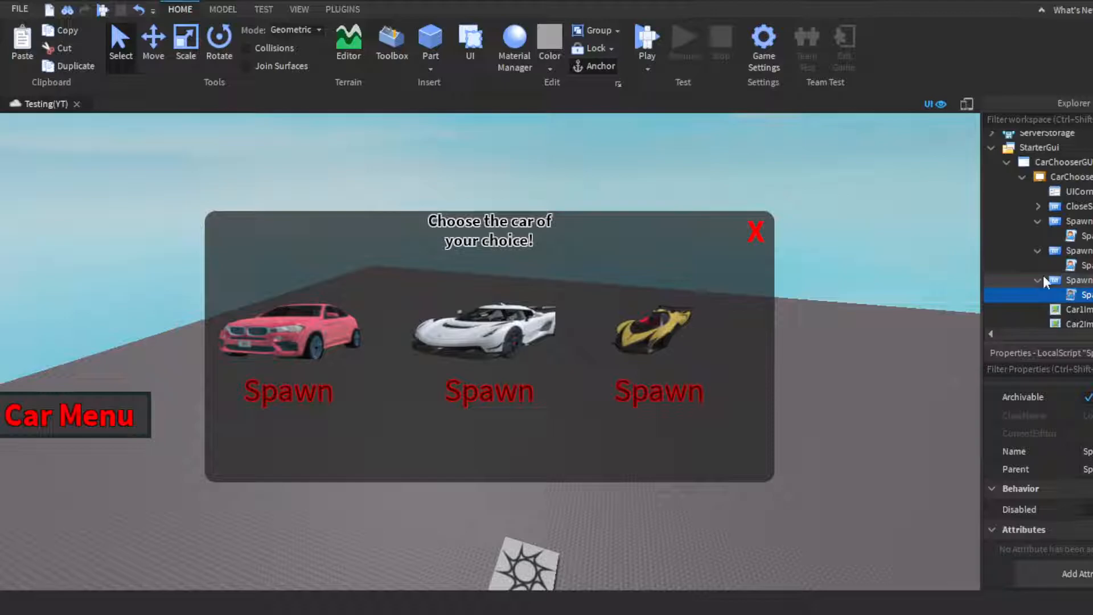
Tidy the Explorer tree, select CarChooserFrame under StarterGui and untick Visible to hide it
click(1039, 280)
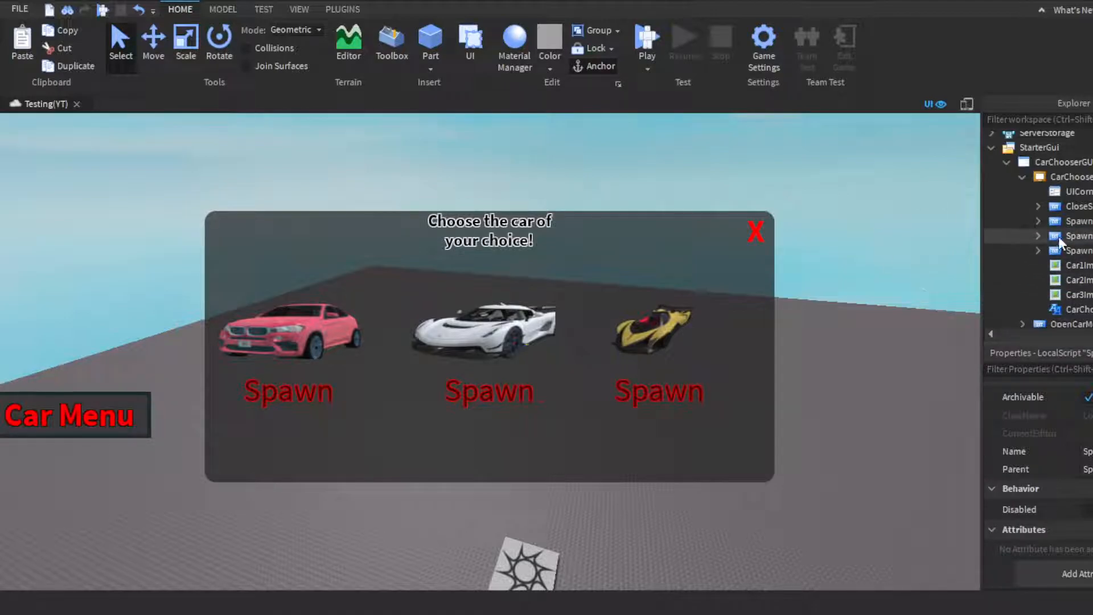
scroll(down, 3)
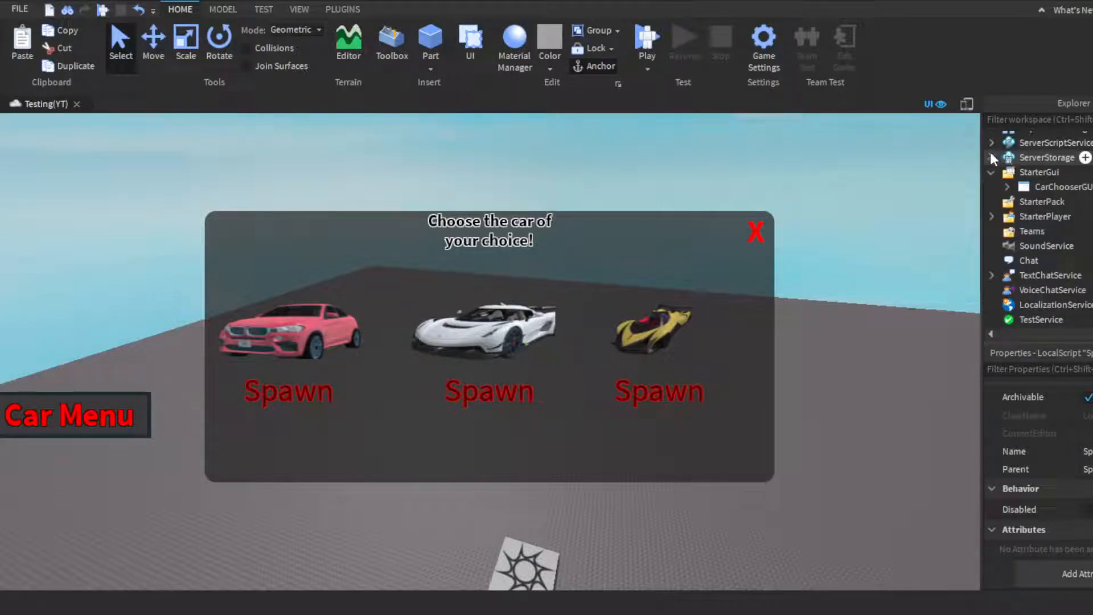
click(994, 157)
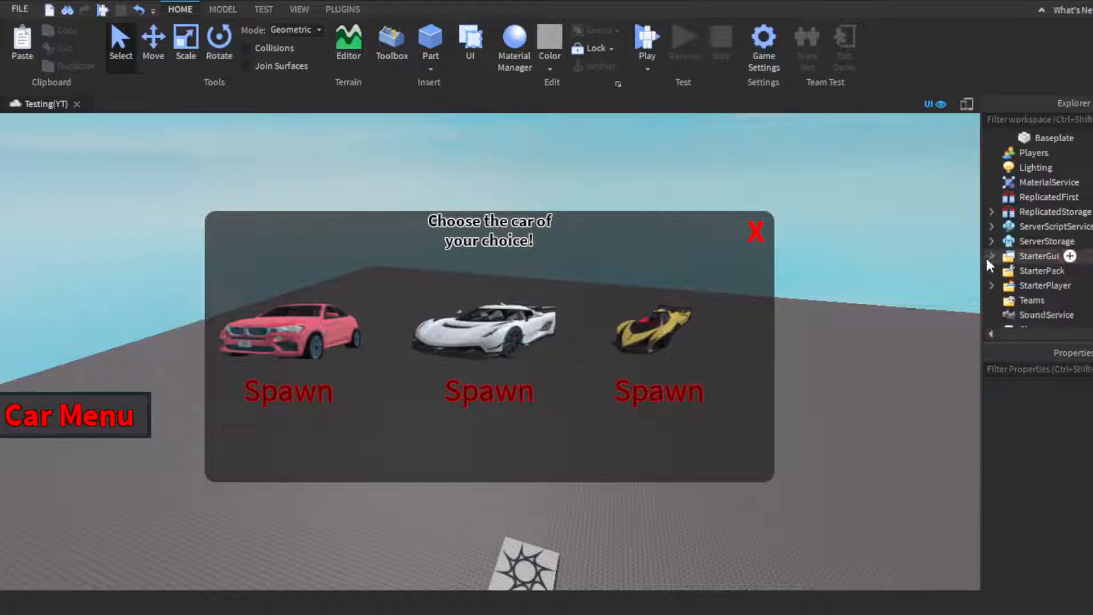
click(992, 138)
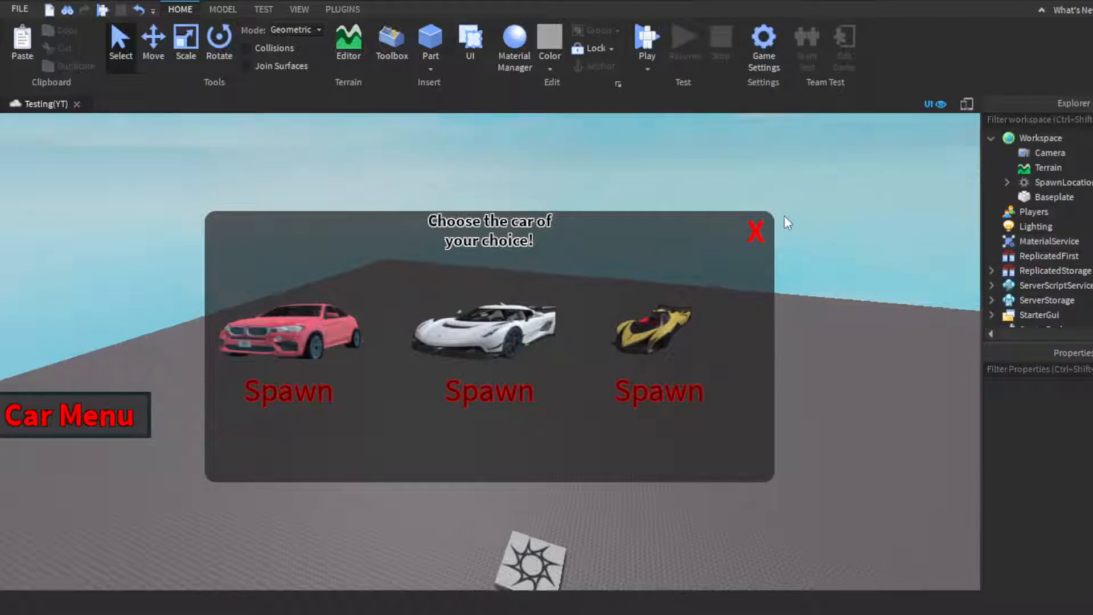
click(993, 231)
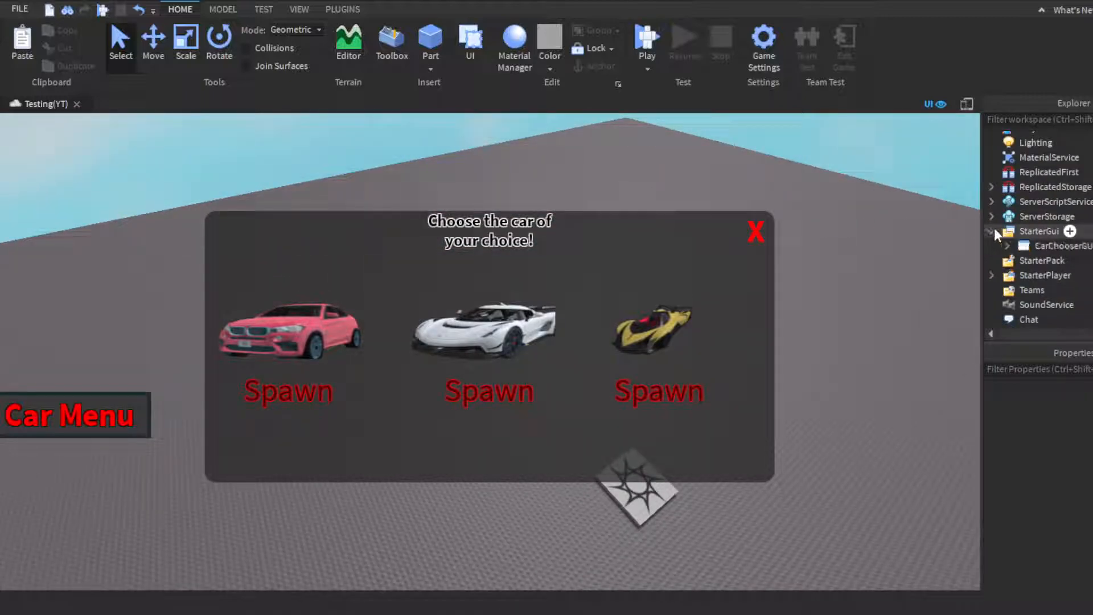
click(1060, 246)
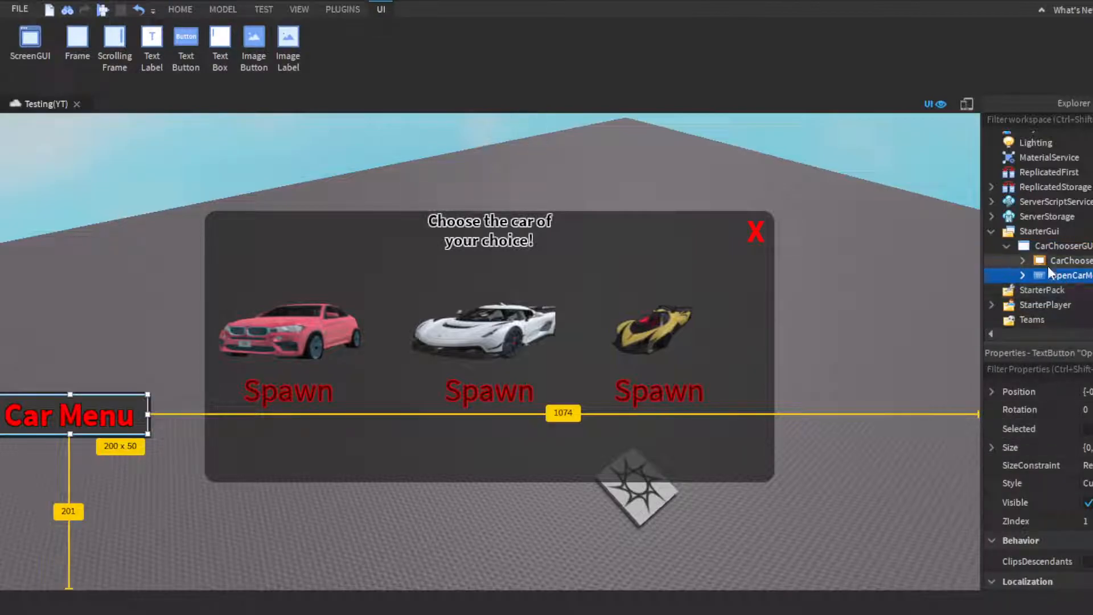
click(1073, 260)
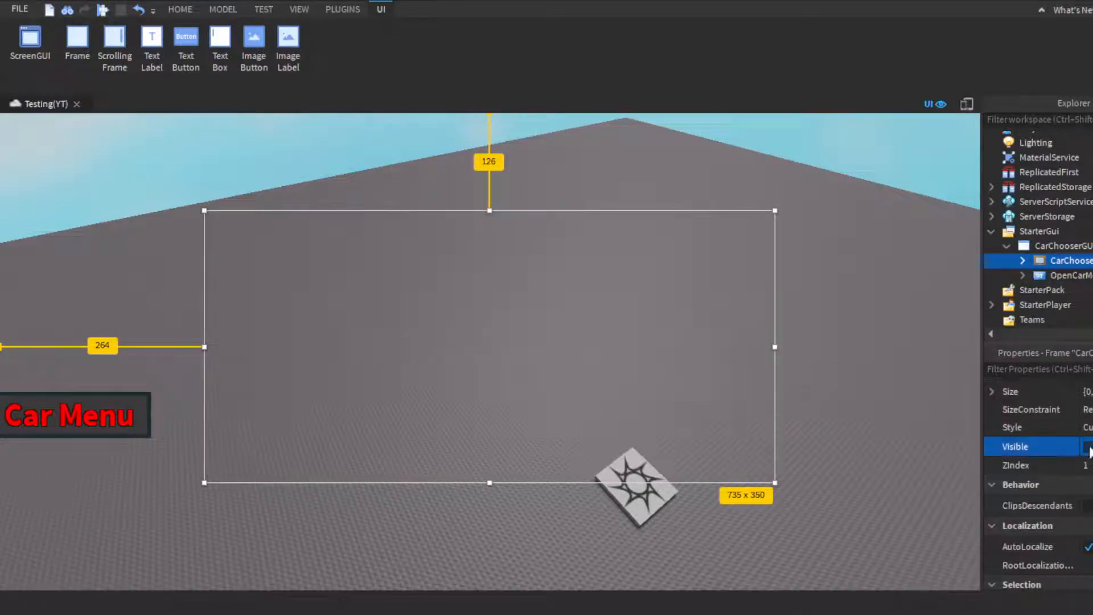
click(180, 9)
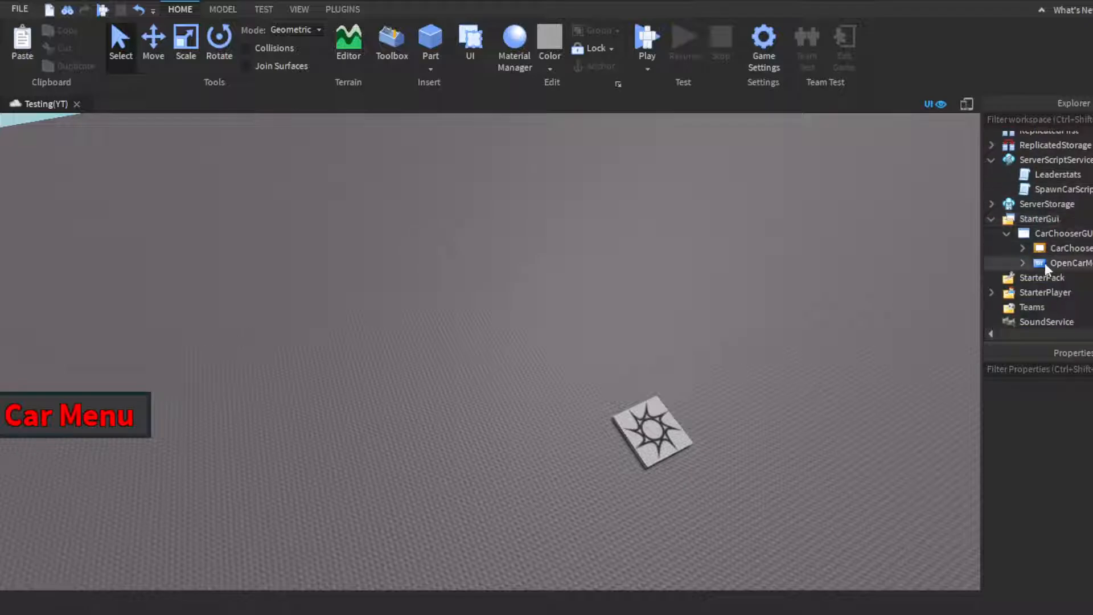
click(1023, 264)
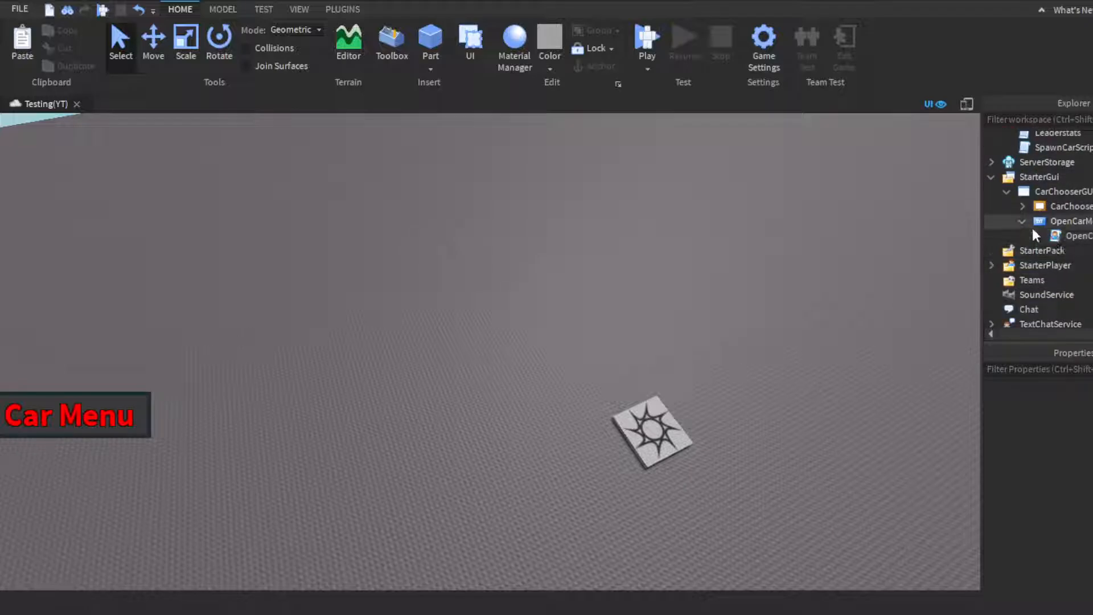
scroll(up, 3)
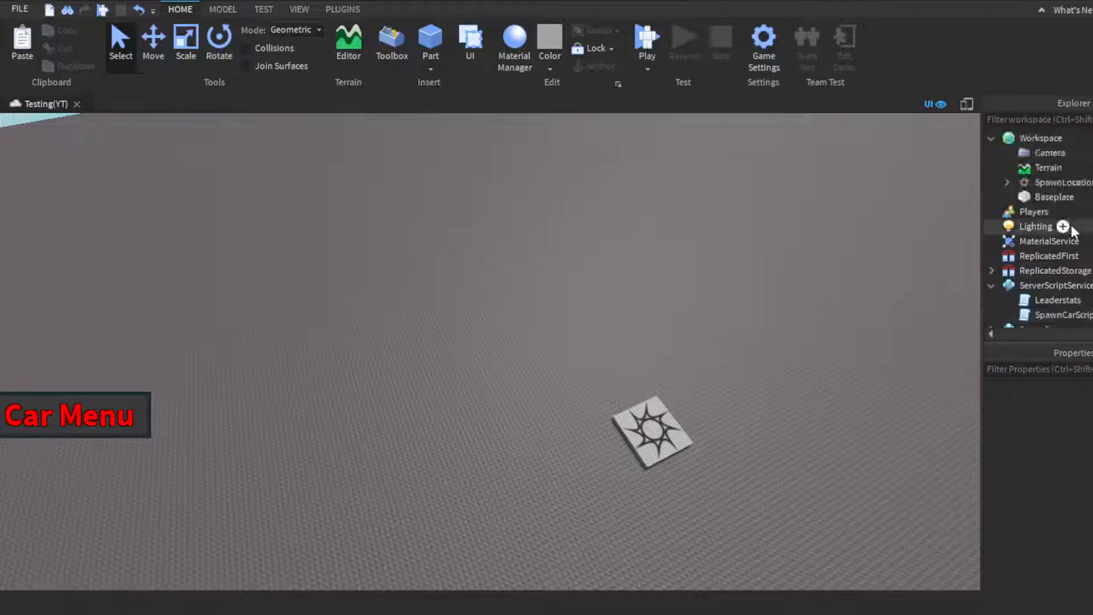
scroll(down, 3)
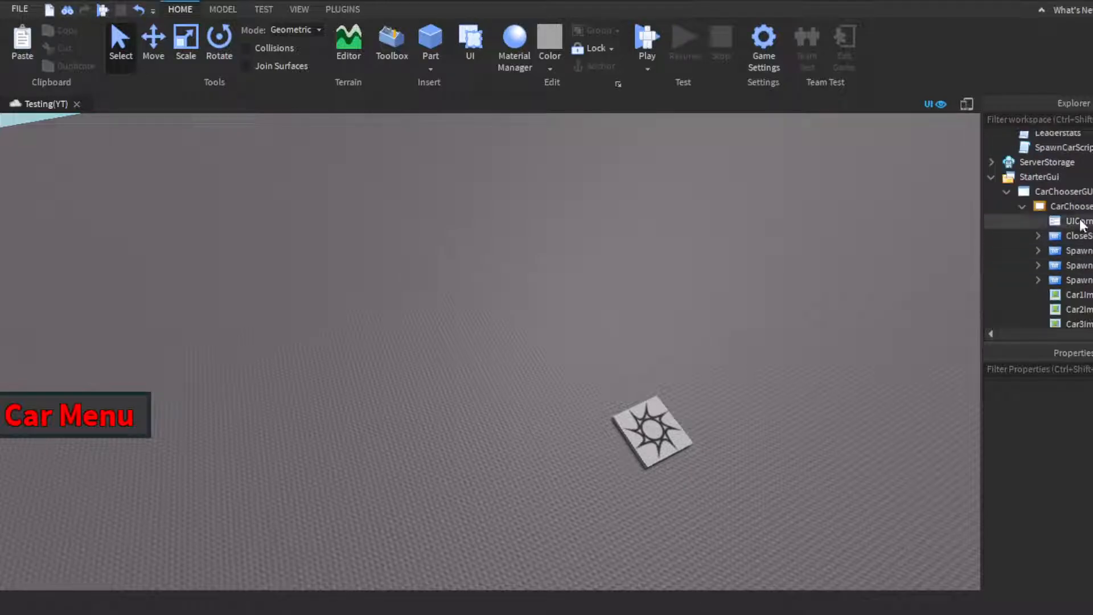
scroll(down, 3)
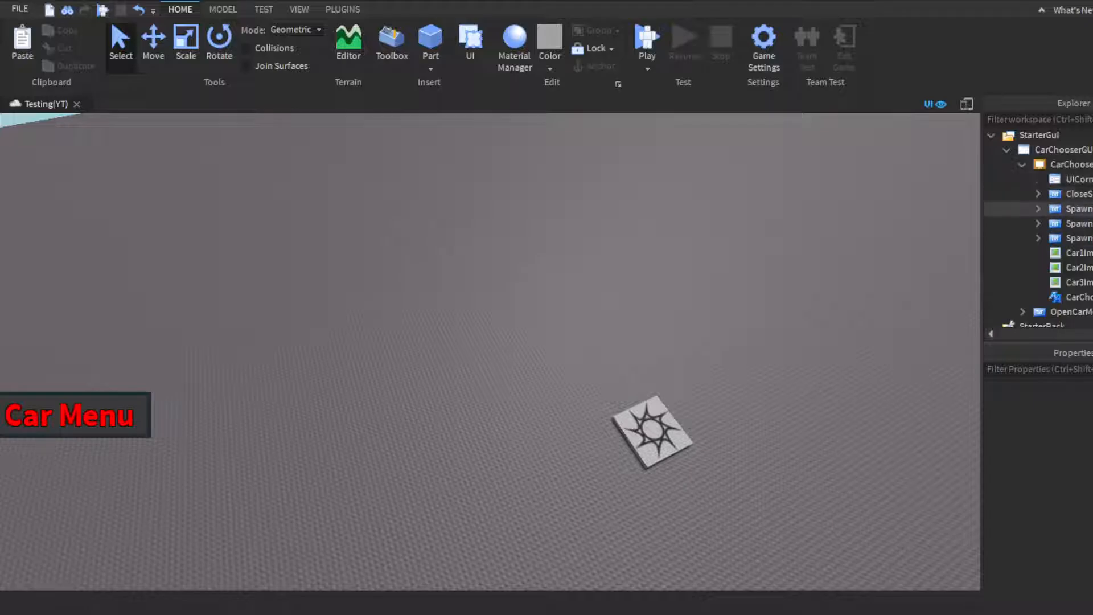
scroll(up, 3)
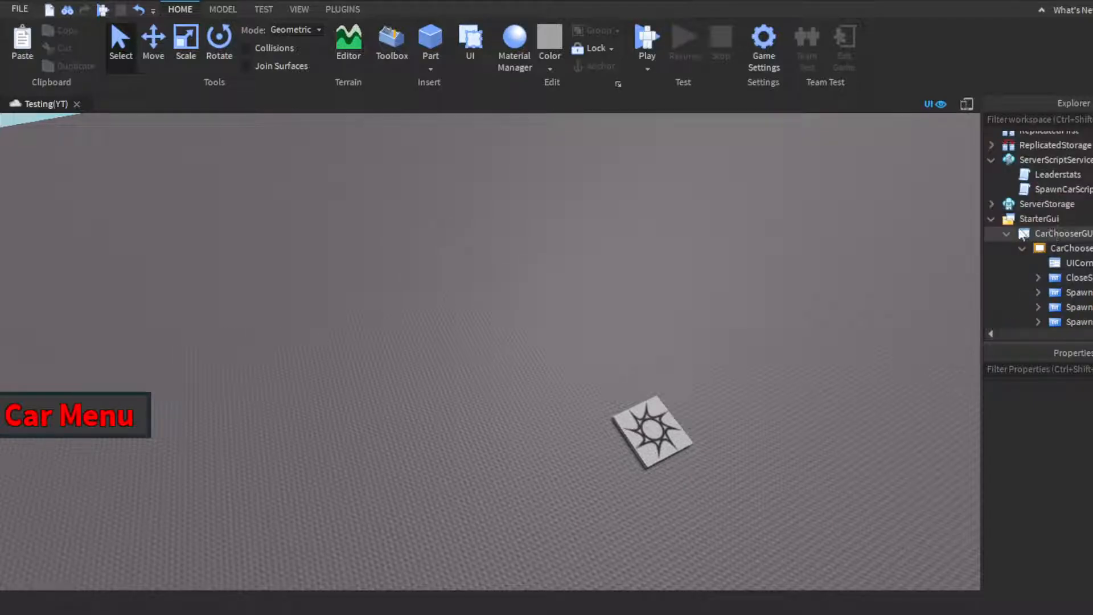
click(992, 219)
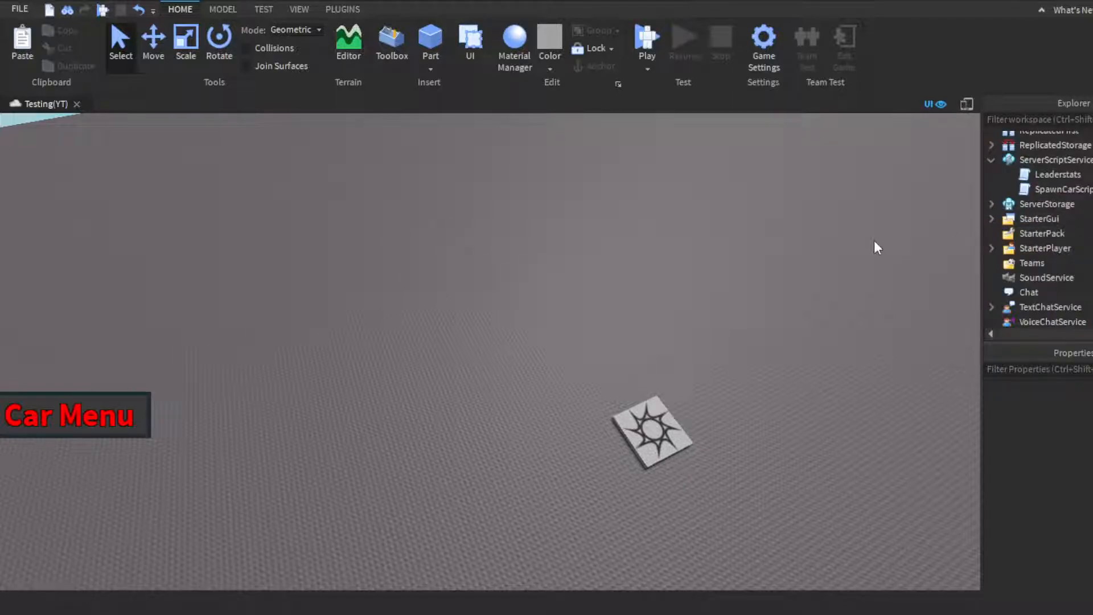
mouse_move(745, 554)
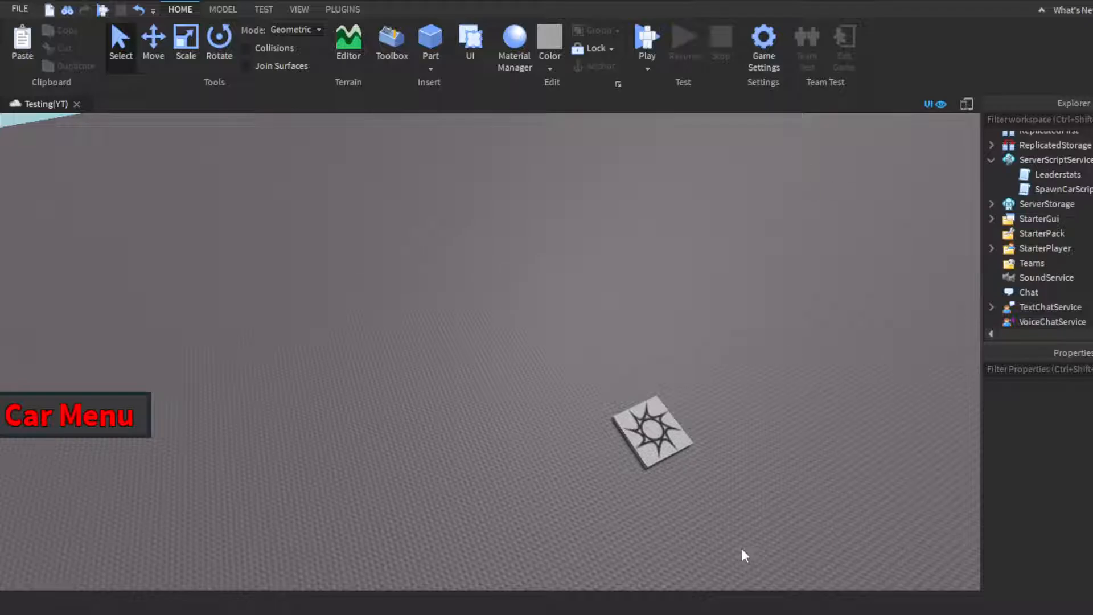